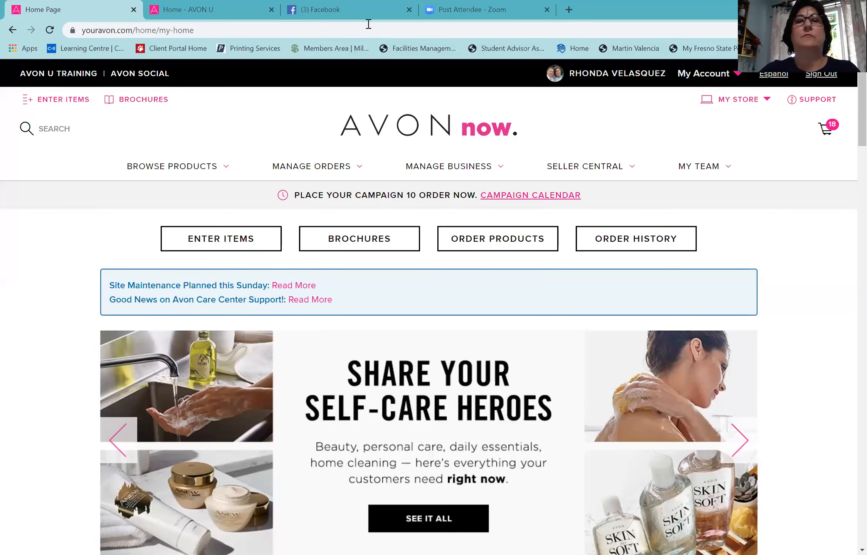
Step: Open My Profile from the My Account dropdown in Avon Now
left_click(449, 166)
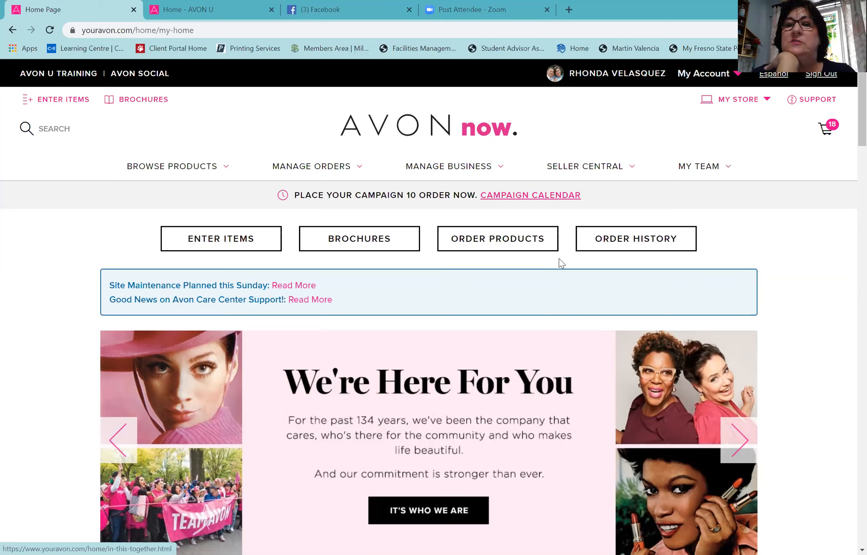
mouse_move(651, 99)
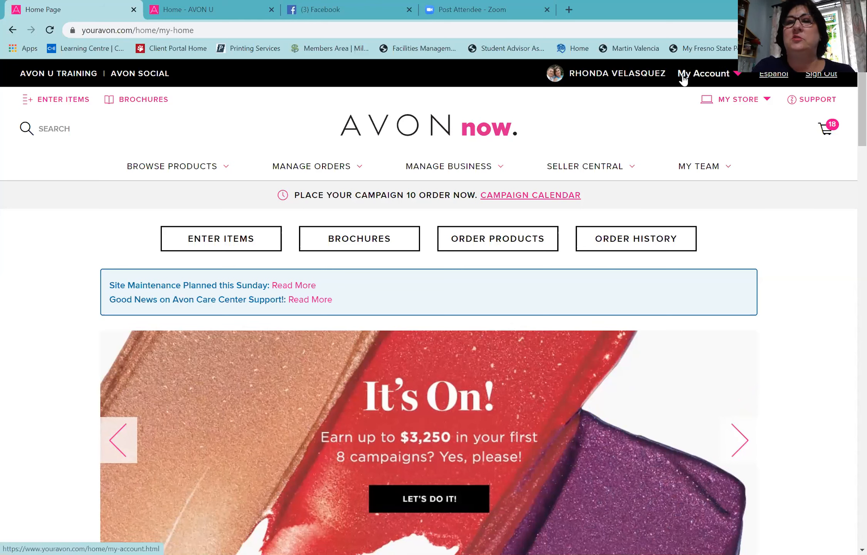
left_click(704, 74)
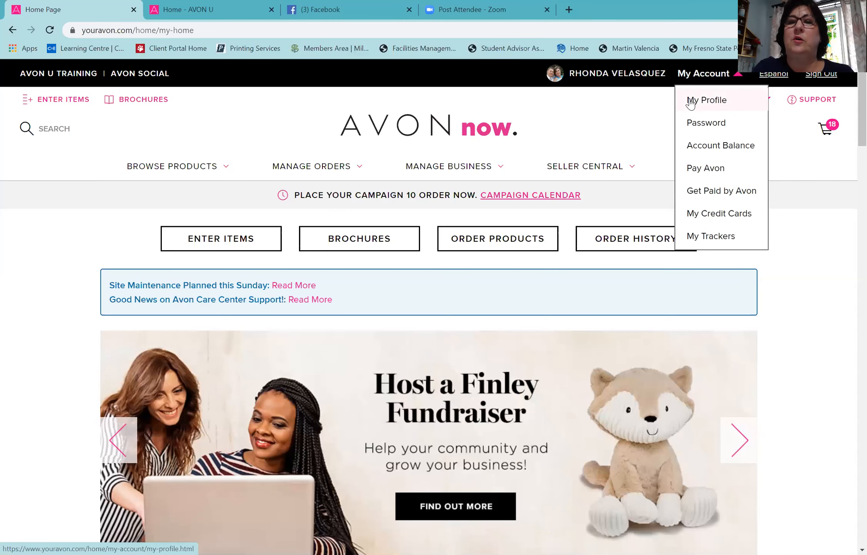
left_click(707, 100)
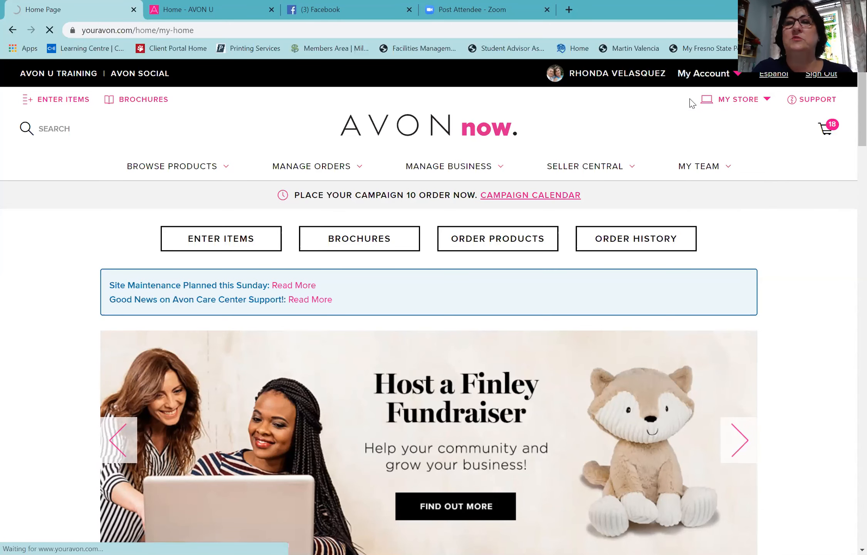
left_click(704, 74)
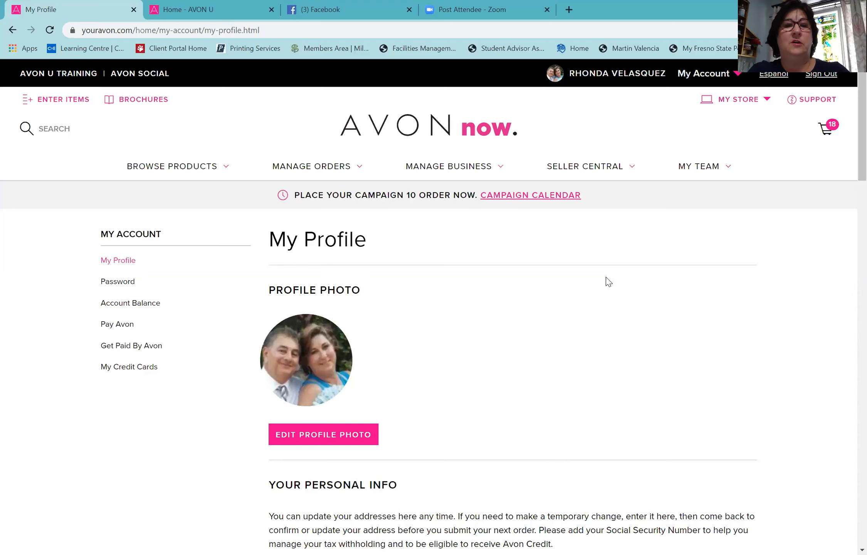
mouse_move(471, 438)
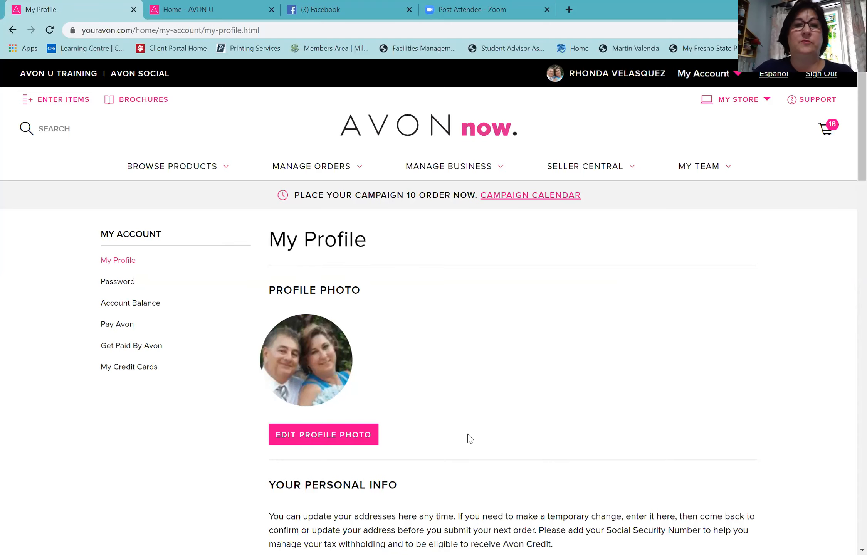
scroll("down", 3)
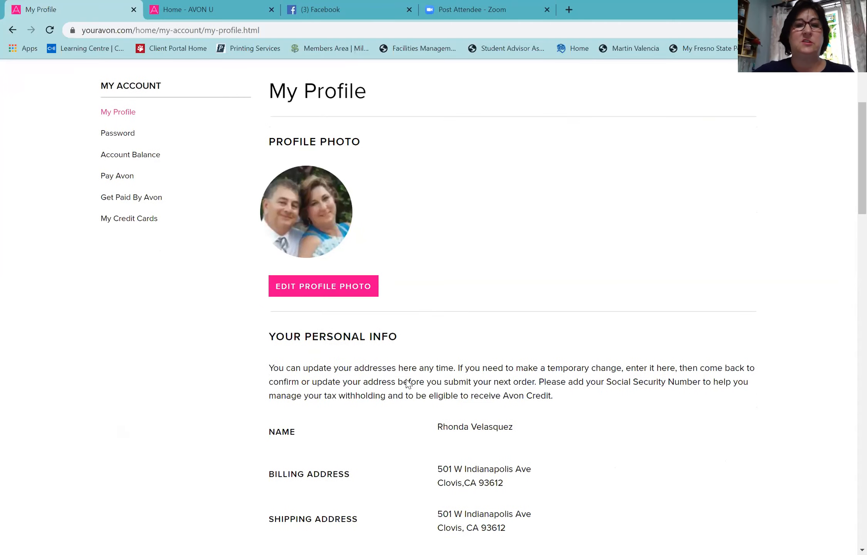
scroll("down", 3)
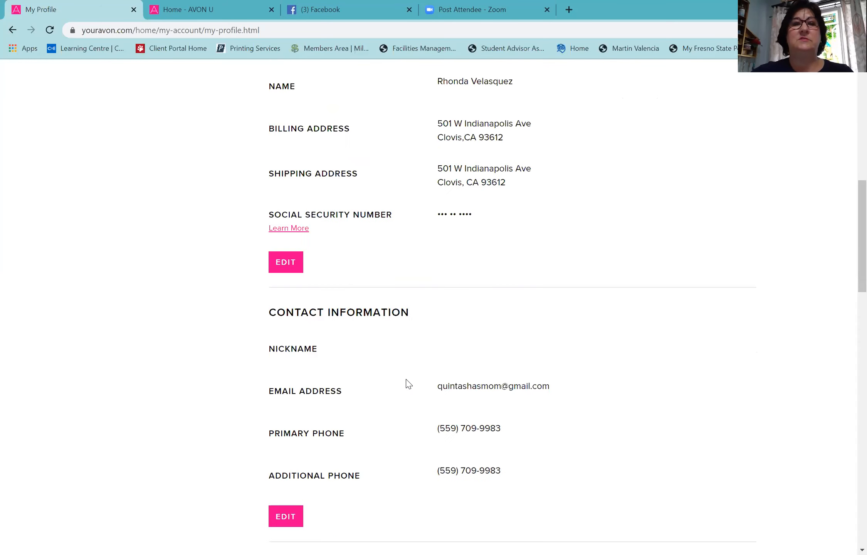
scroll("down", 3)
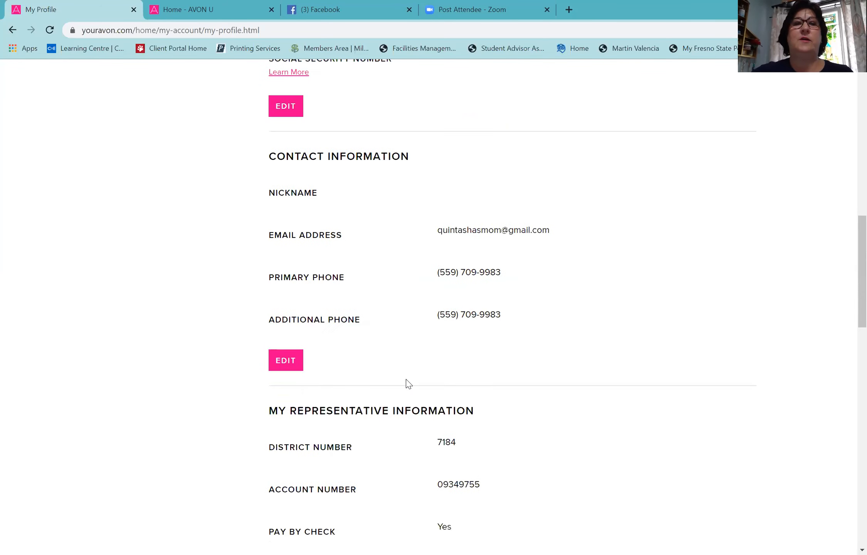
scroll("down", 3)
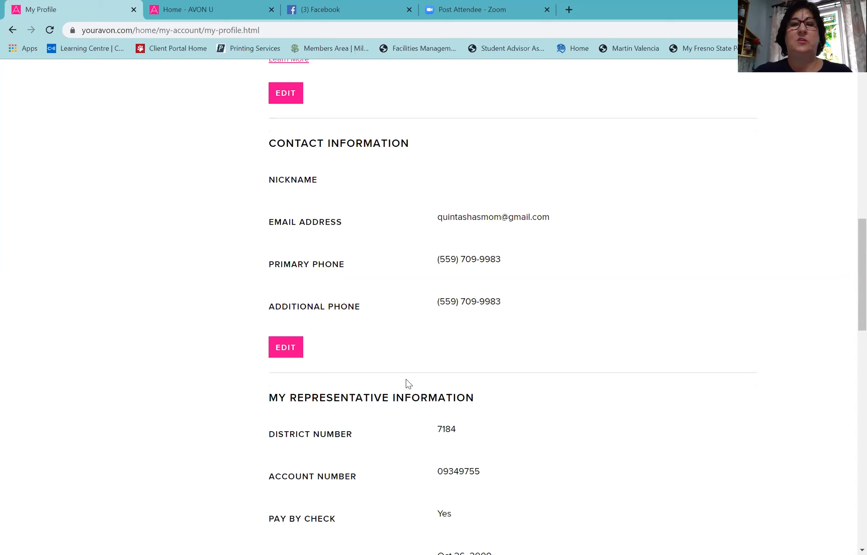
scroll("down", 3)
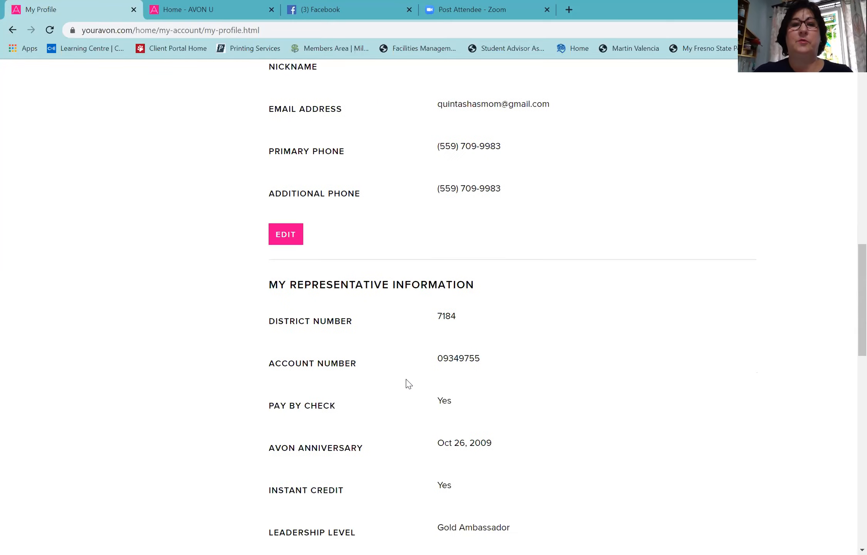
scroll("down", 3)
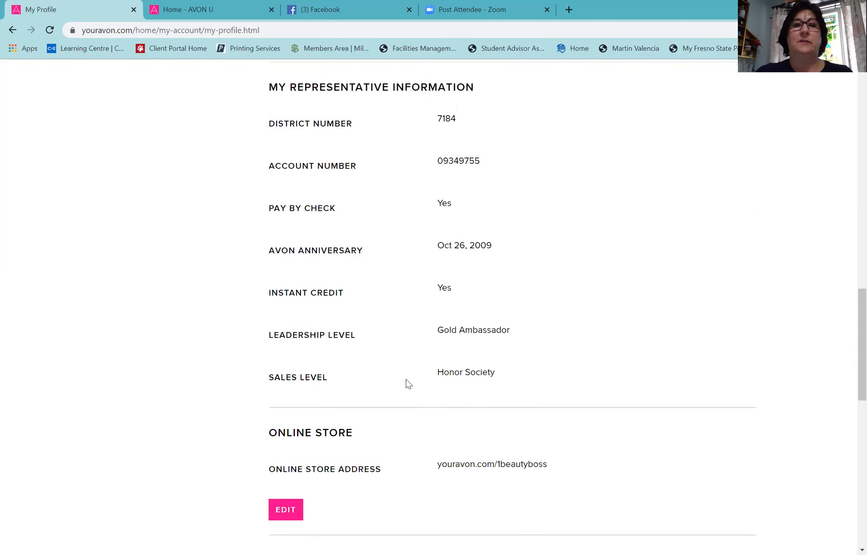
scroll("down", 3)
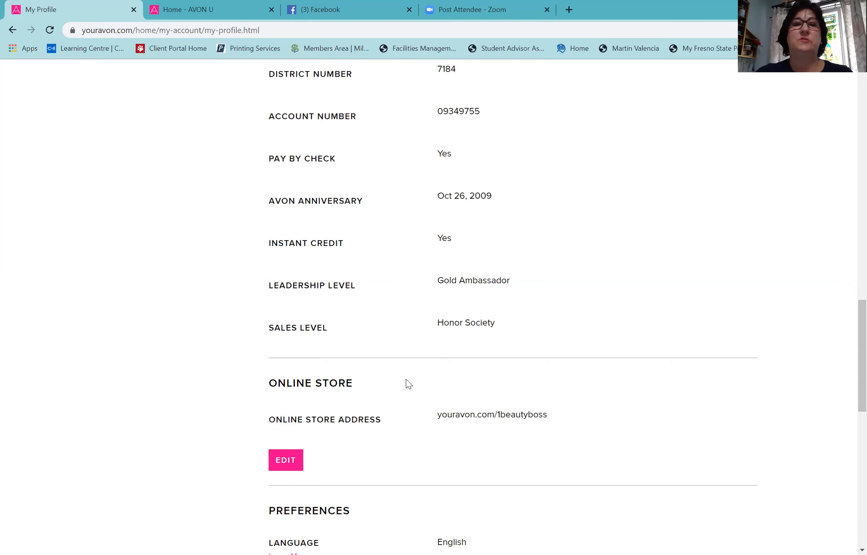
scroll("down", 3)
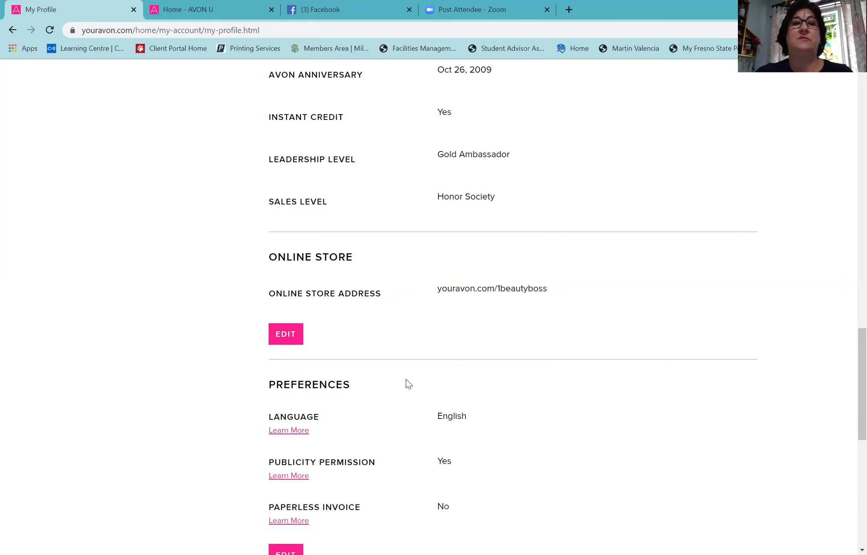
scroll("down", 3)
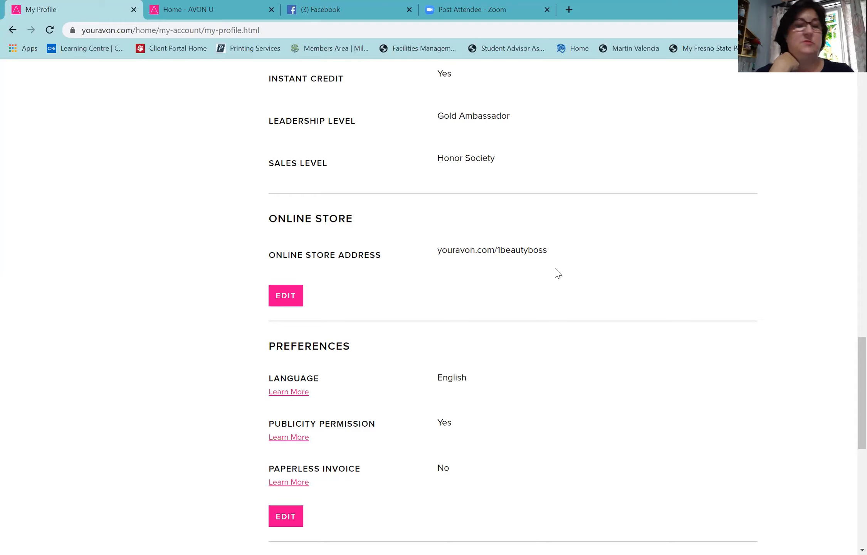
mouse_move(542, 280)
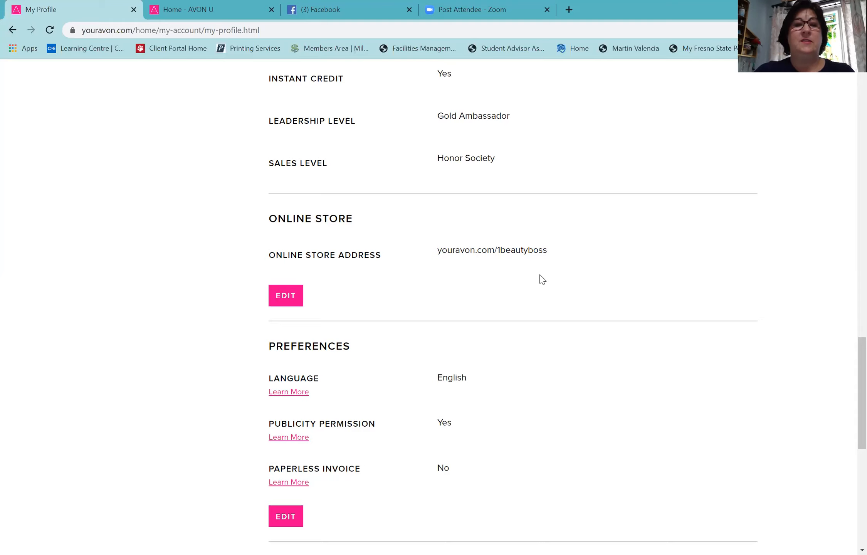
scroll("down", 3)
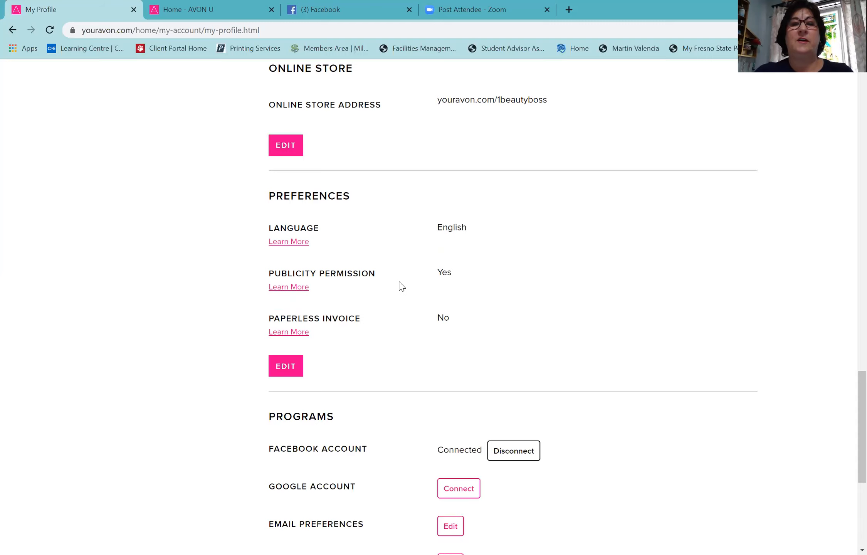
scroll("down", 3)
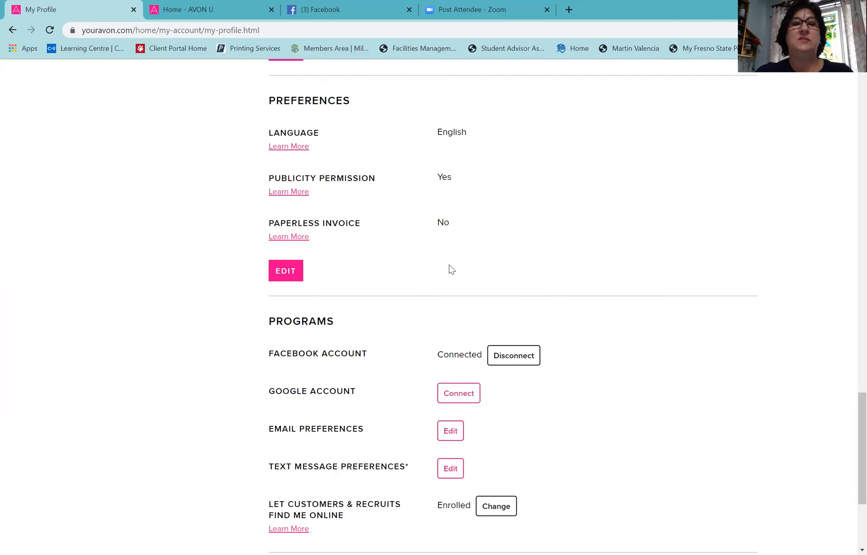
mouse_move(419, 237)
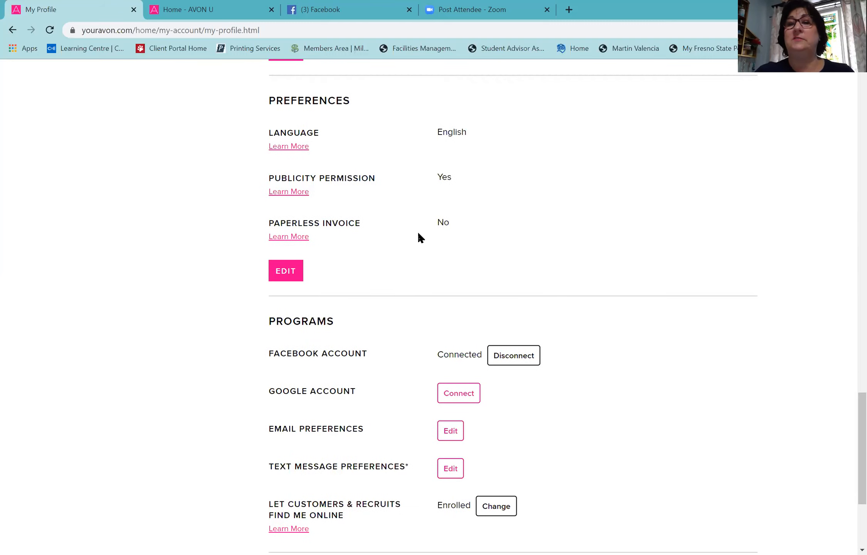
scroll("down", 3)
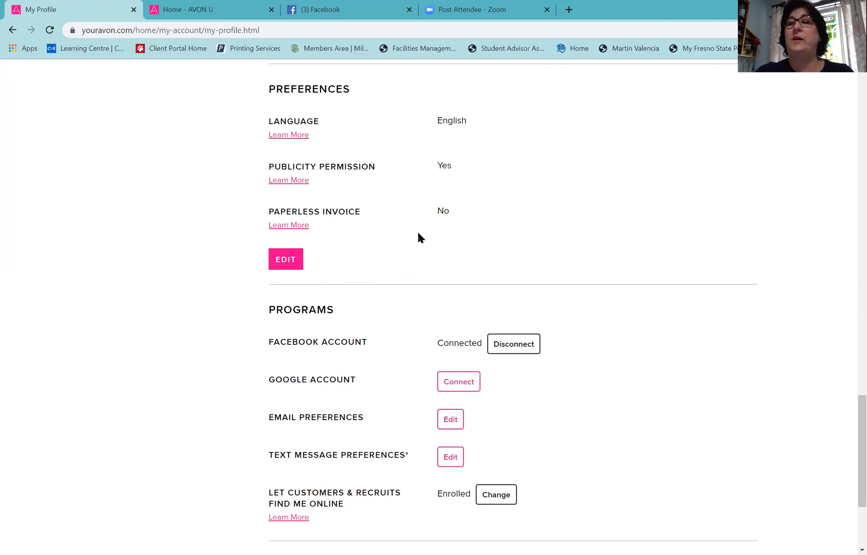
mouse_move(386, 337)
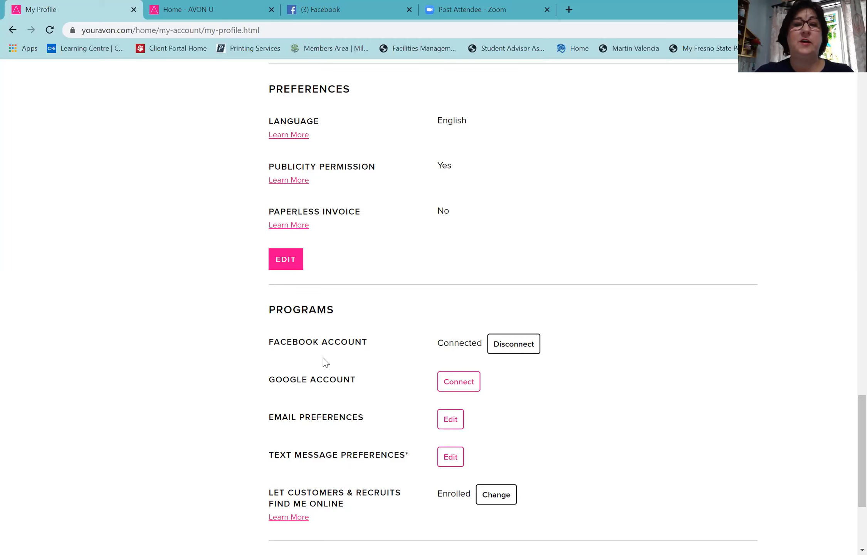
mouse_move(352, 422)
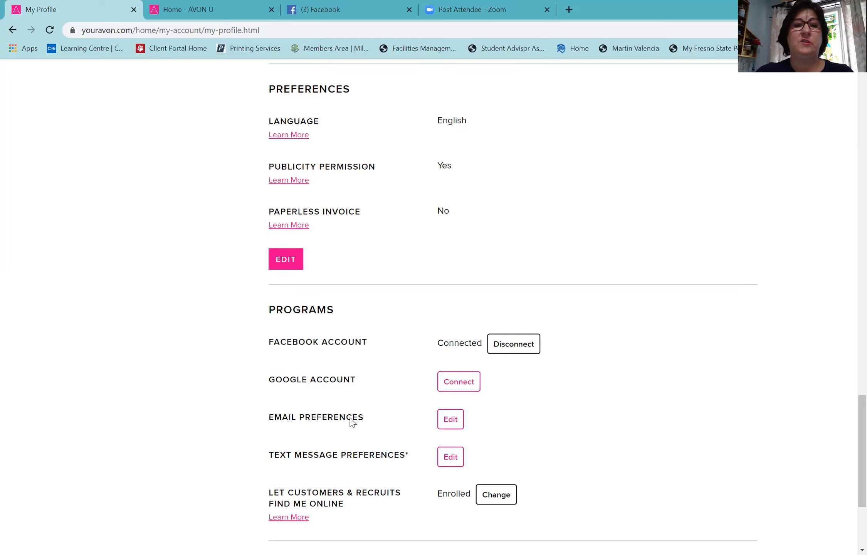
scroll("down", 3)
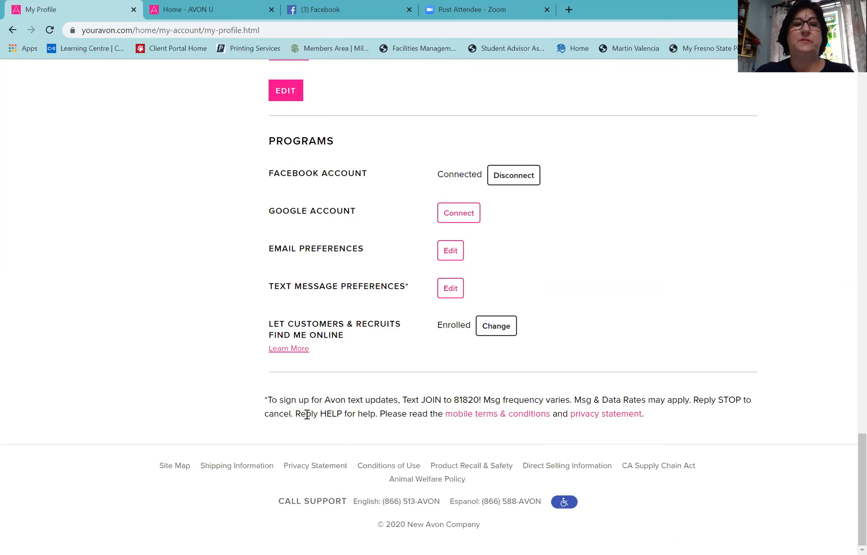
scroll("up", 3)
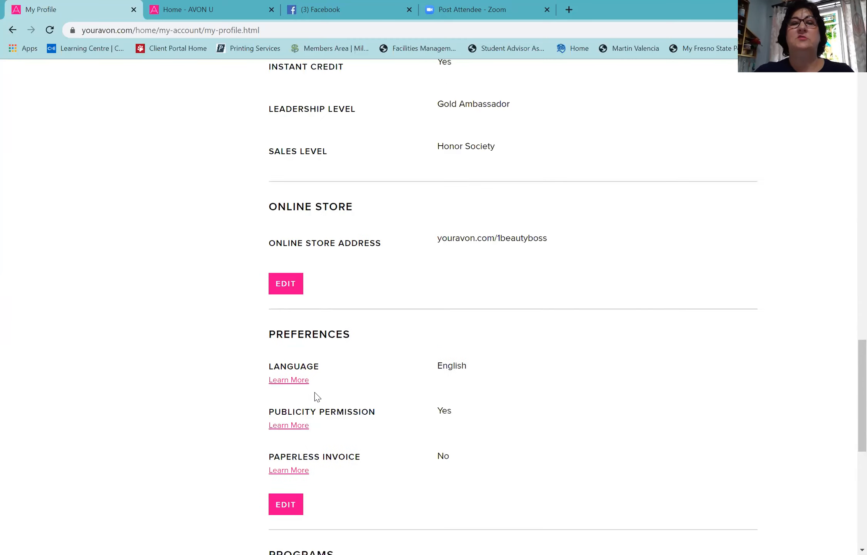
scroll("up", 3)
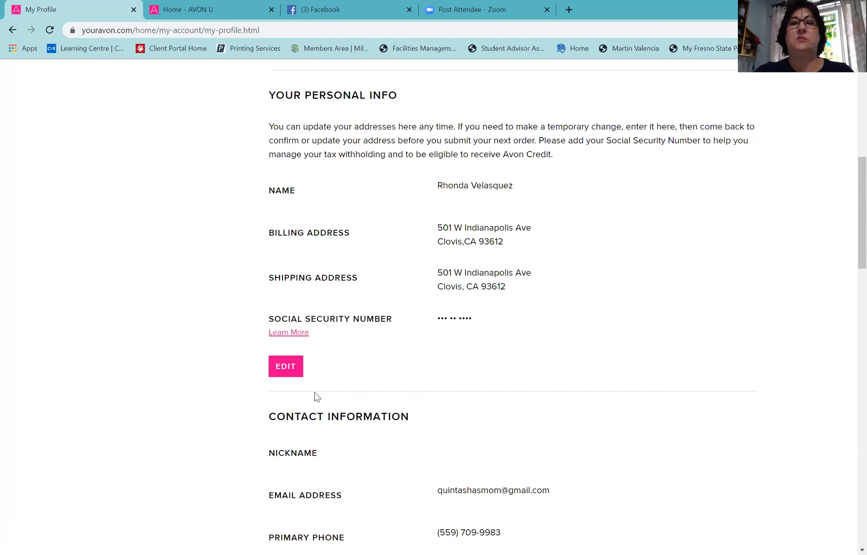
scroll("up", 3)
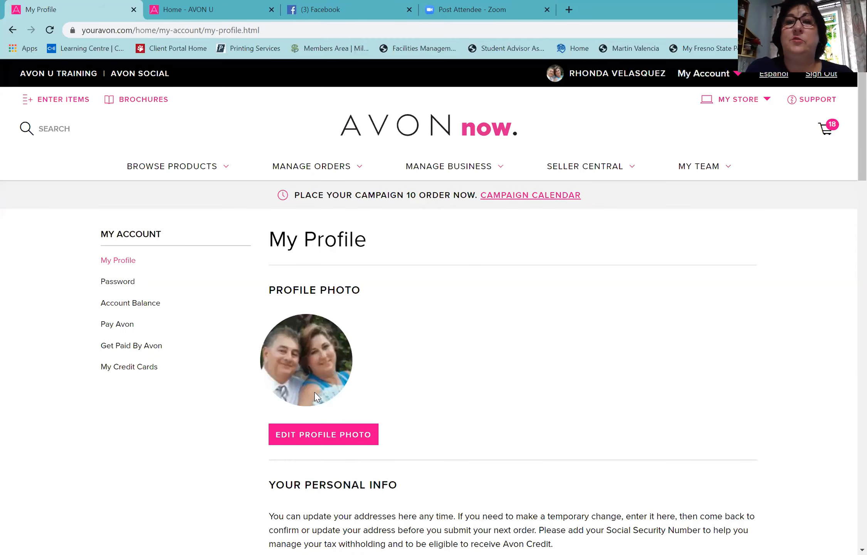
mouse_move(604, 311)
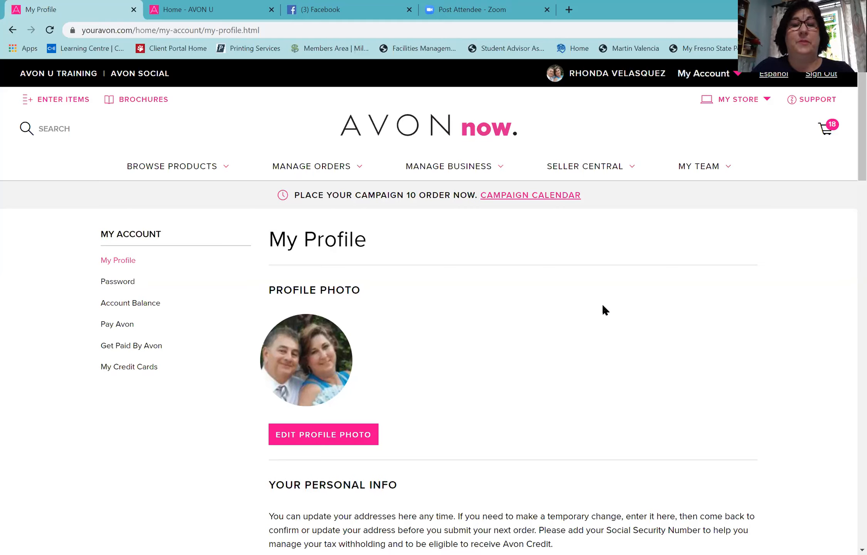
mouse_move(620, 290)
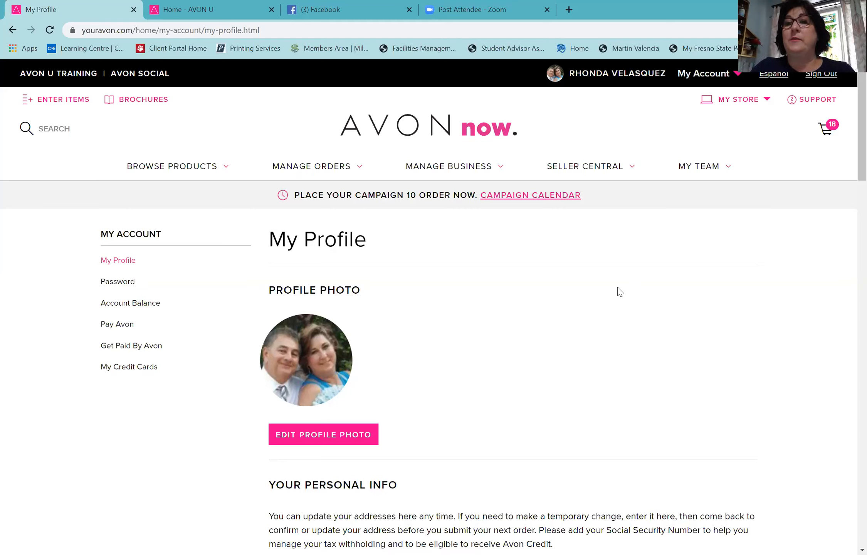
left_click(585, 166)
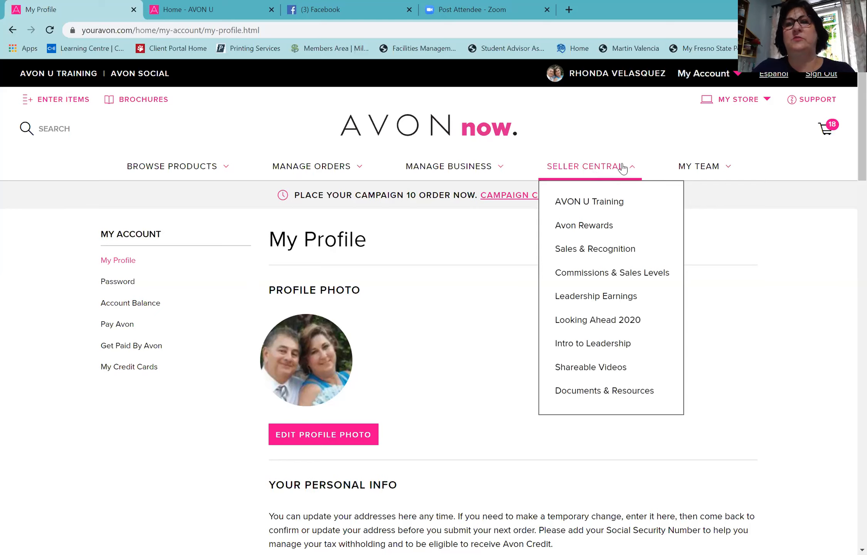
left_click(699, 166)
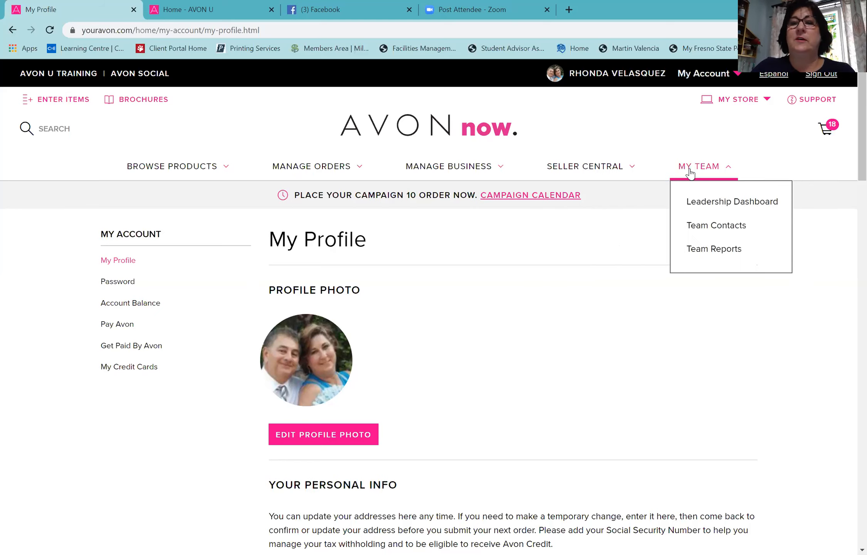
mouse_move(683, 169)
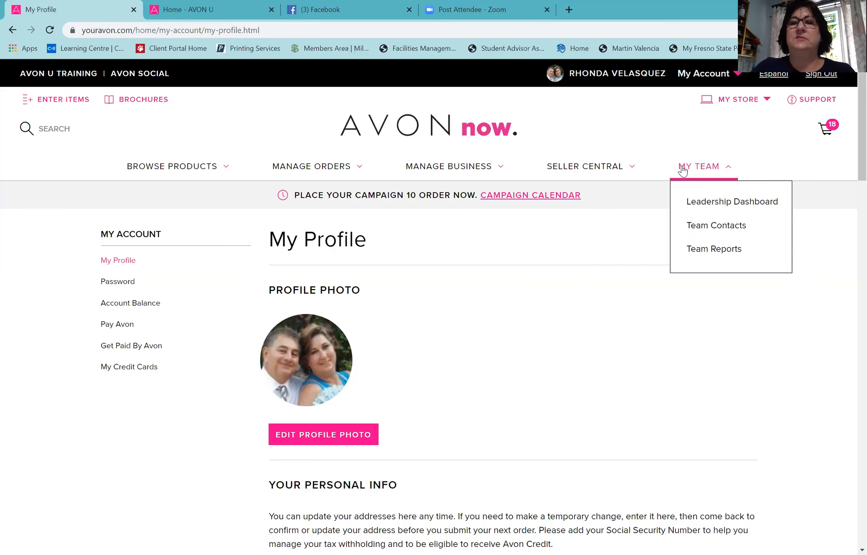
left_click(590, 166)
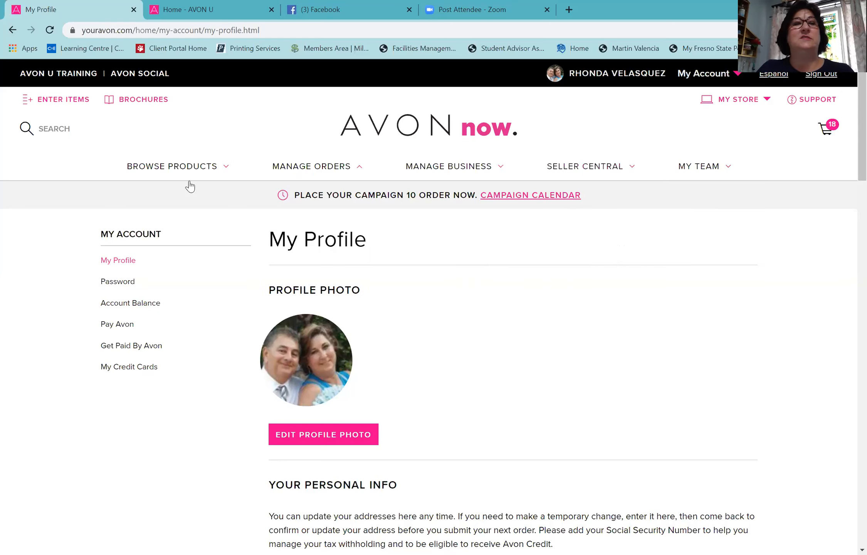
mouse_move(174, 132)
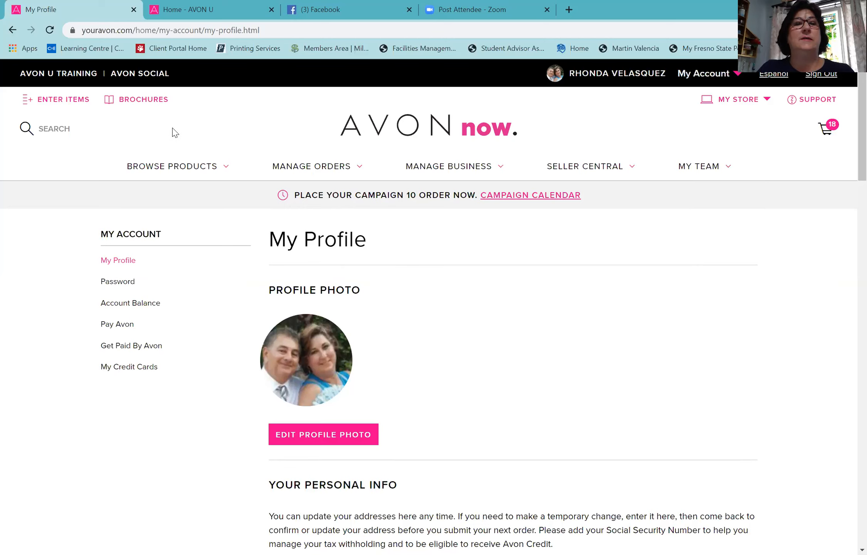
mouse_move(117, 77)
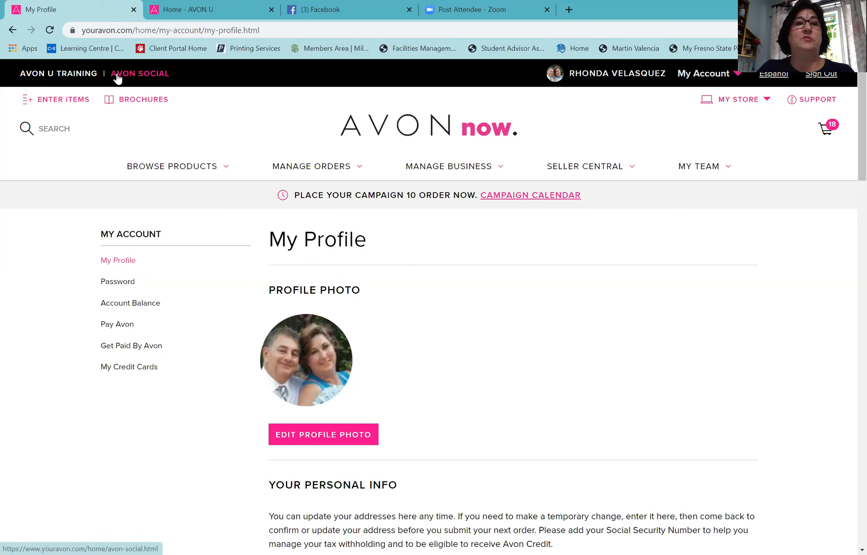
mouse_move(127, 89)
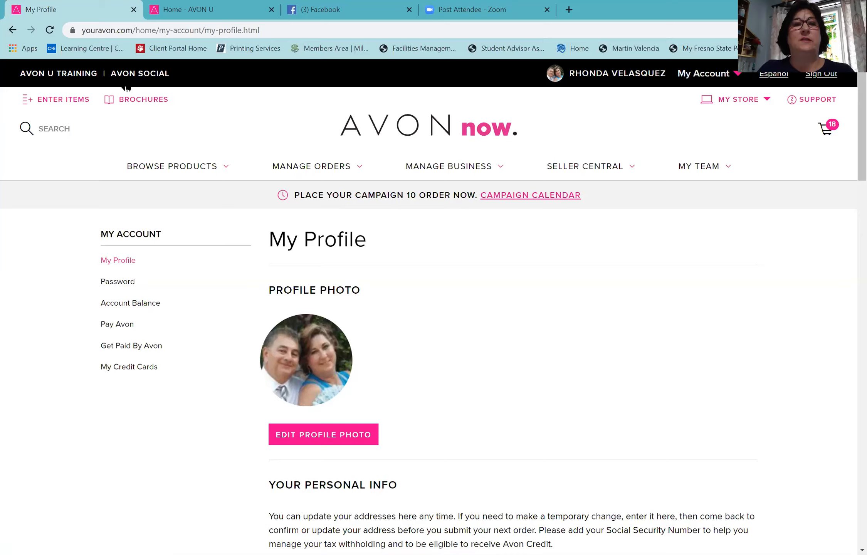
mouse_move(130, 76)
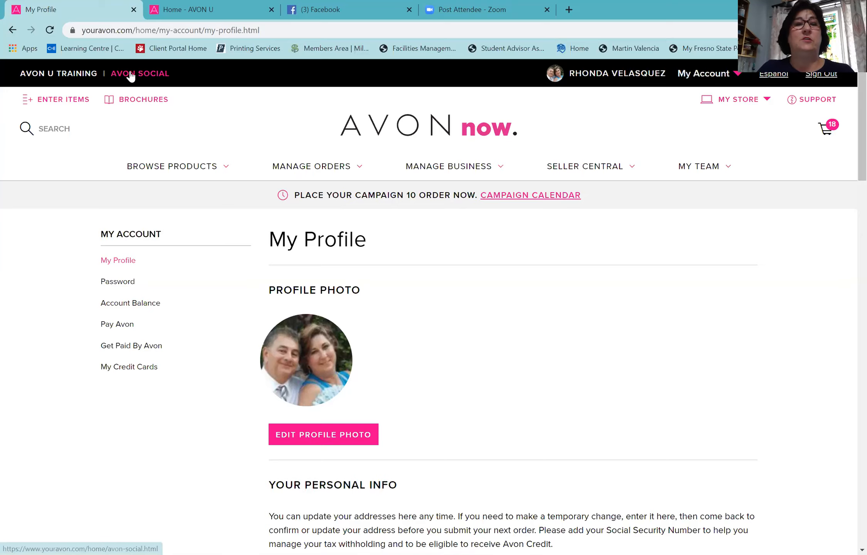
Step: Open Avon Social's Settings and review the connected Facebook pages and groups
left_click(140, 73)
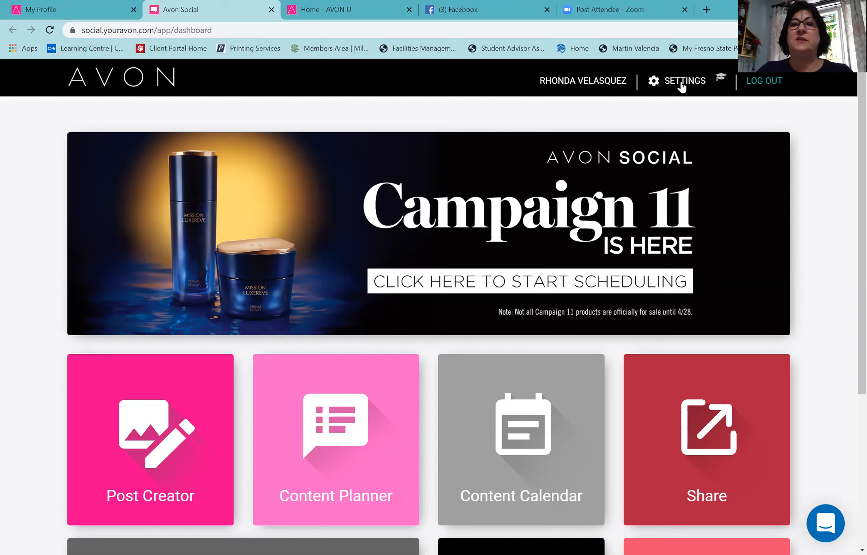
left_click(685, 81)
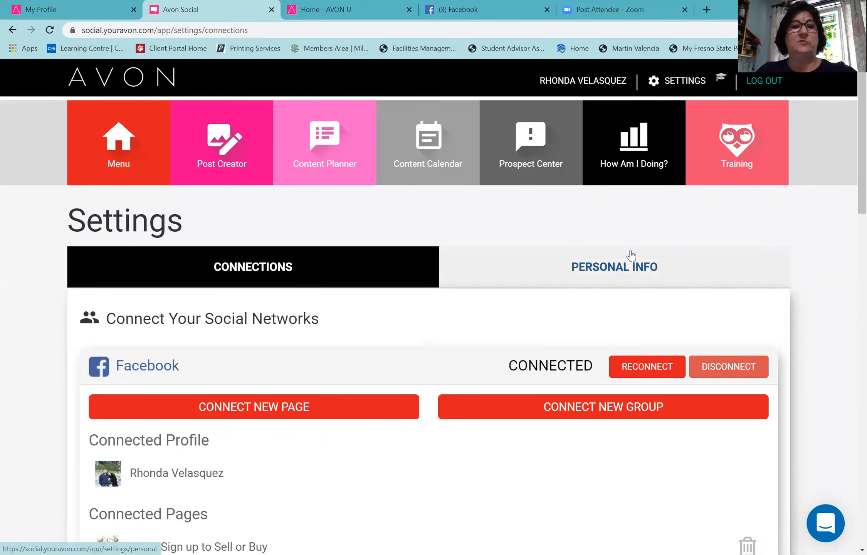
scroll("down", 3)
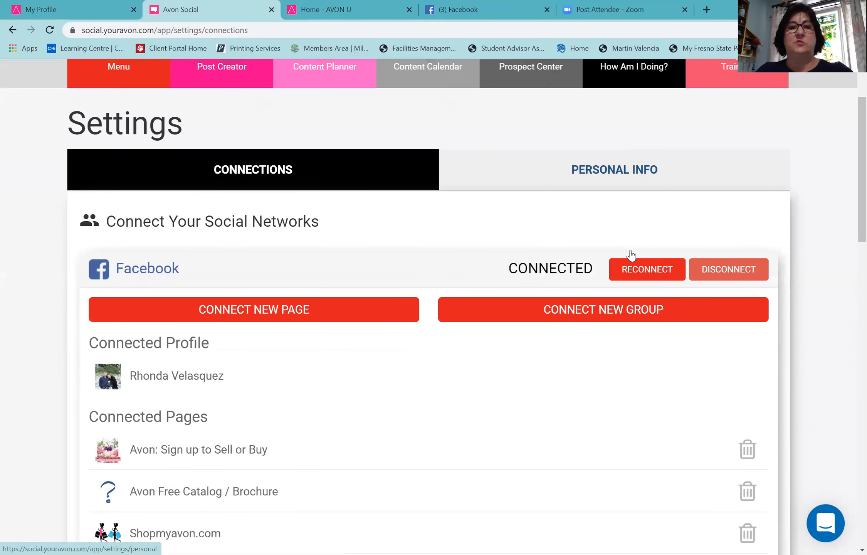
scroll("down", 3)
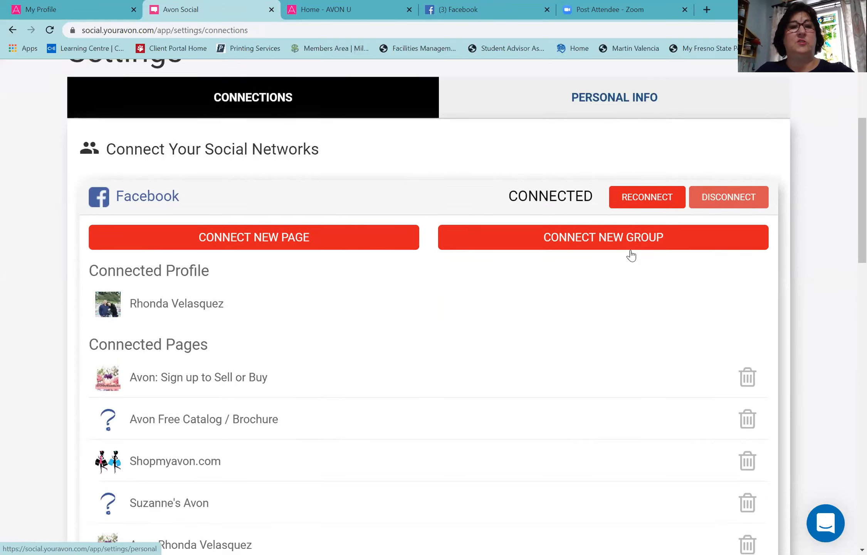
scroll("down", 3)
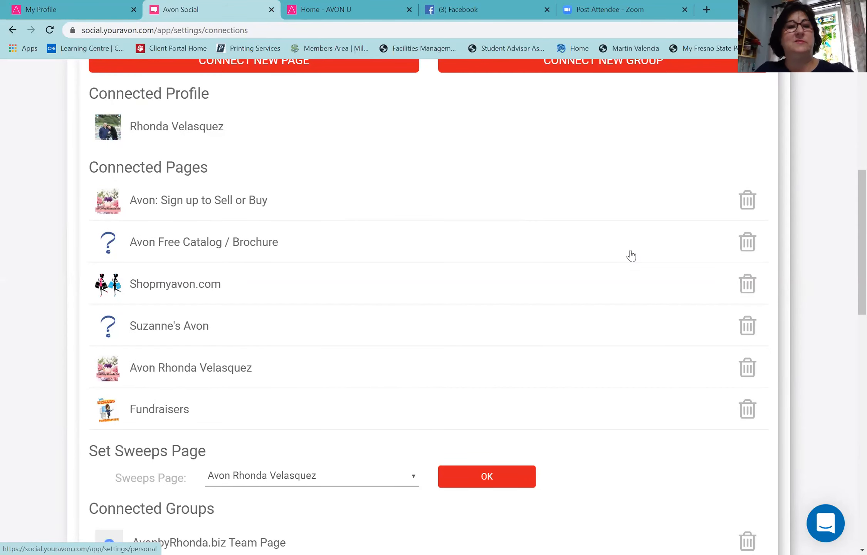
scroll("down", 3)
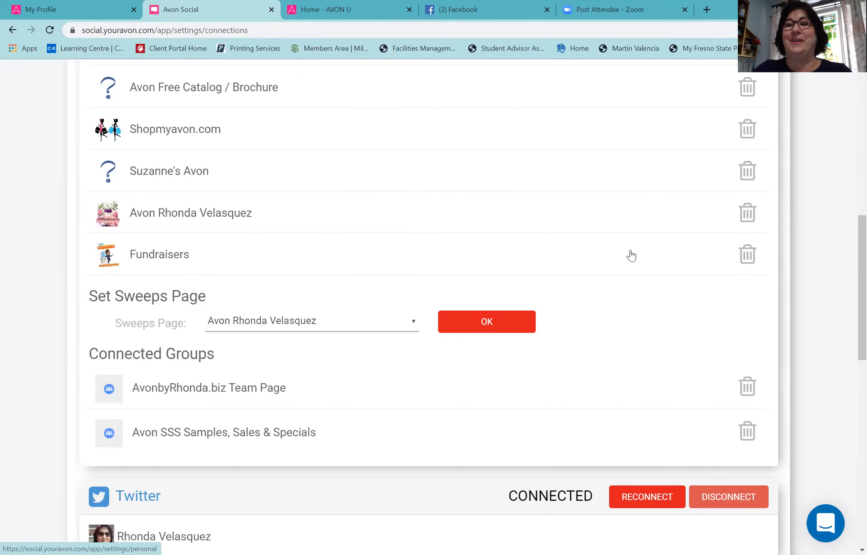
mouse_move(431, 289)
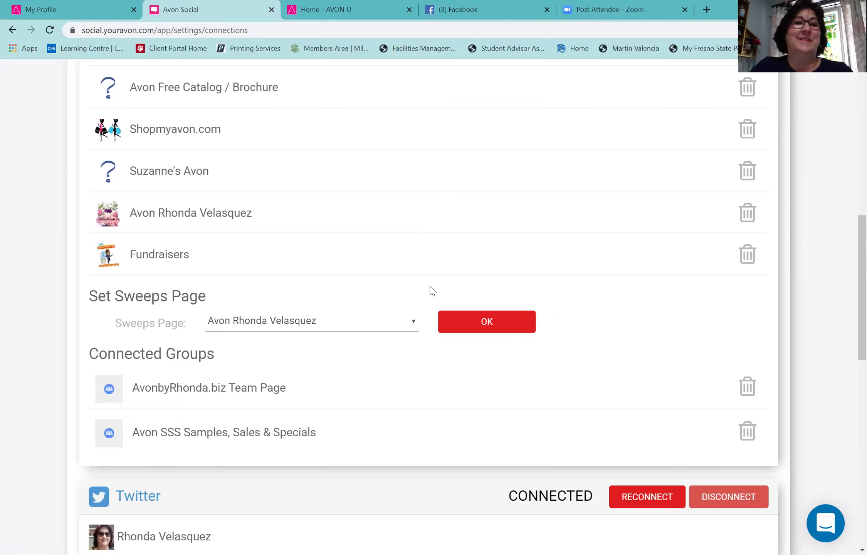
mouse_move(249, 225)
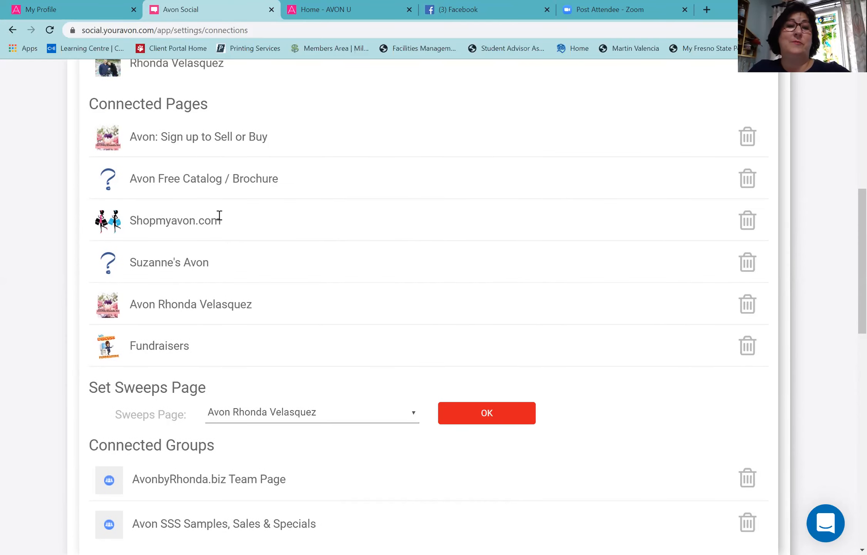
Step: Review the Twitter, Pinterest and saved website connections, then return toward the top
scroll("down", 3)
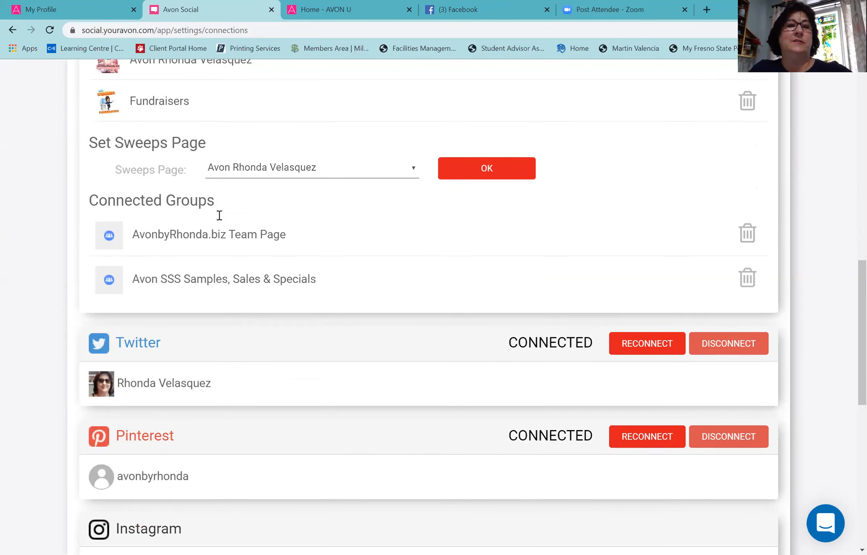
scroll("down", 3)
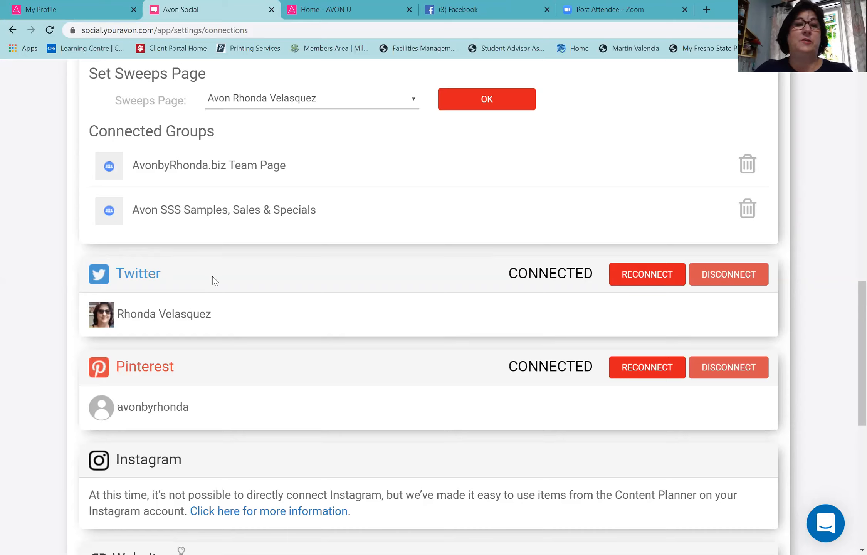
mouse_move(204, 420)
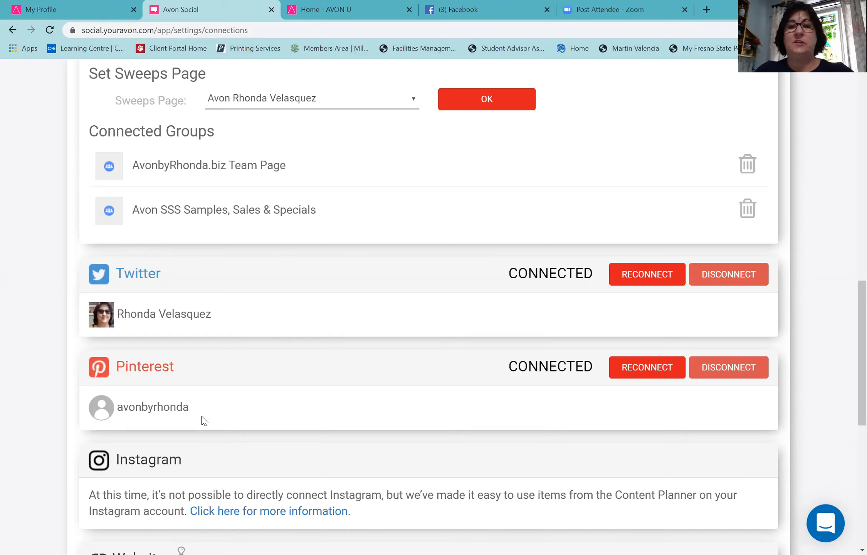
scroll("down", 3)
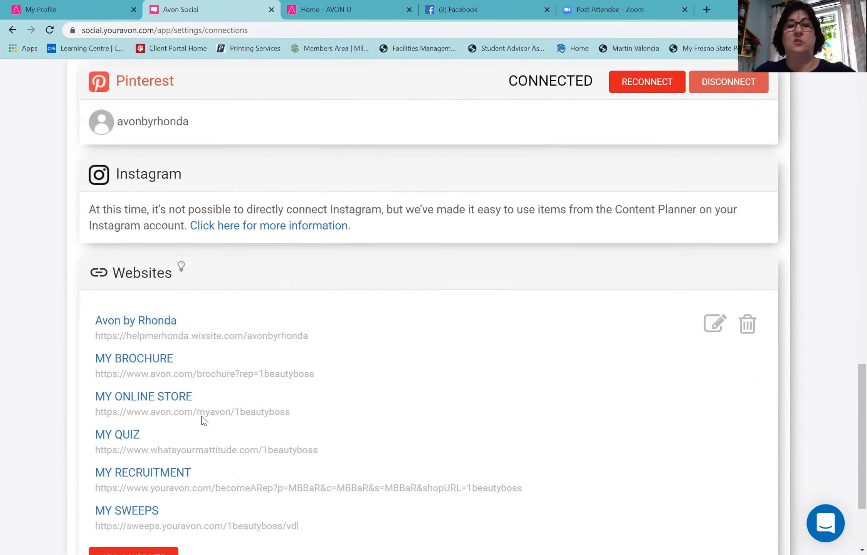
scroll("down", 3)
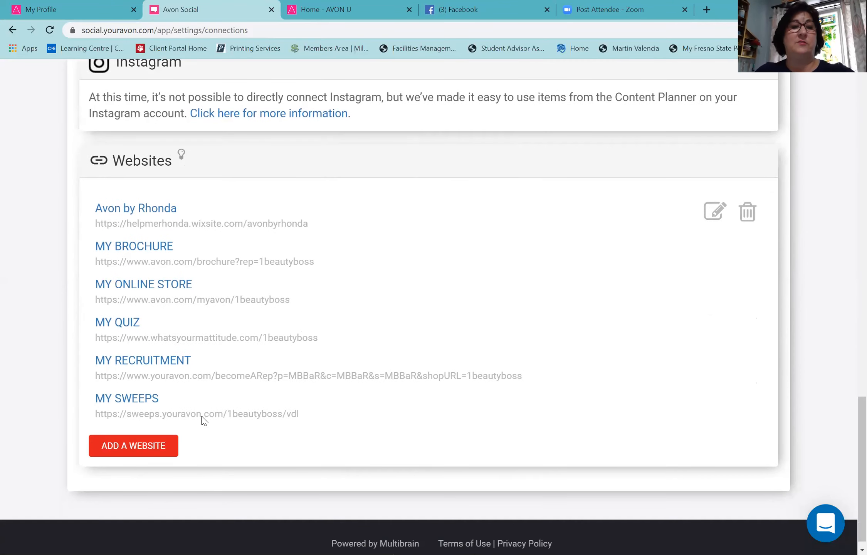
scroll("up", 3)
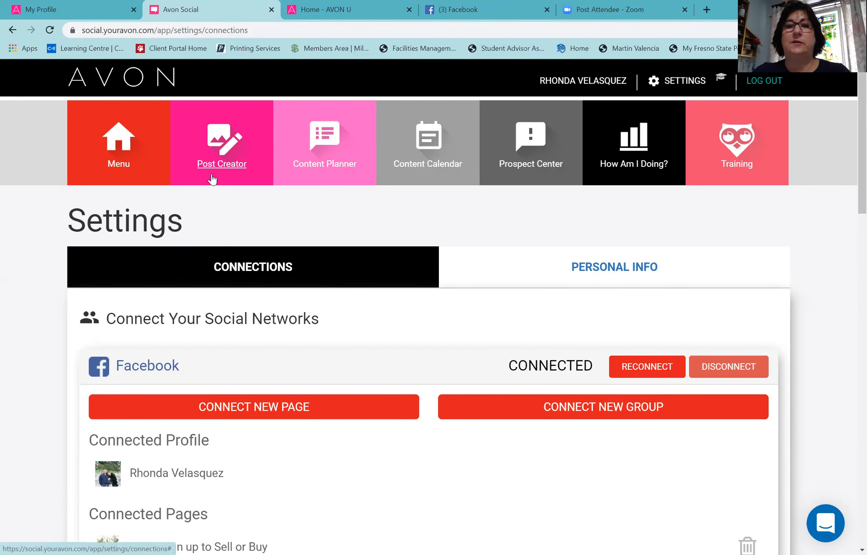
Step: Open the Content Planner and browse this week's suggested daily posts
left_click(329, 150)
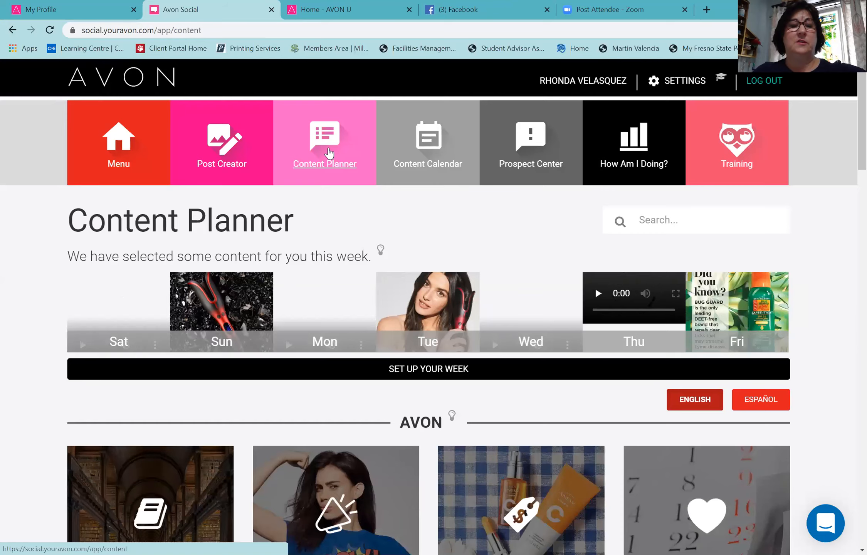
scroll("down", 3)
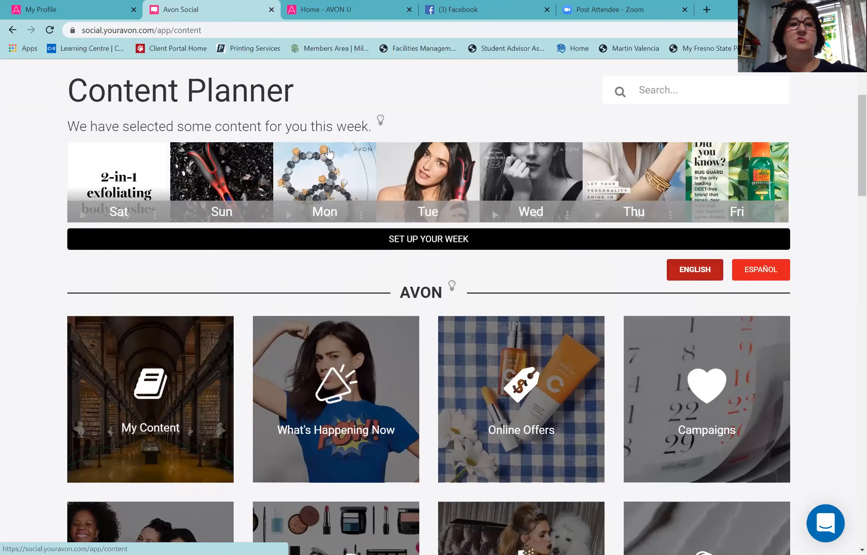
scroll("down", 3)
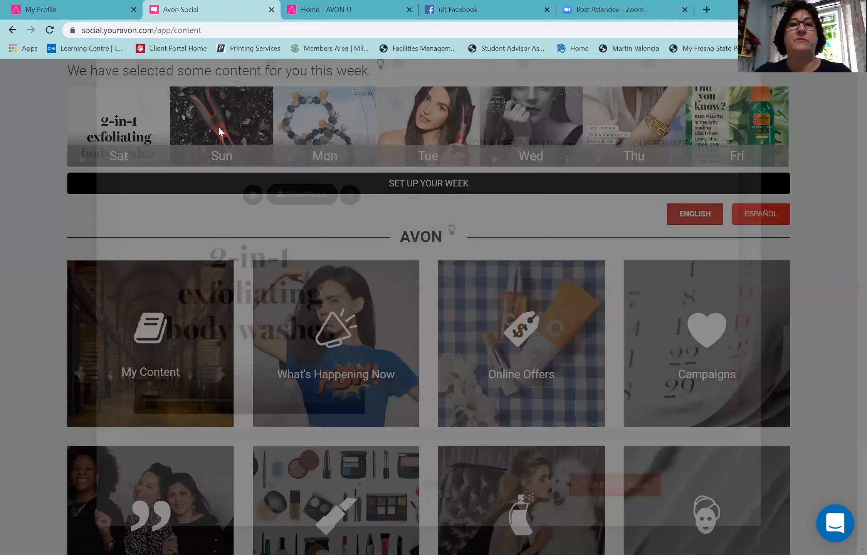
left_click(428, 183)
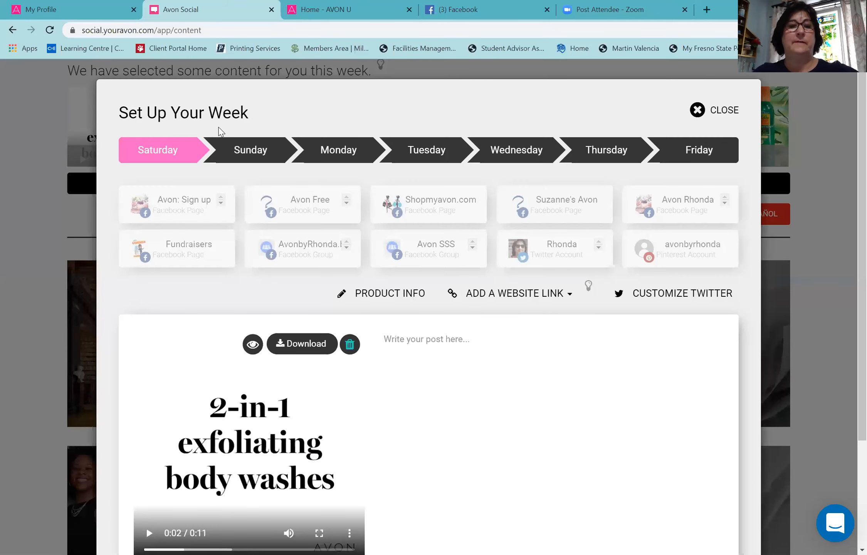
scroll("down", 3)
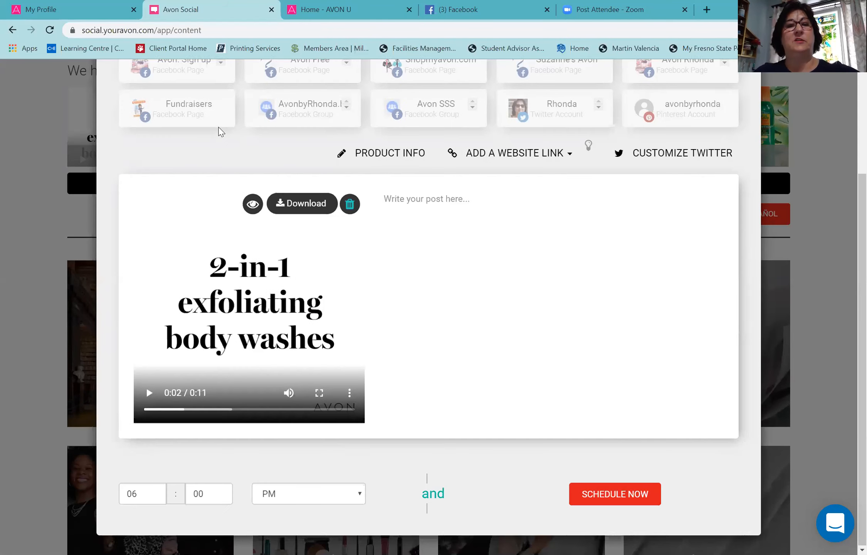
mouse_move(273, 144)
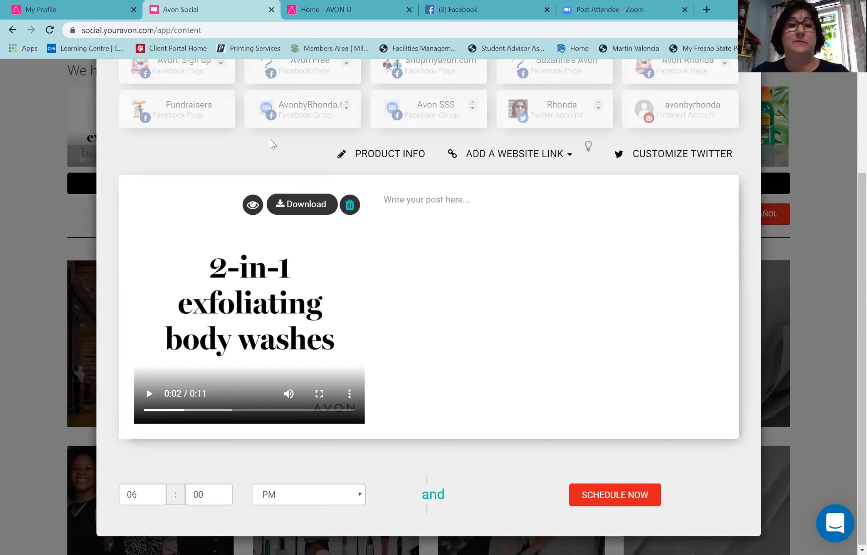
mouse_move(240, 352)
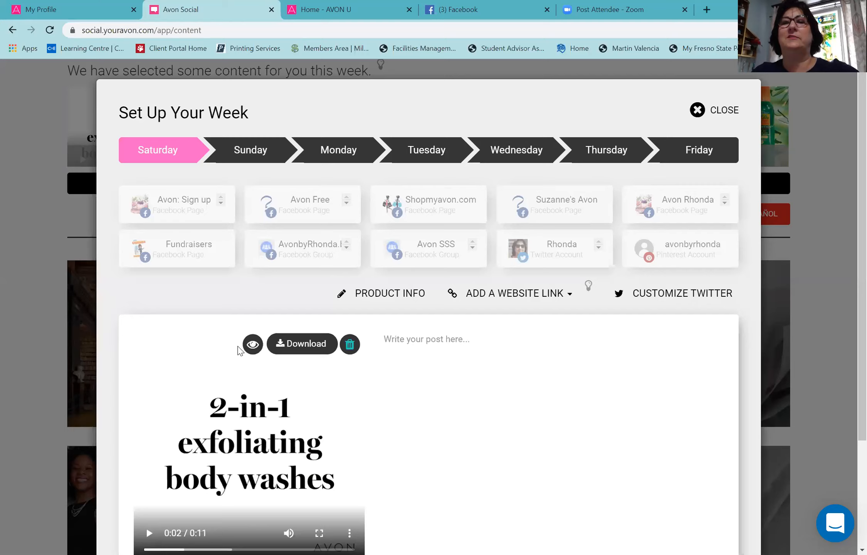
left_click(697, 110)
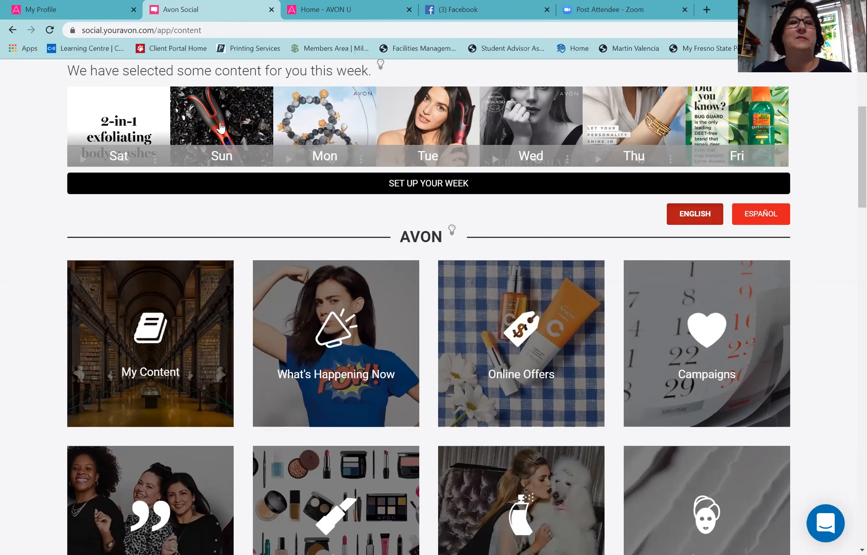
left_click(429, 184)
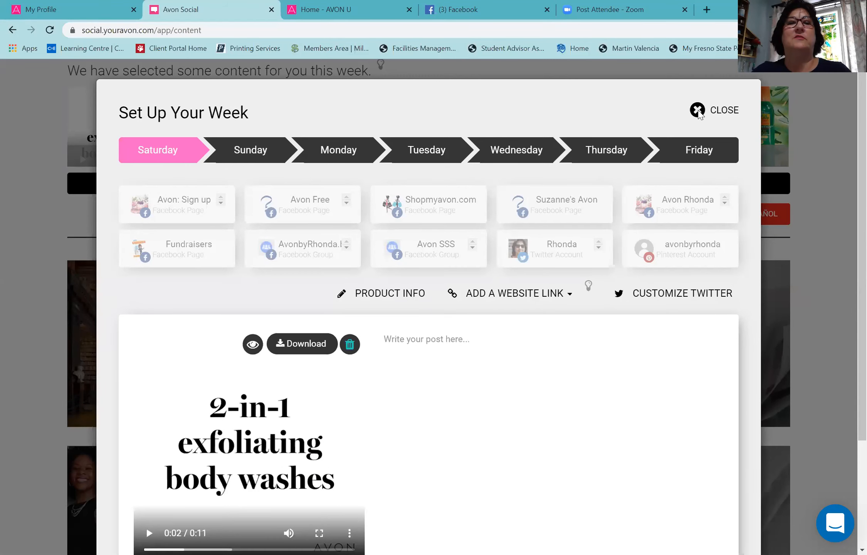
left_click(697, 110)
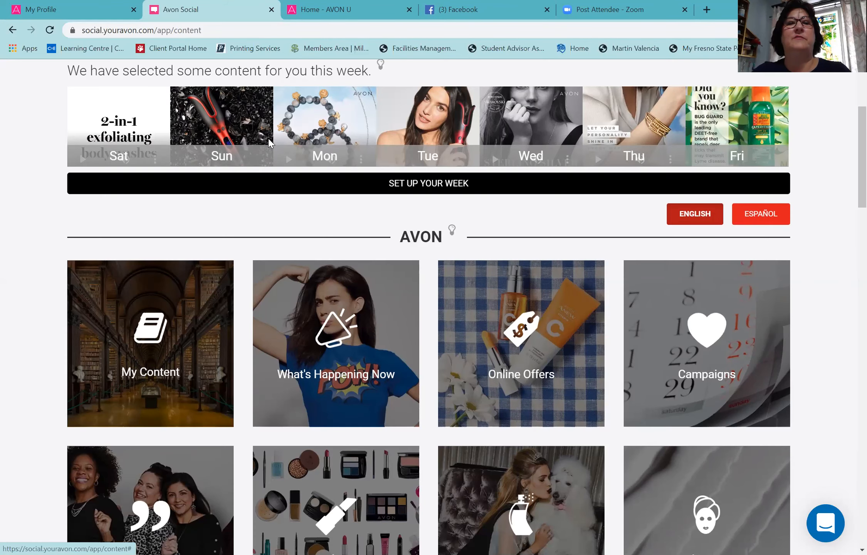
left_click(428, 183)
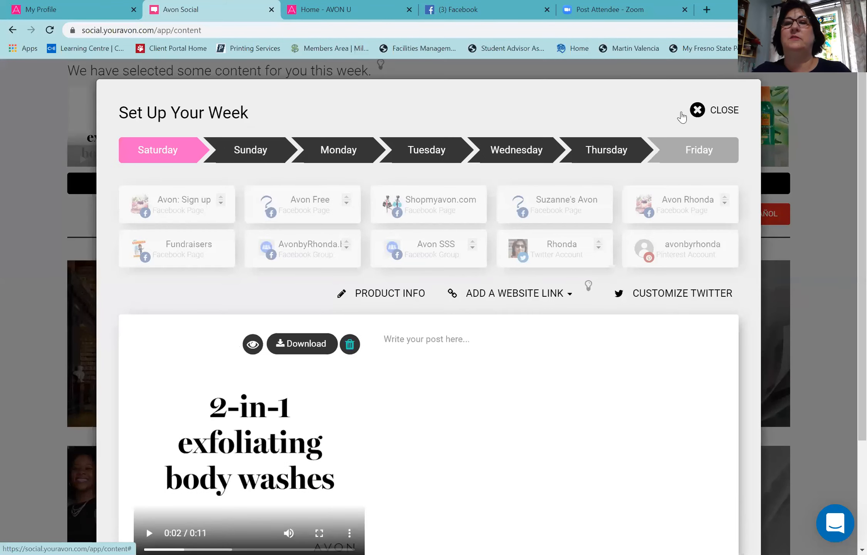
left_click(697, 110)
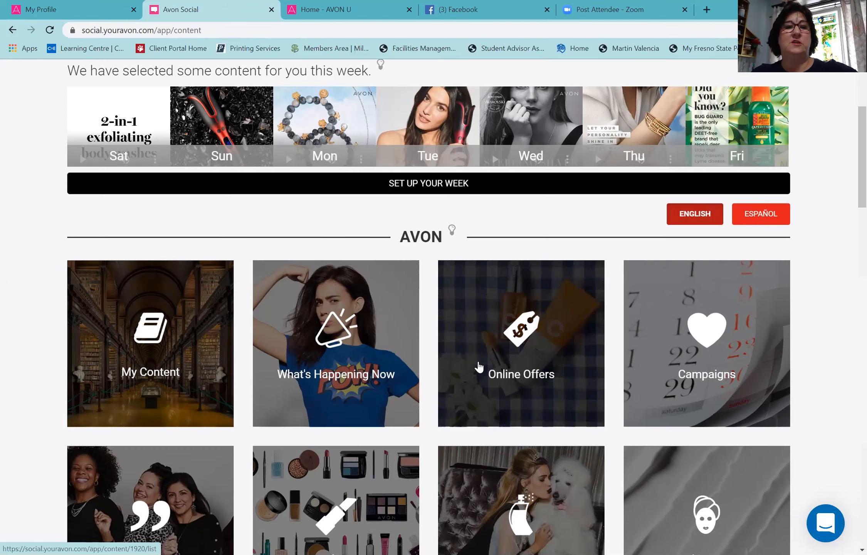
Step: Browse down the Content Planner categories and open Avon Facebook Covers
scroll("down", 3)
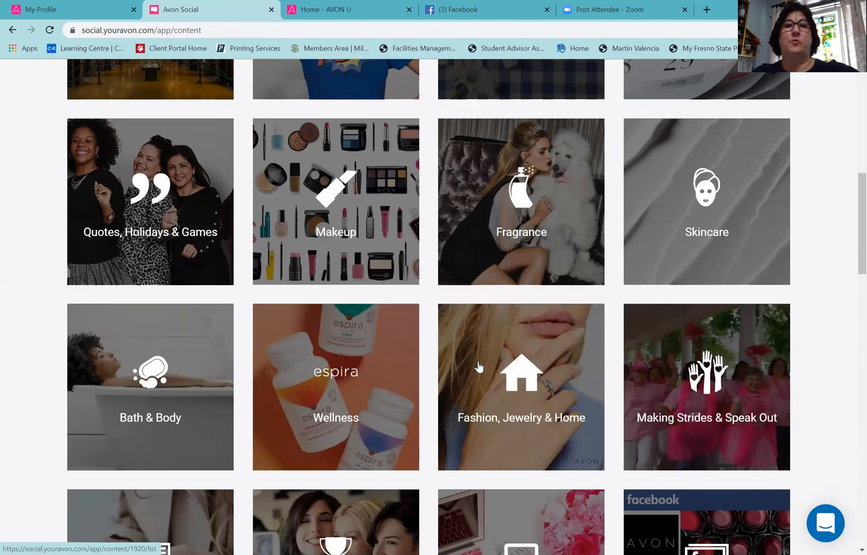
scroll("down", 3)
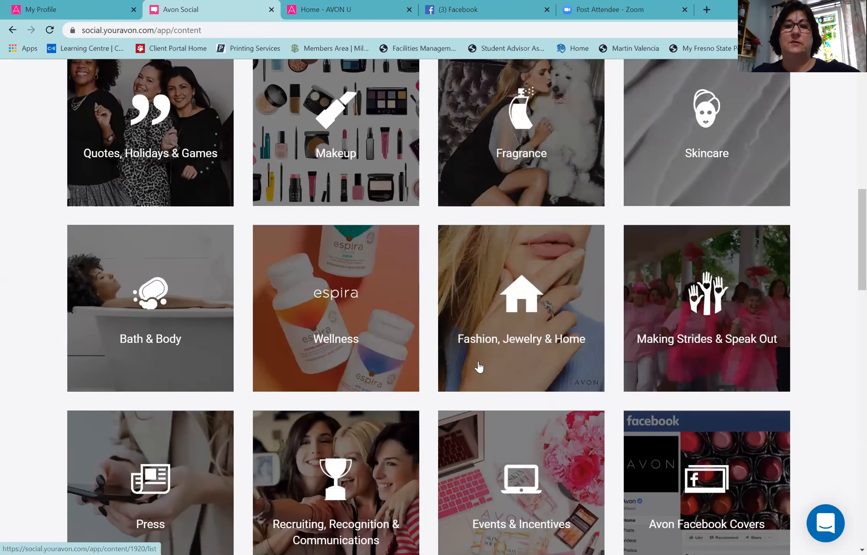
scroll("down", 3)
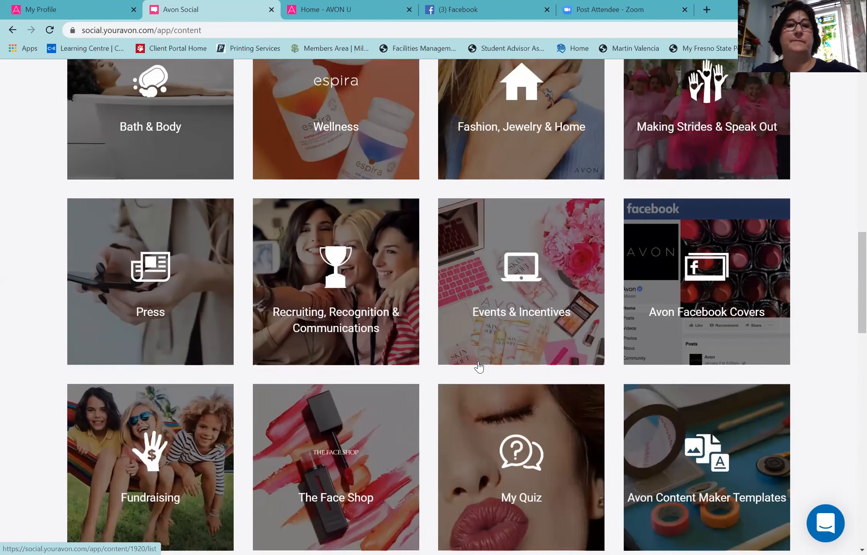
scroll("down", 3)
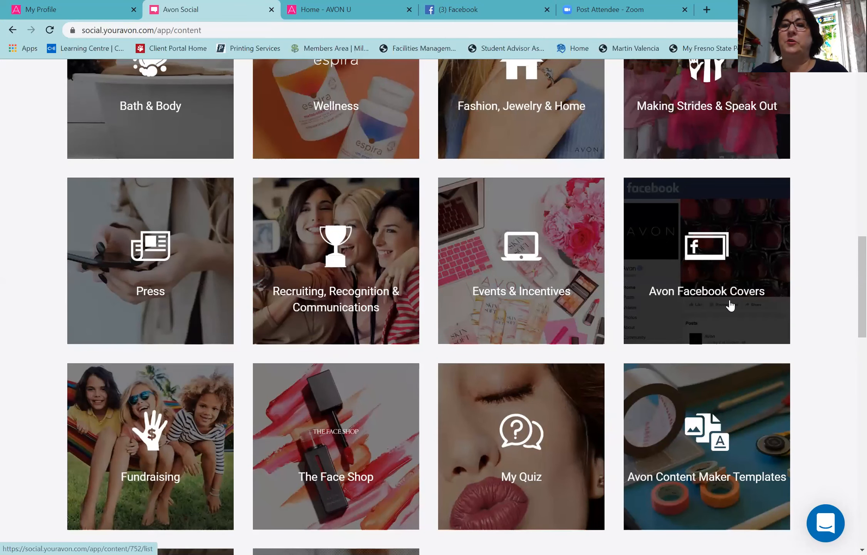
left_click(707, 275)
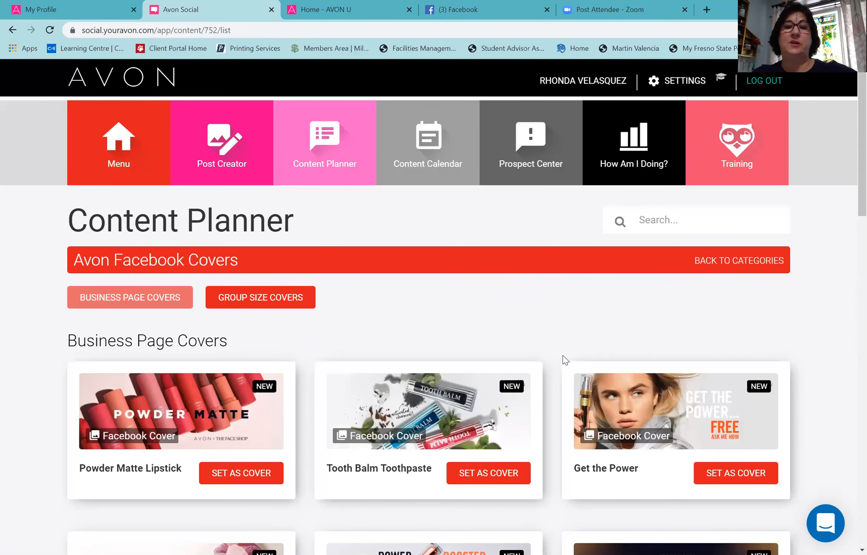
Step: Browse through the list of Facebook business page cover images
scroll("down", 3)
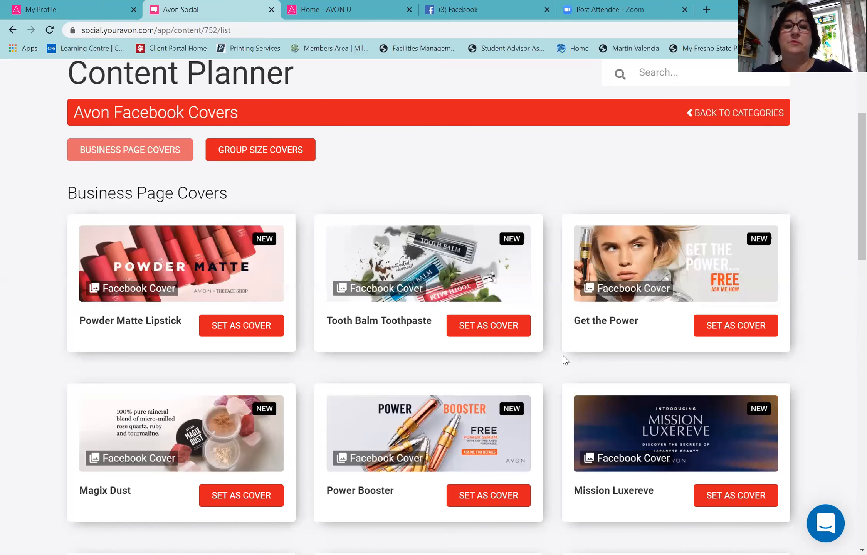
scroll("down", 3)
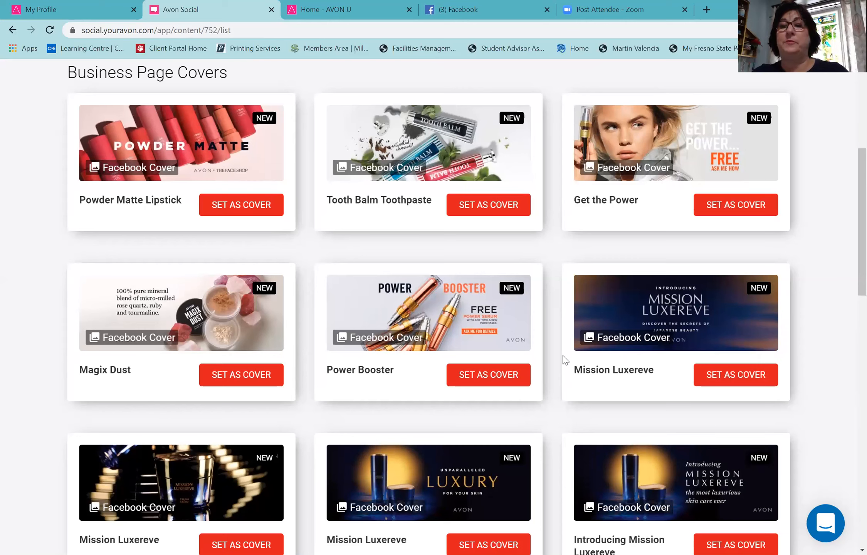
scroll("down", 3)
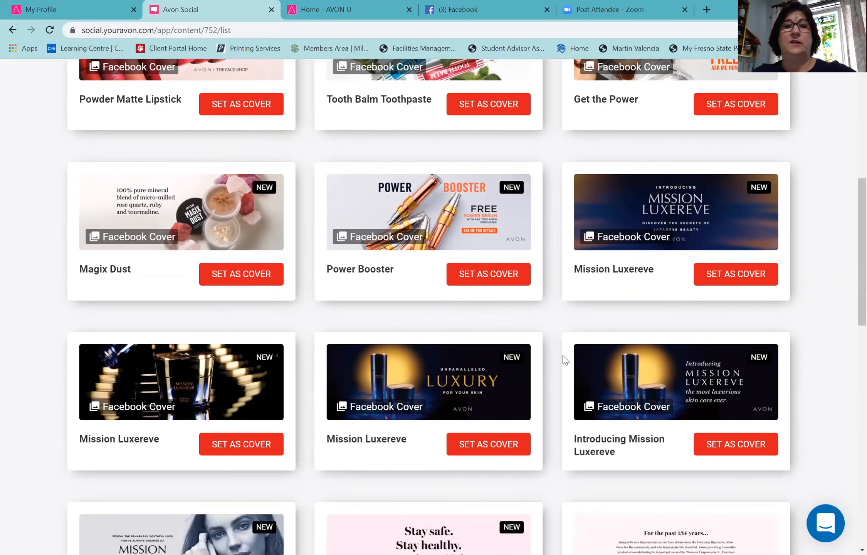
scroll("down", 3)
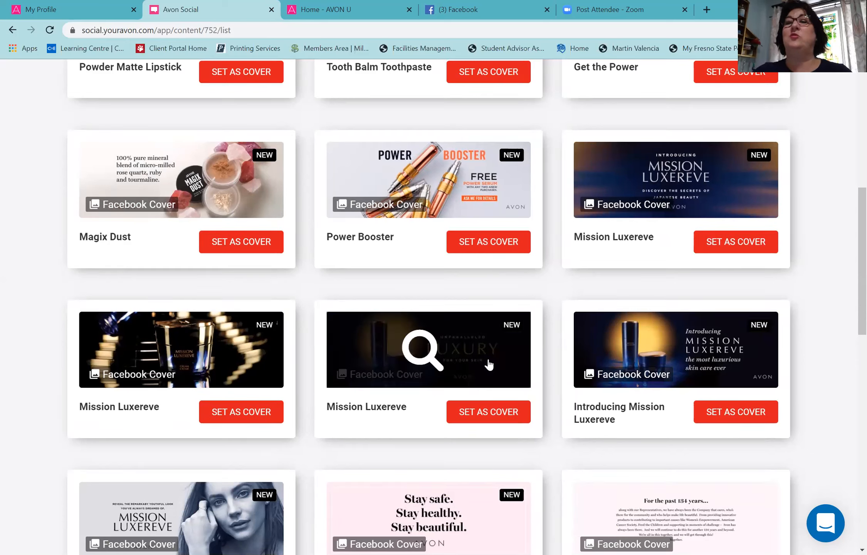
scroll("down", 3)
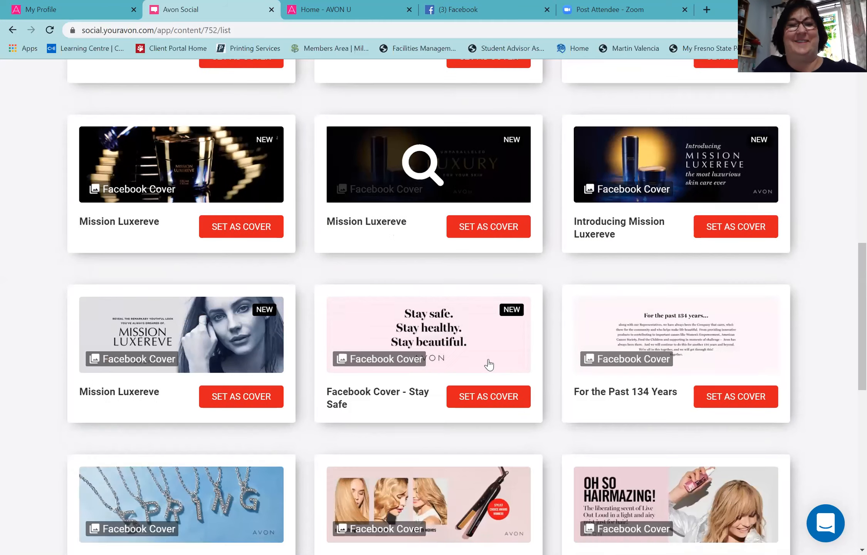
scroll("down", 3)
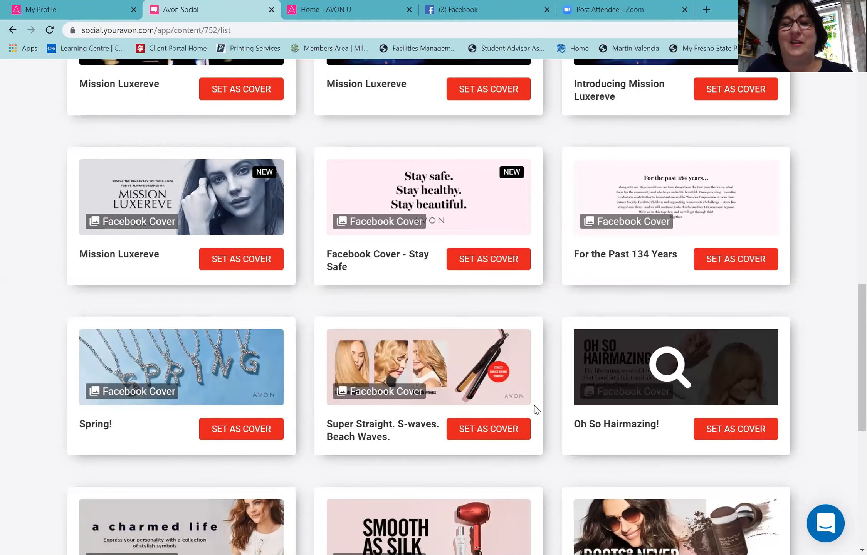
scroll("down", 3)
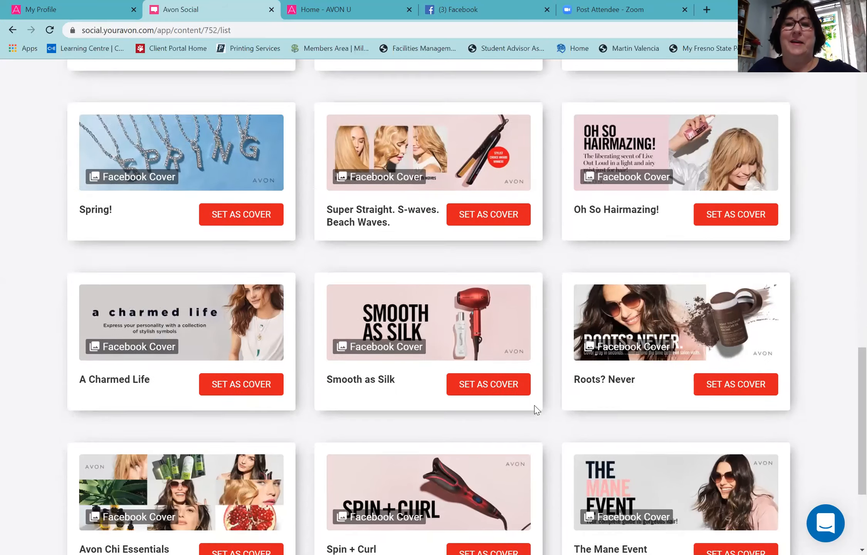
scroll("down", 3)
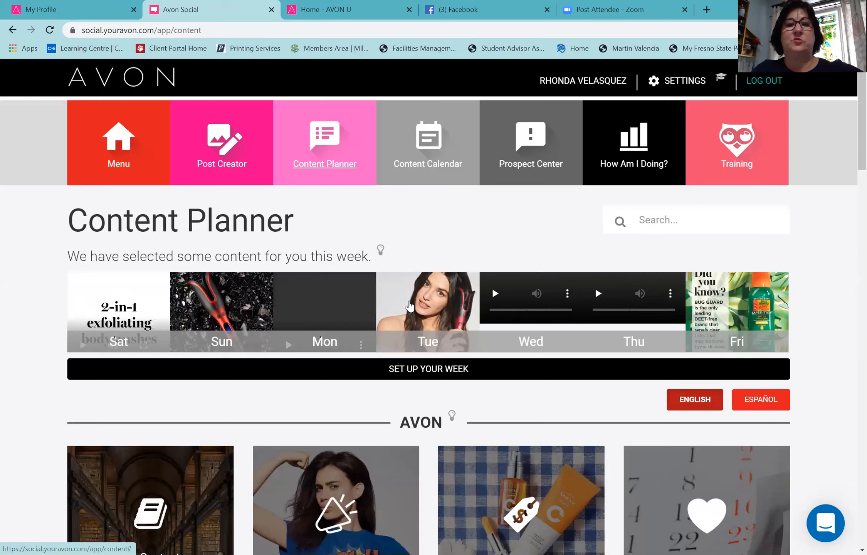
Step: Look over the generic content categories and return to What's Happening Now
scroll("down", 3)
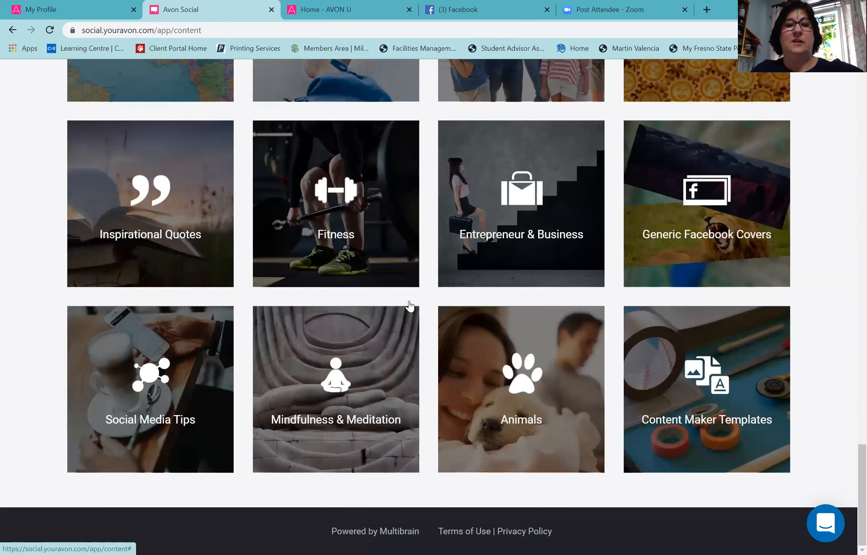
scroll("up", 3)
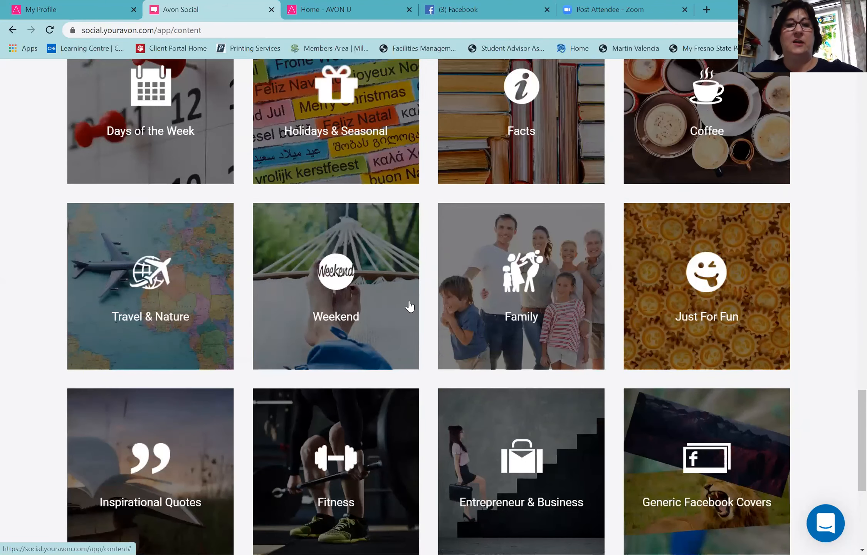
scroll("up", 3)
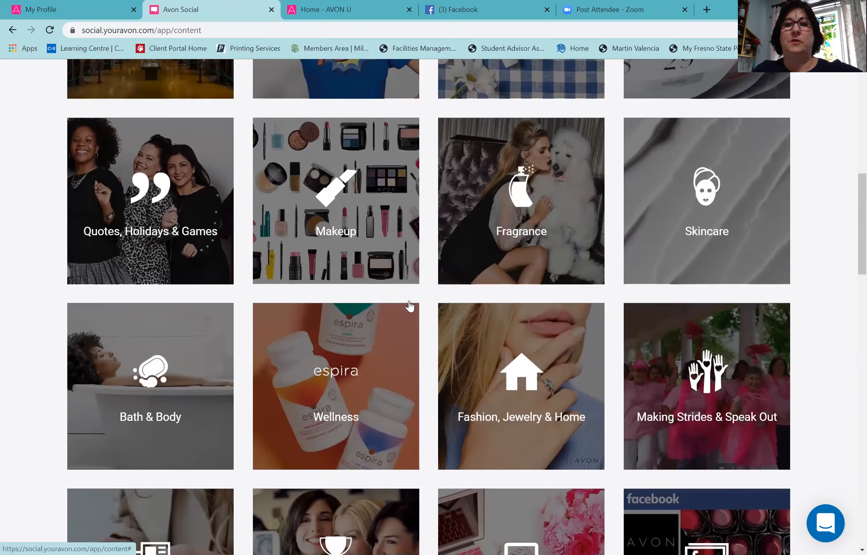
scroll("up", 3)
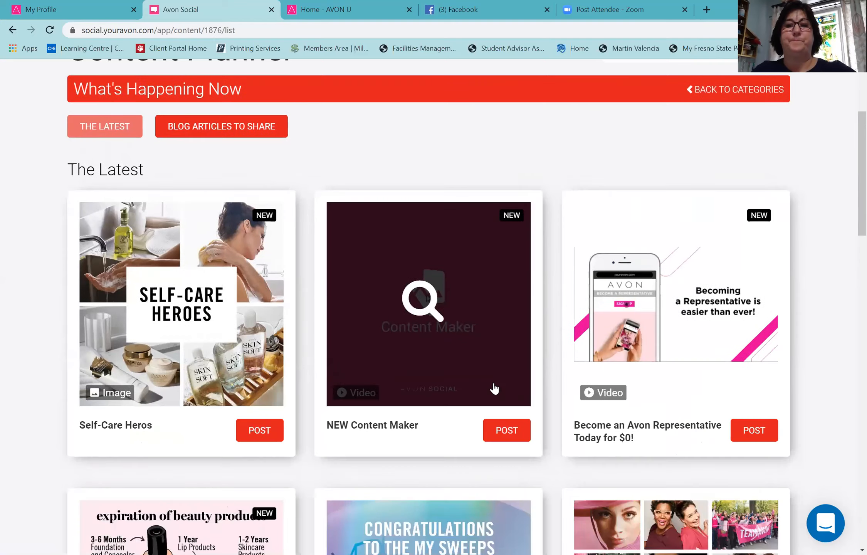
scroll("down", 3)
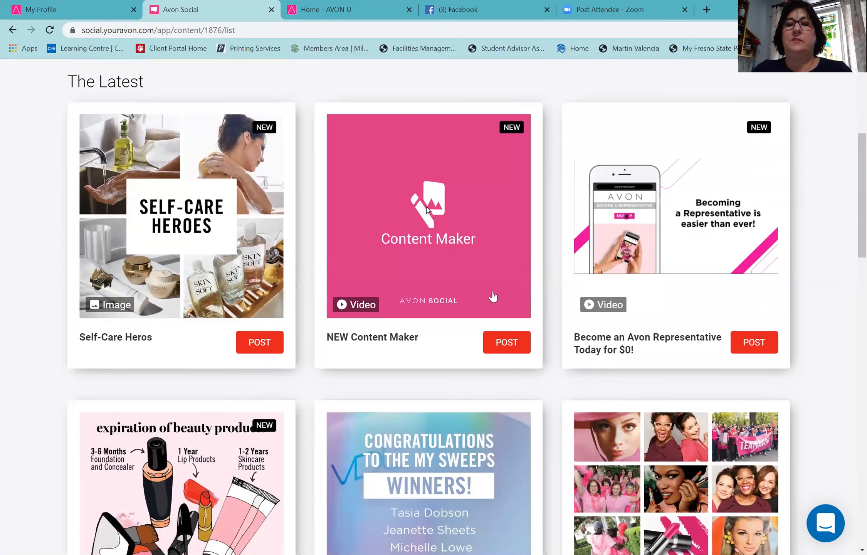
mouse_move(662, 253)
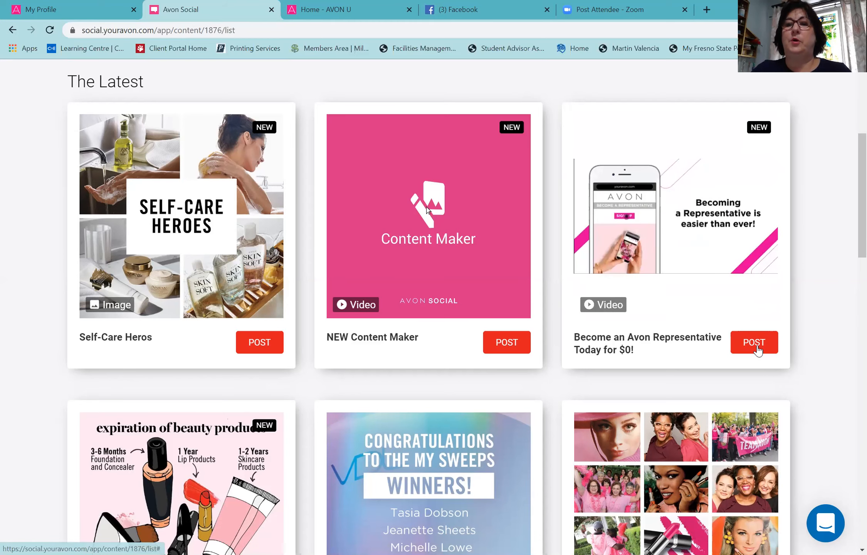
Step: Start a post with the rep sign-up video, captioned 'It is still Free to sign up with Avon!'
left_click(754, 342)
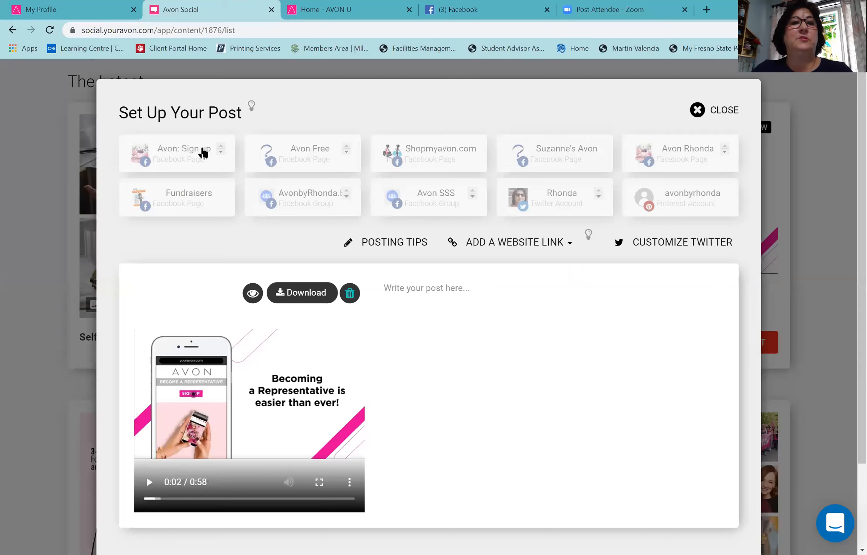
mouse_move(413, 172)
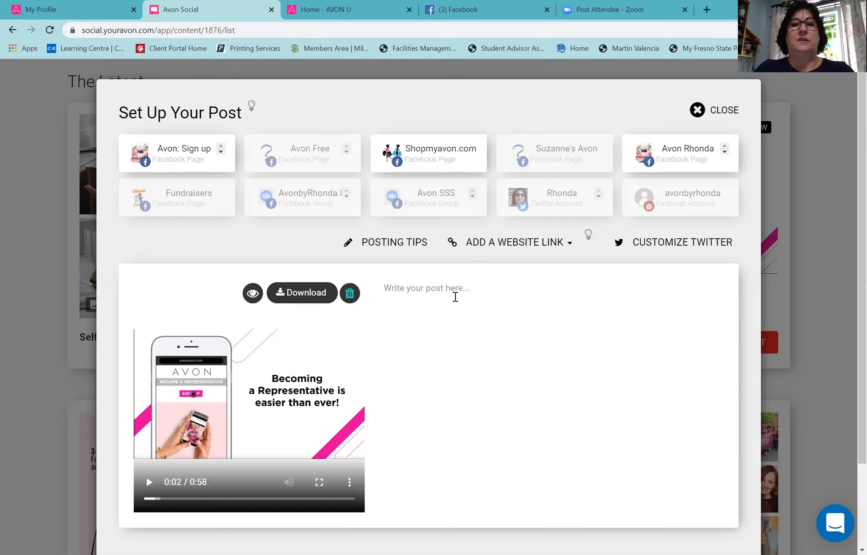
type("It is still")
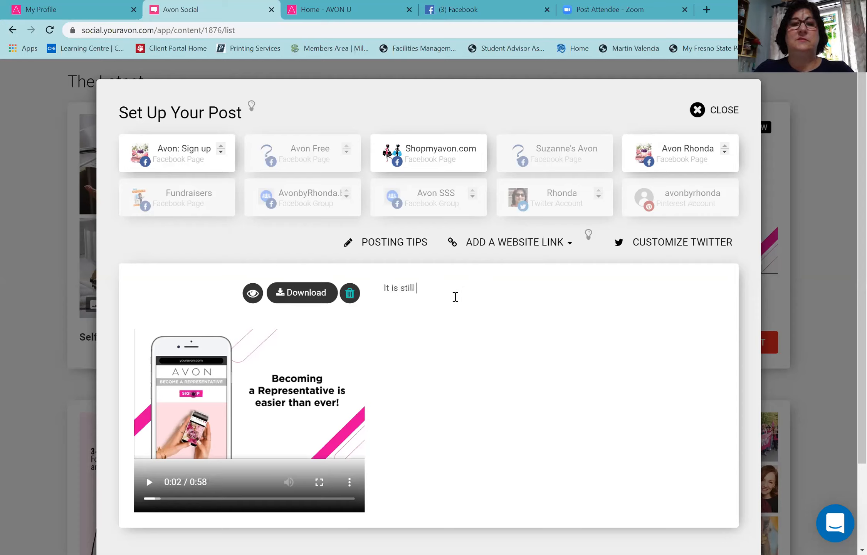
type("Free to s")
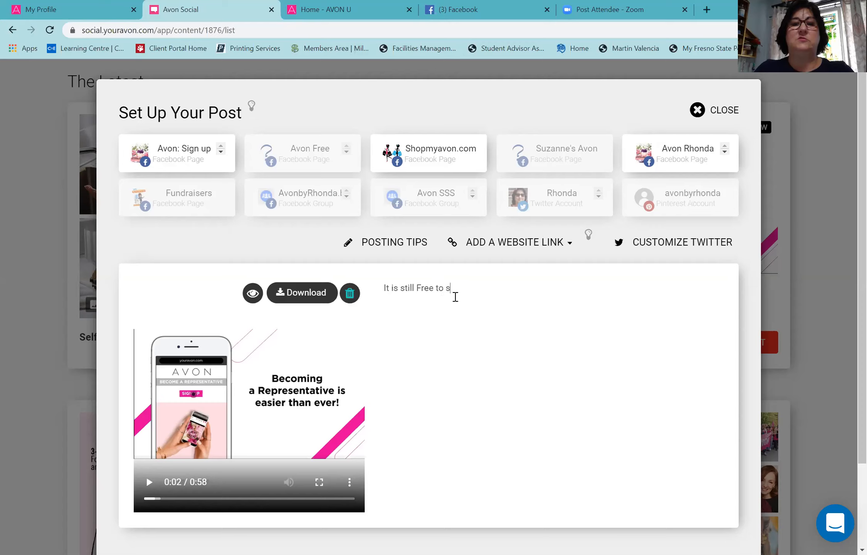
type("ign up w")
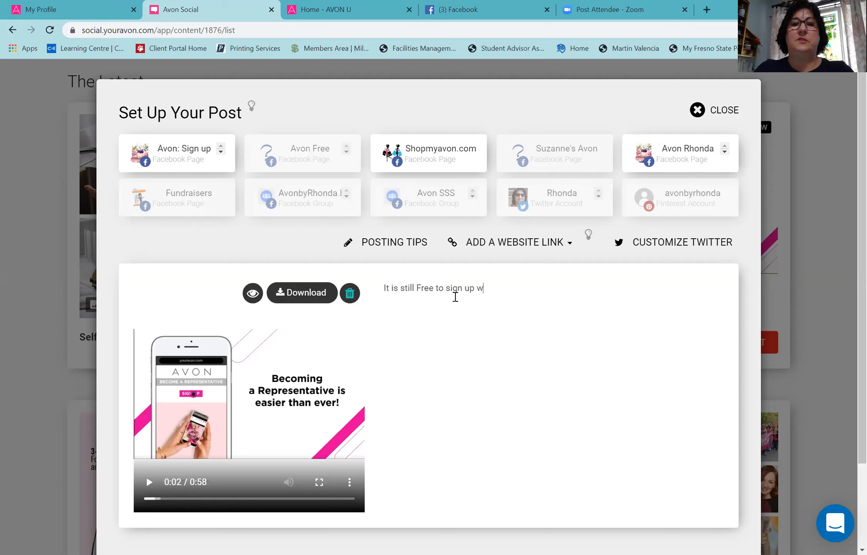
type("ith Avon")
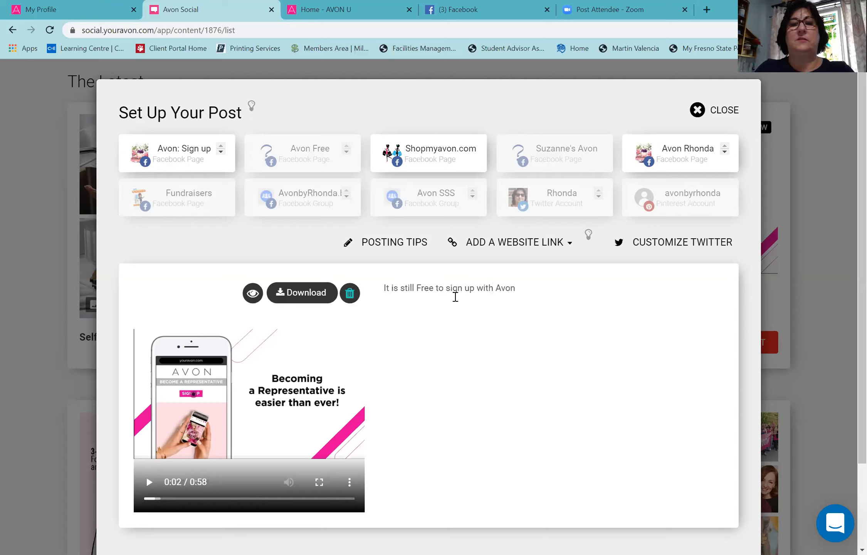
type("!")
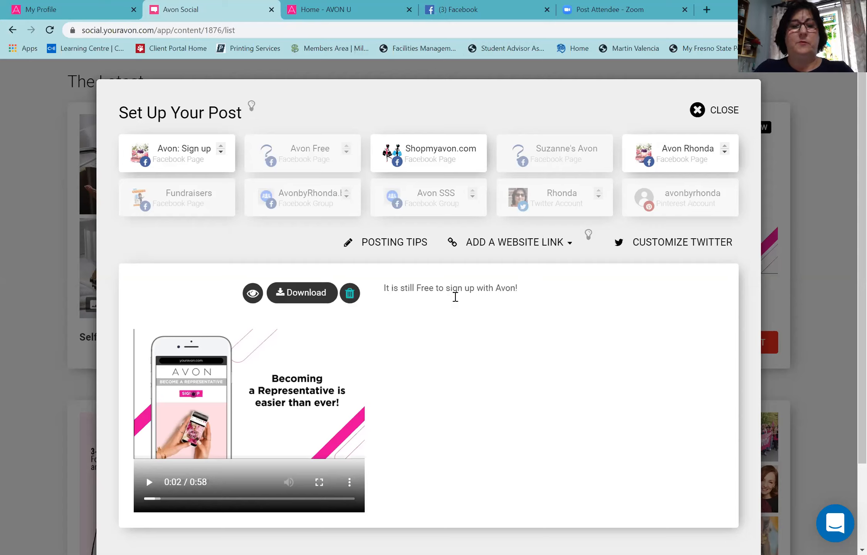
Step: Add hashtags to the caption, including #becomearep, #sidehustle and #workfromhome
type("#")
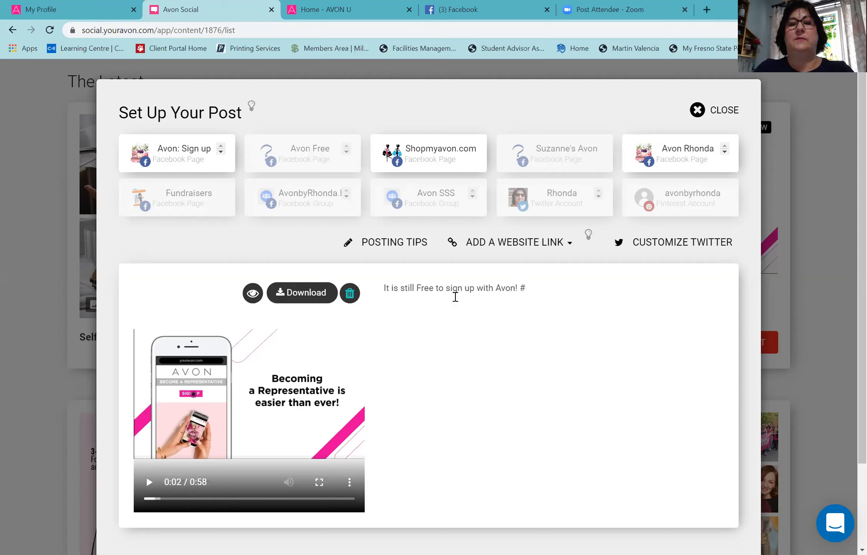
type("becomearep #")
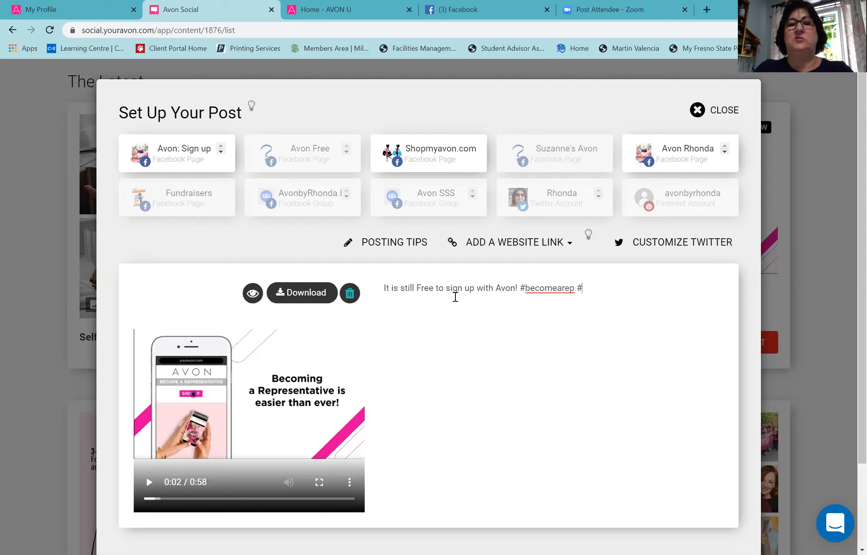
type("entreprenu")
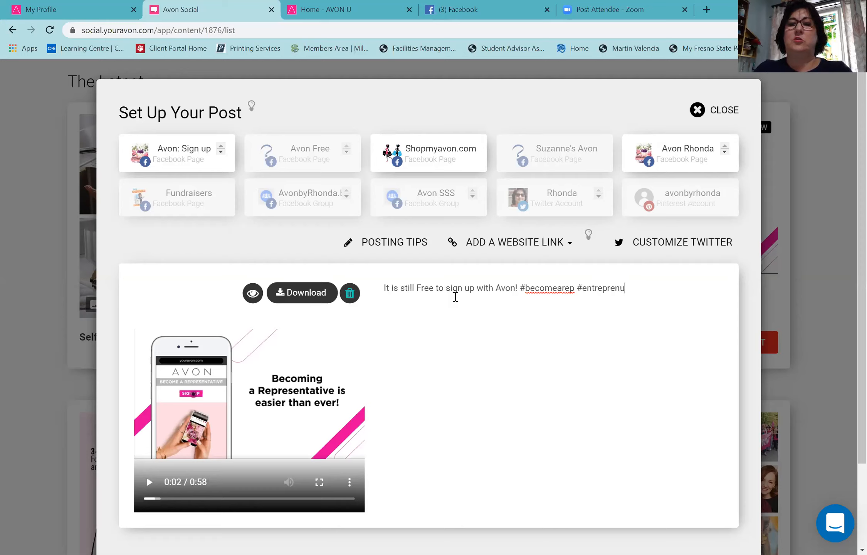
type("er #")
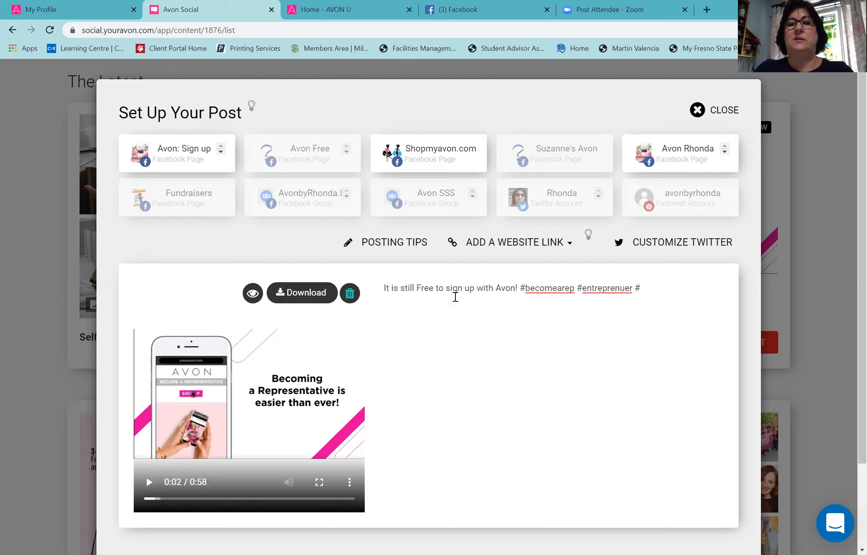
type("lovemakeup #")
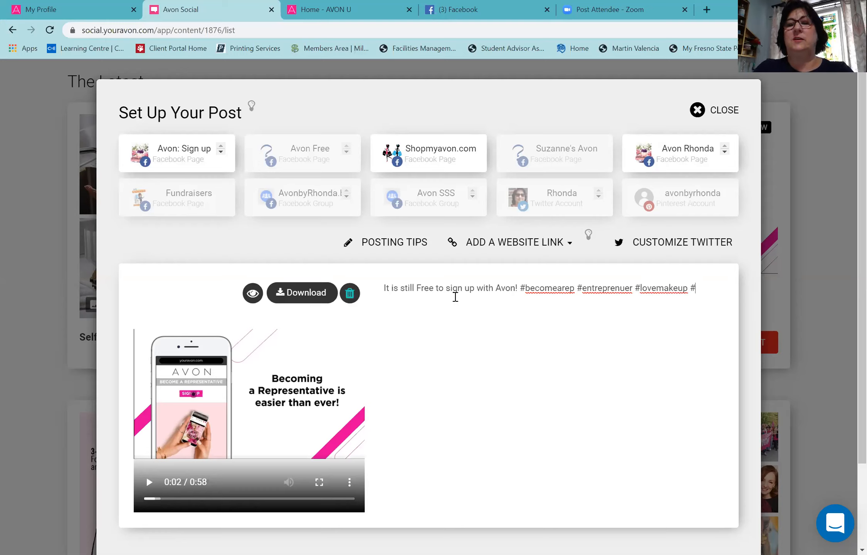
type("side")
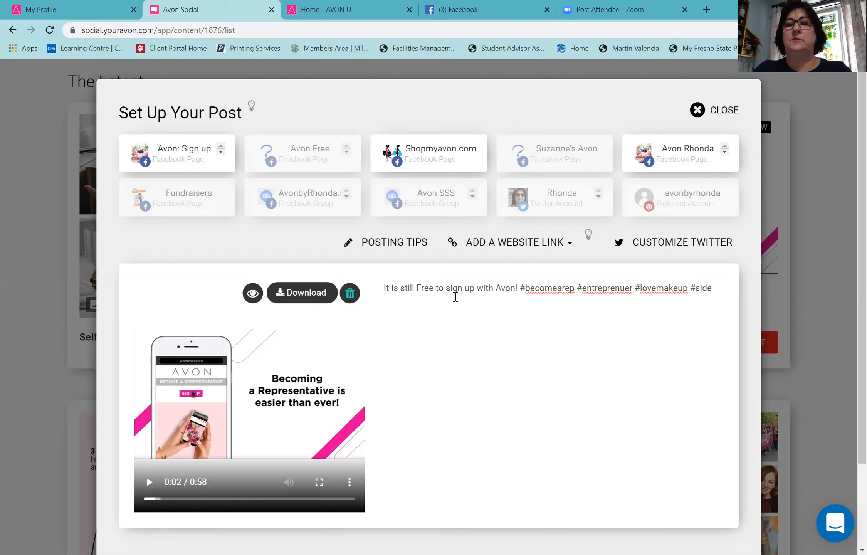
type("job")
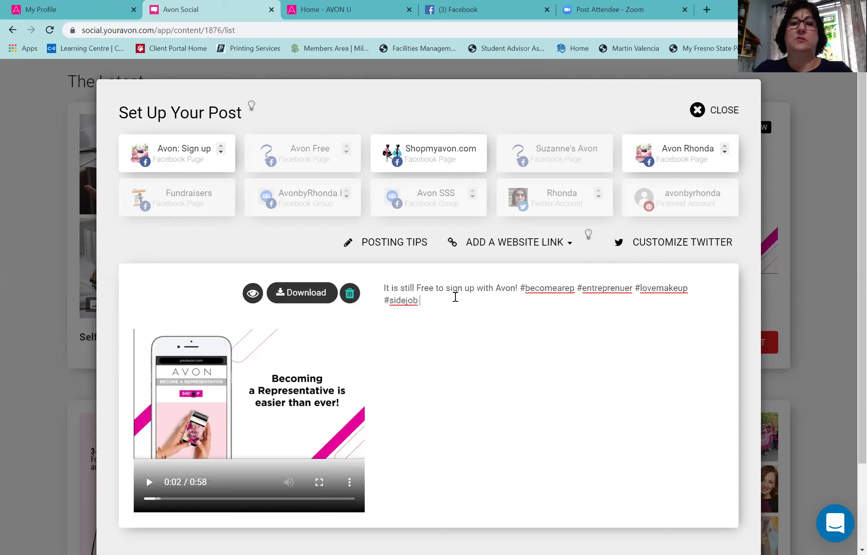
type("#si")
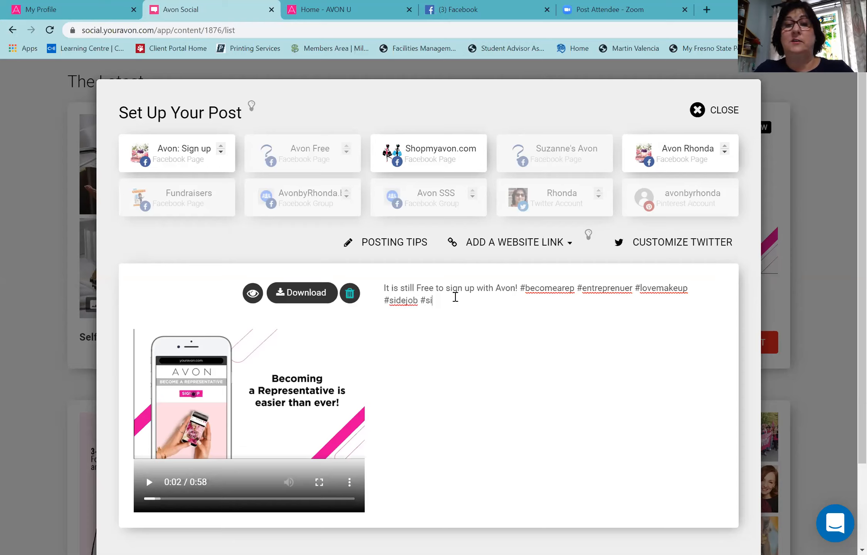
type("dehust")
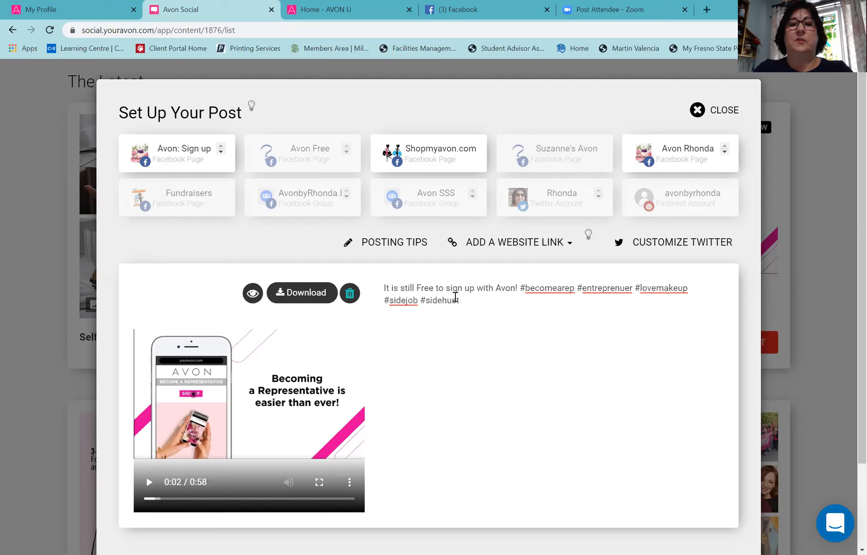
type("#work")
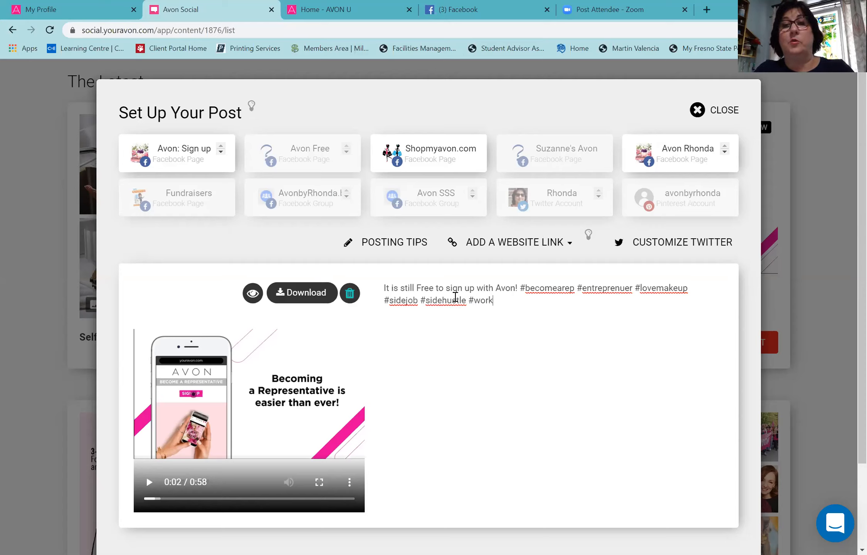
type("fromhome")
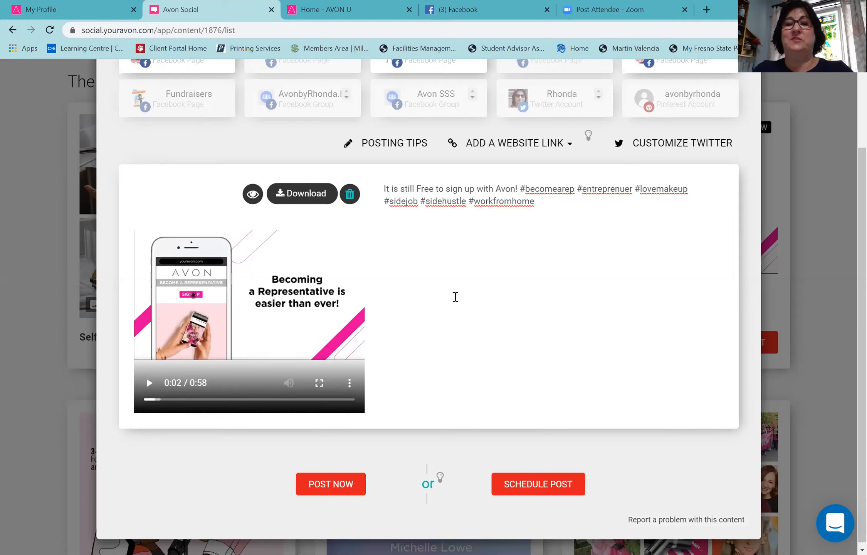
Step: Schedule the sign-up video post for April 19 at 10 PM
left_click(539, 484)
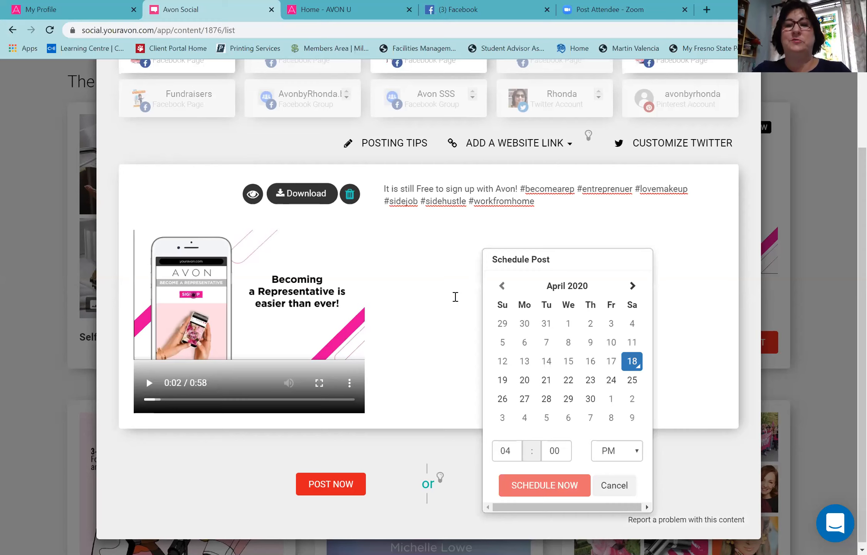
mouse_move(631, 343)
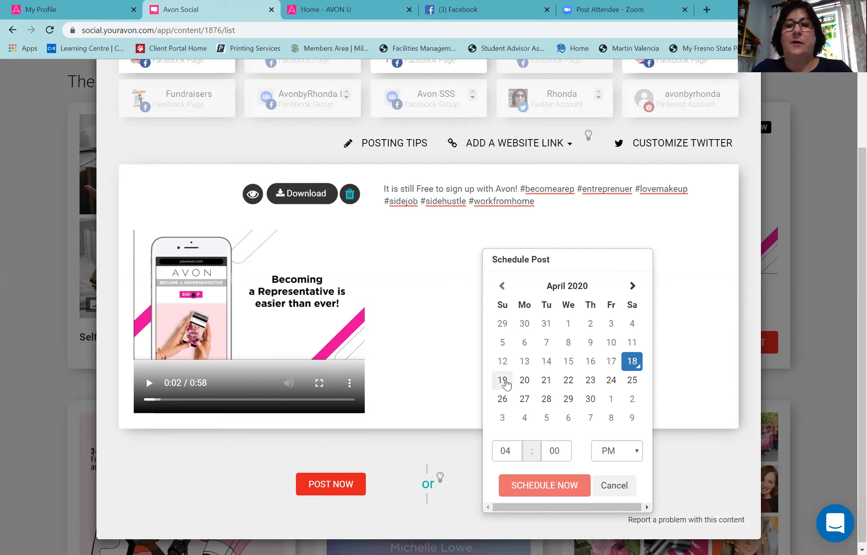
left_click(502, 380)
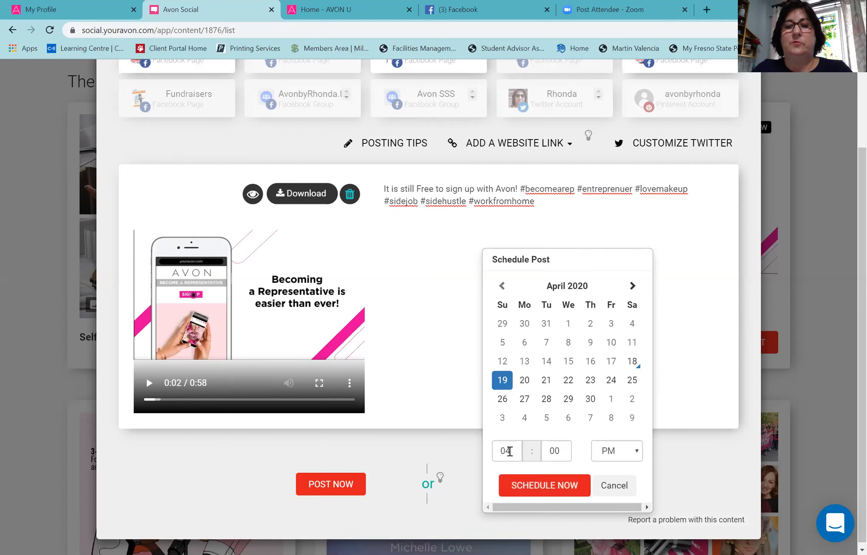
left_click(507, 451)
type("1")
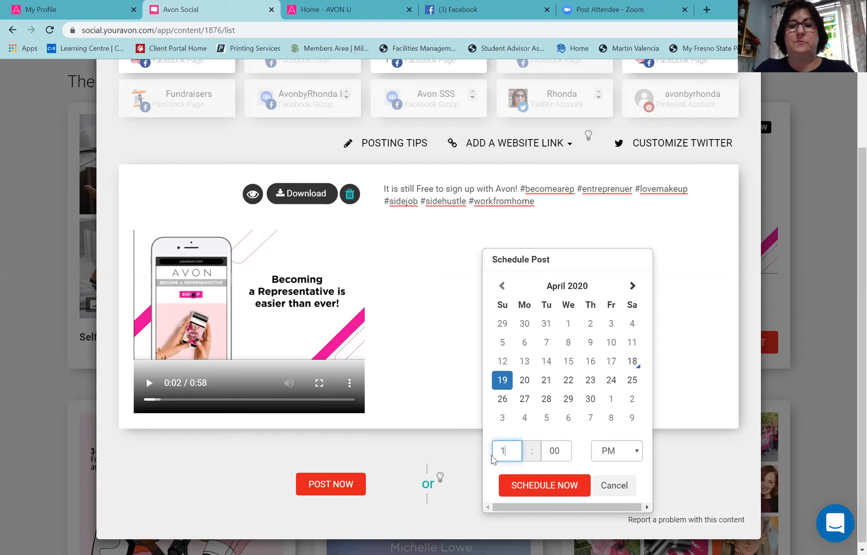
right_click(617, 455)
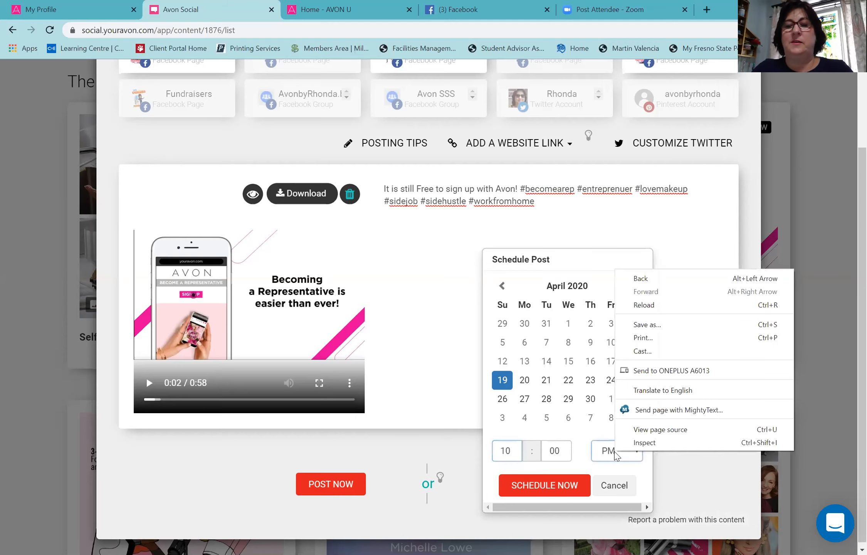
left_click(617, 450)
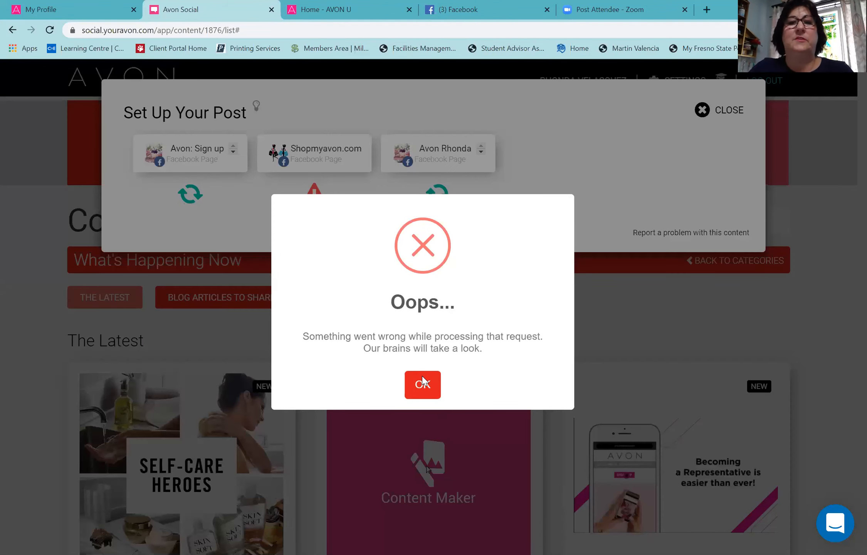
Step: Dismiss the error, continue past the per-page results, and acknowledge the partial-failure notice
left_click(422, 385)
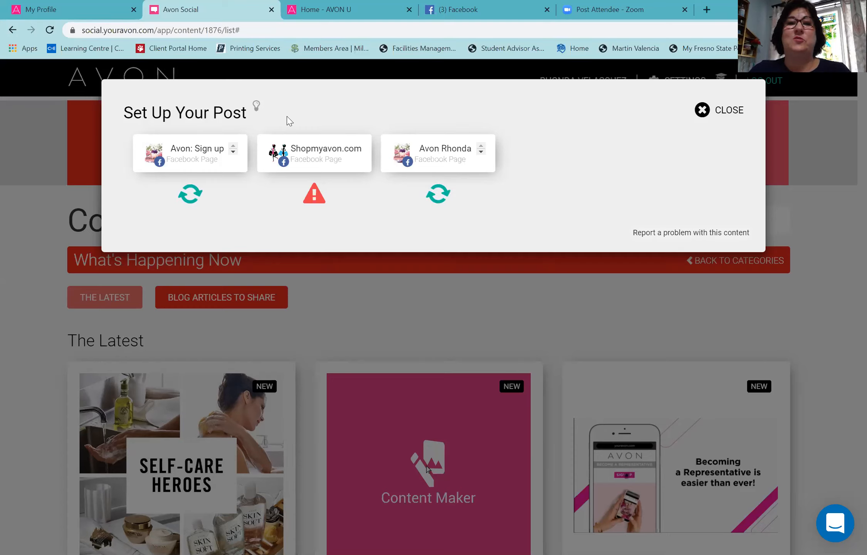
mouse_move(555, 192)
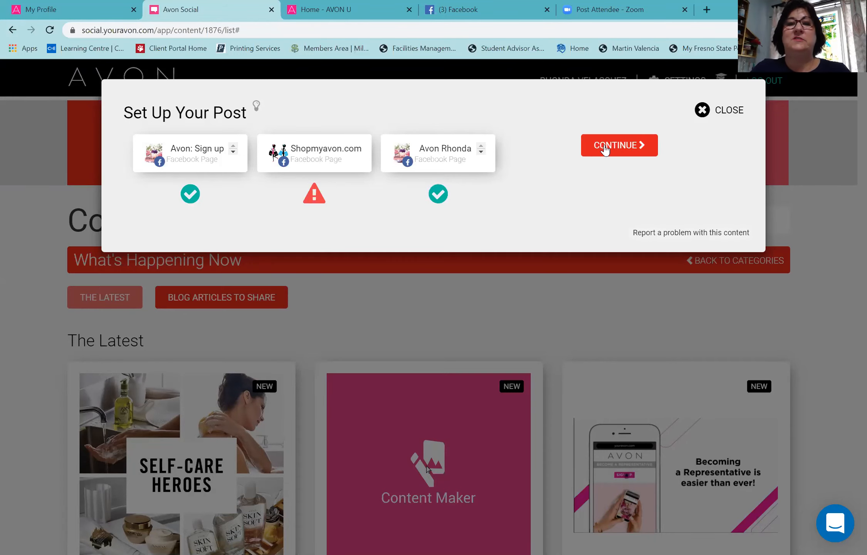
left_click(620, 145)
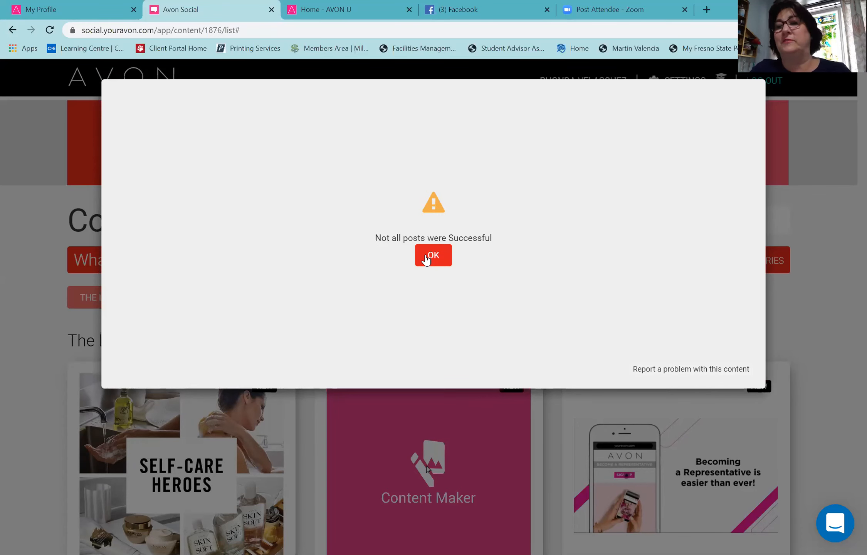
left_click(434, 255)
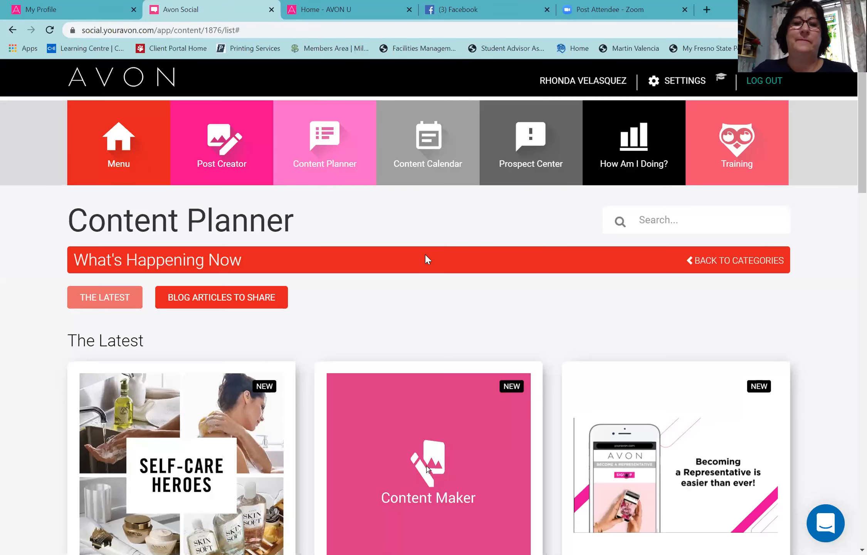
scroll("down", 3)
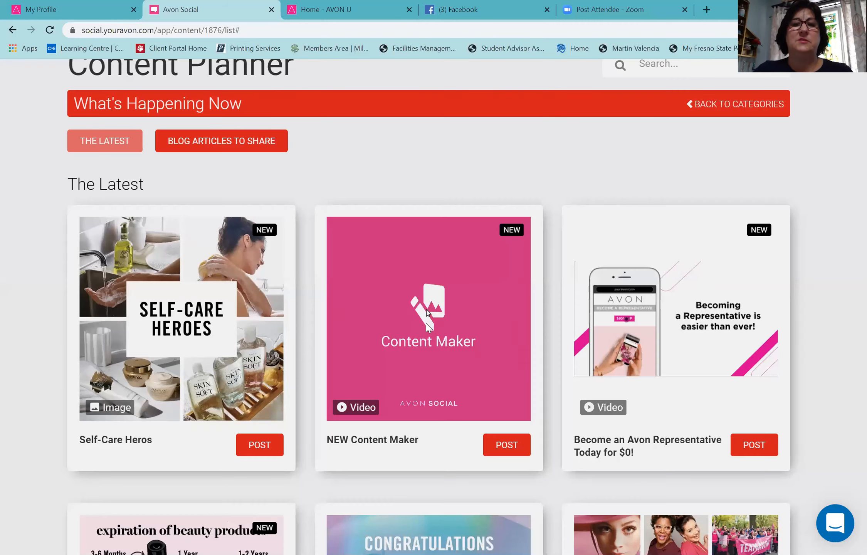
left_click(429, 327)
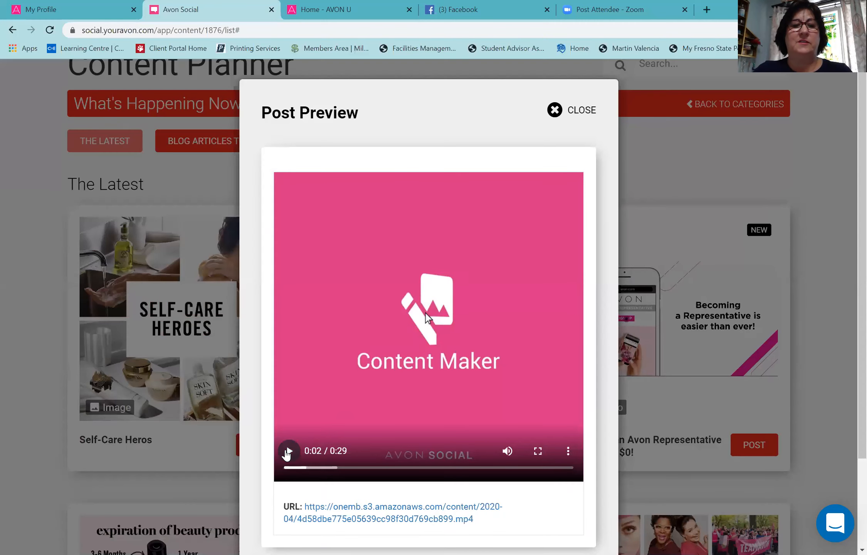
left_click(289, 451)
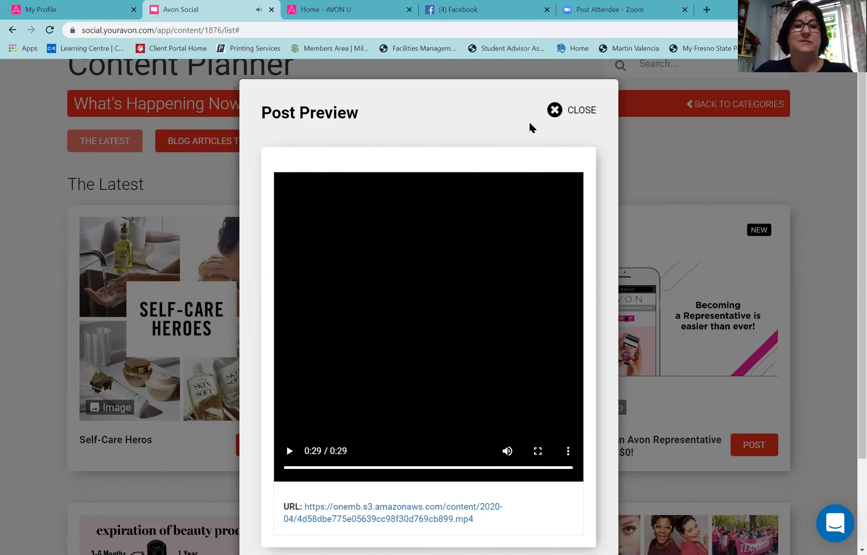
left_click(555, 110)
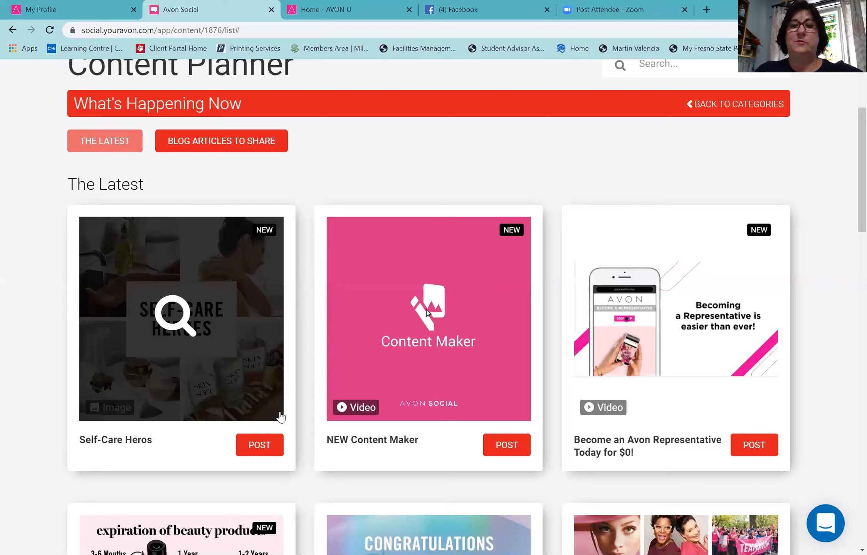
Step: Post the 134 Years of Avon image with caption 'Avon has been around forever… Love my Avon!'
scroll("down", 3)
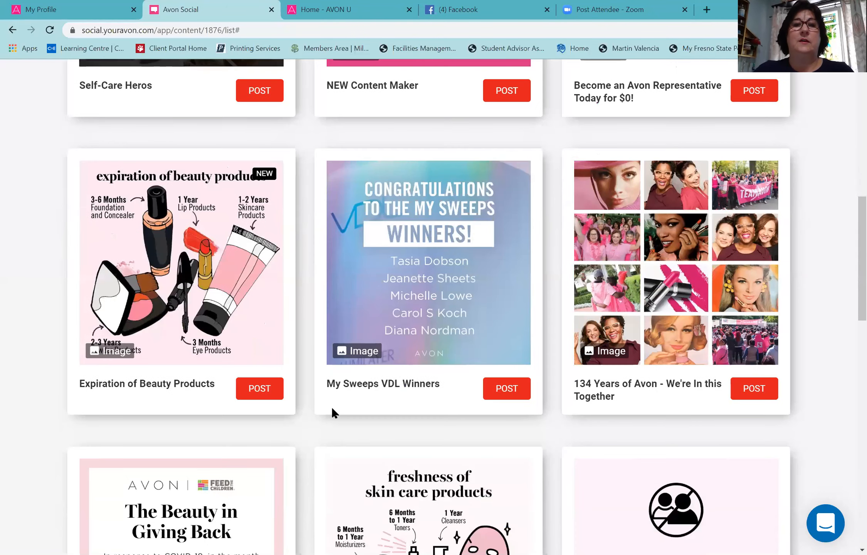
mouse_move(699, 332)
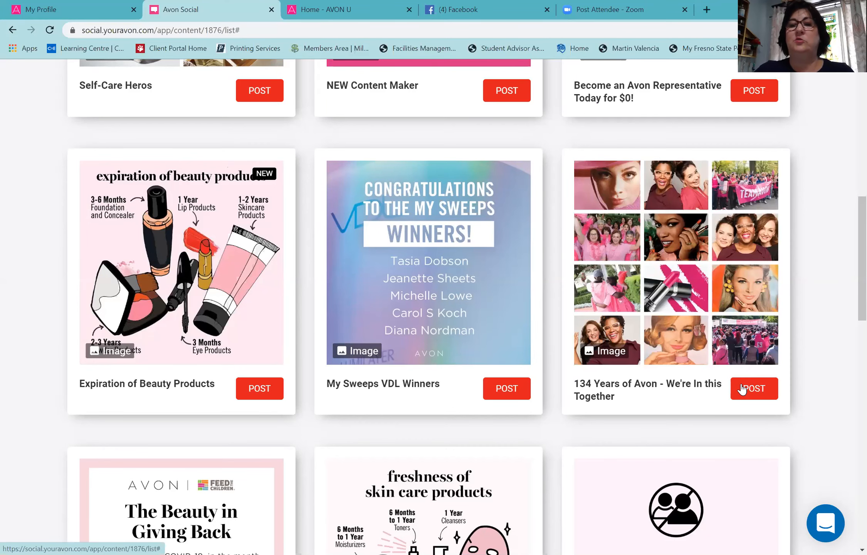
left_click(755, 389)
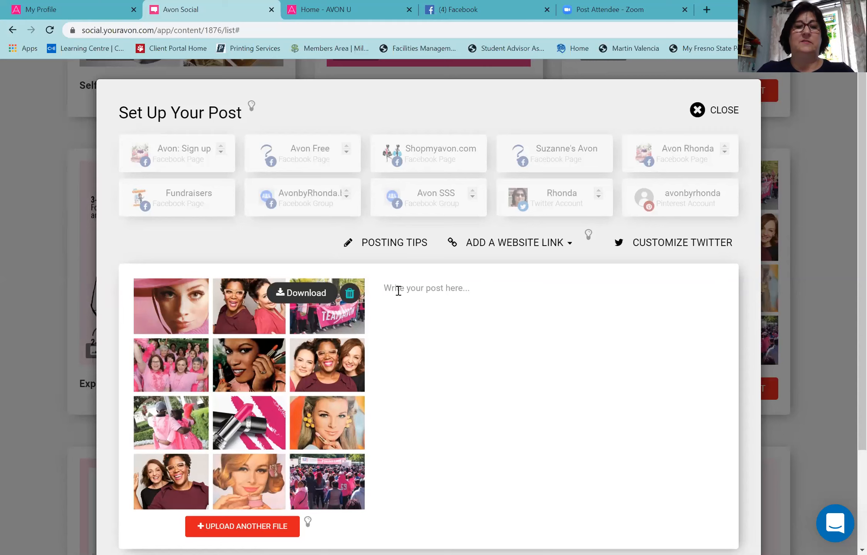
type("Avon has been around an")
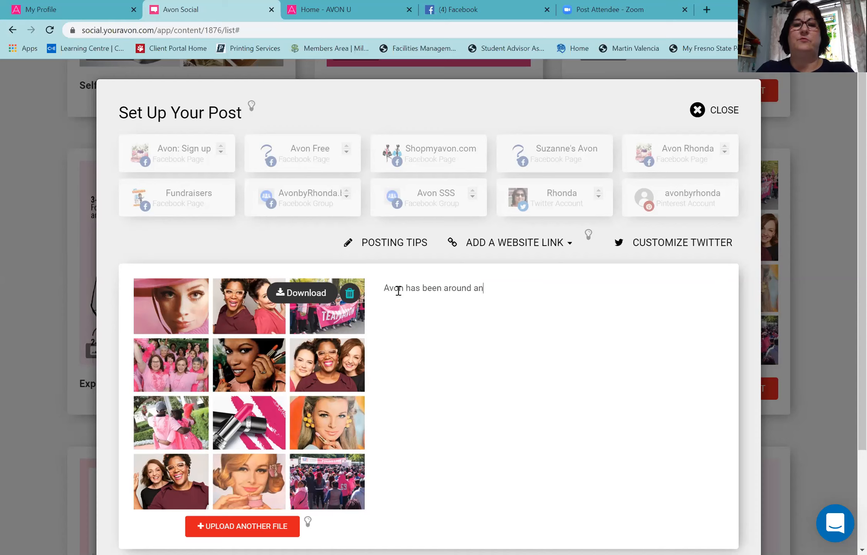
type("forever and has many mo")
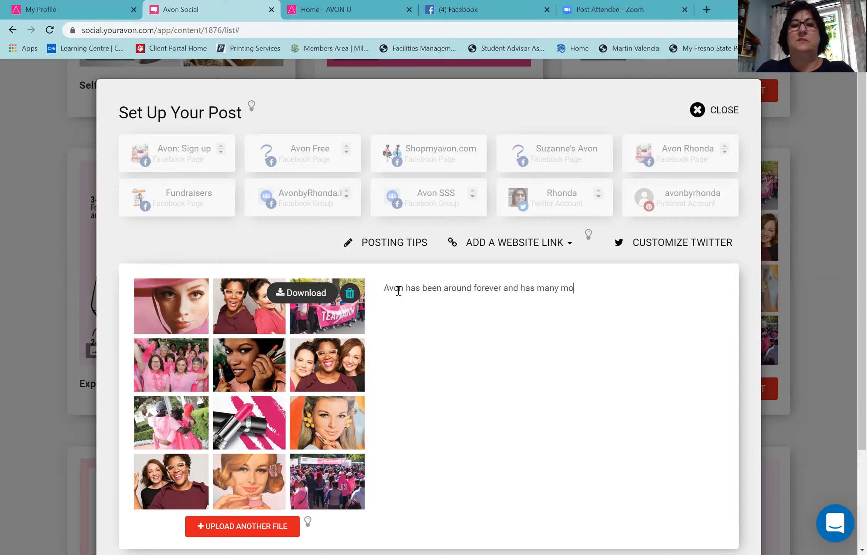
type("ere")
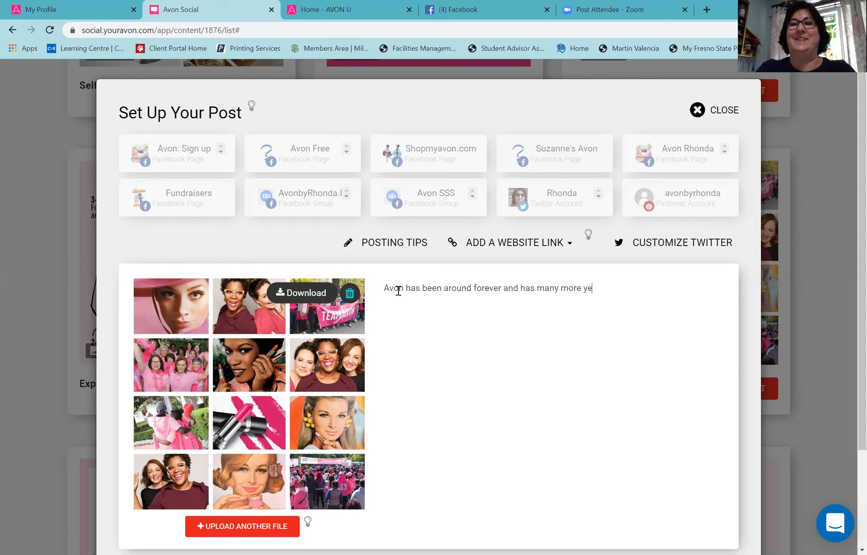
type("ars to come!")
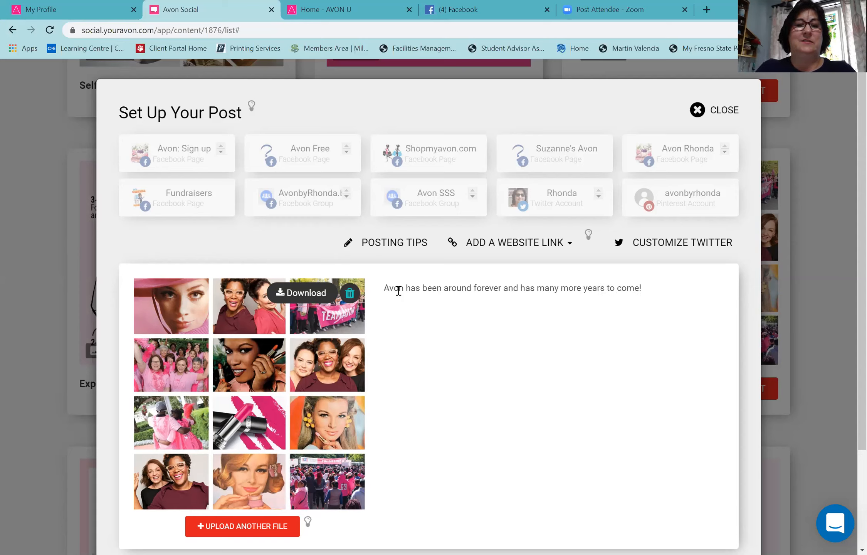
type("Lov")
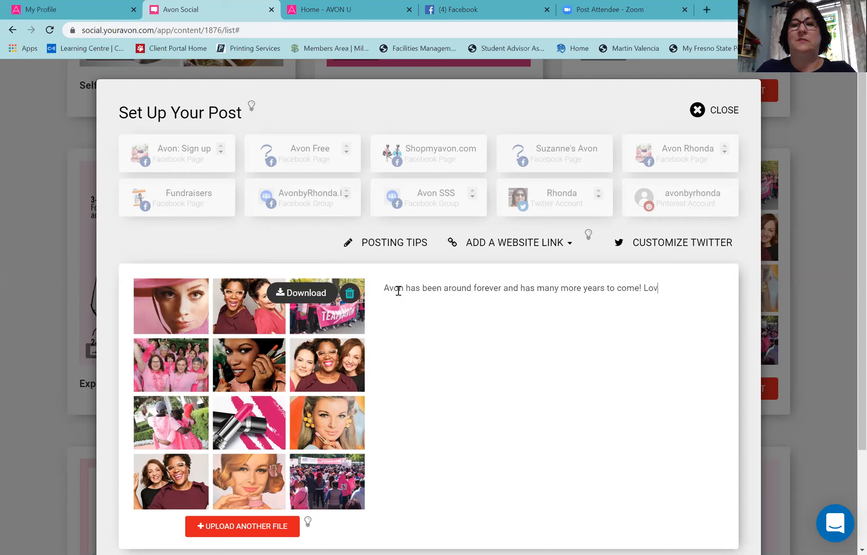
type("e my")
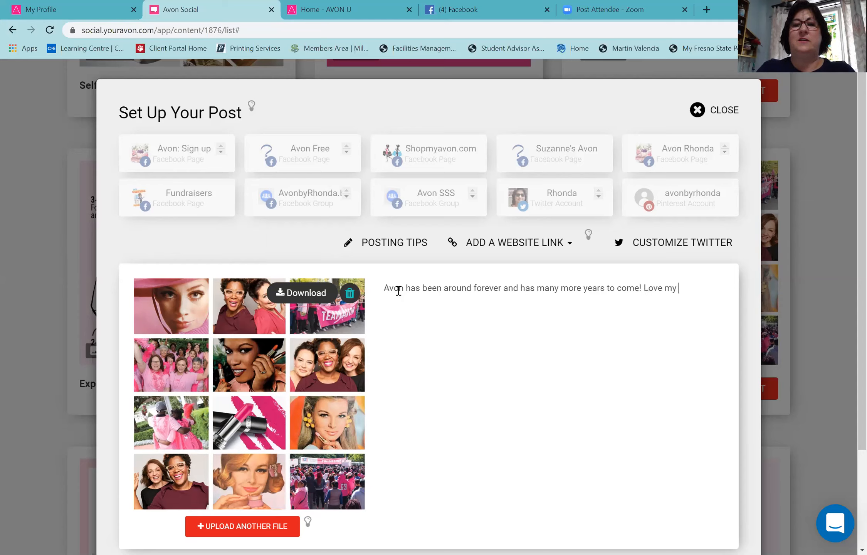
type("Avon!")
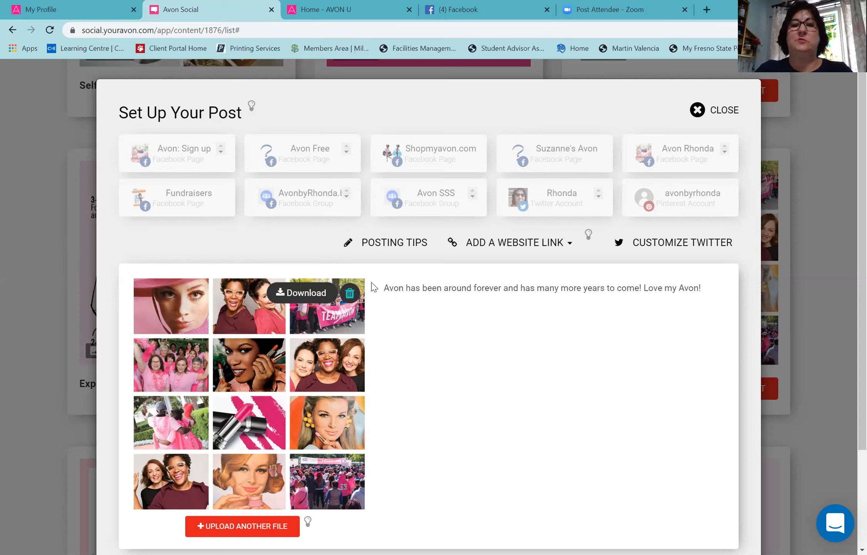
left_click(489, 242)
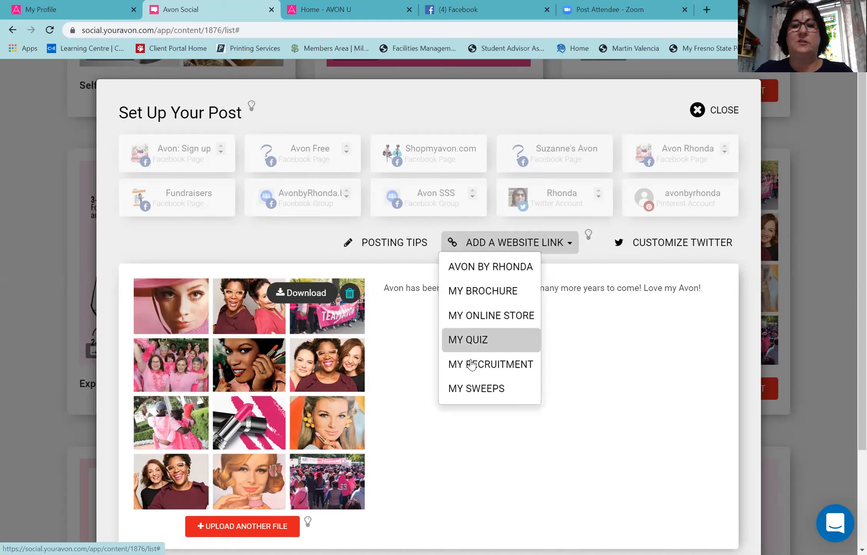
mouse_move(477, 326)
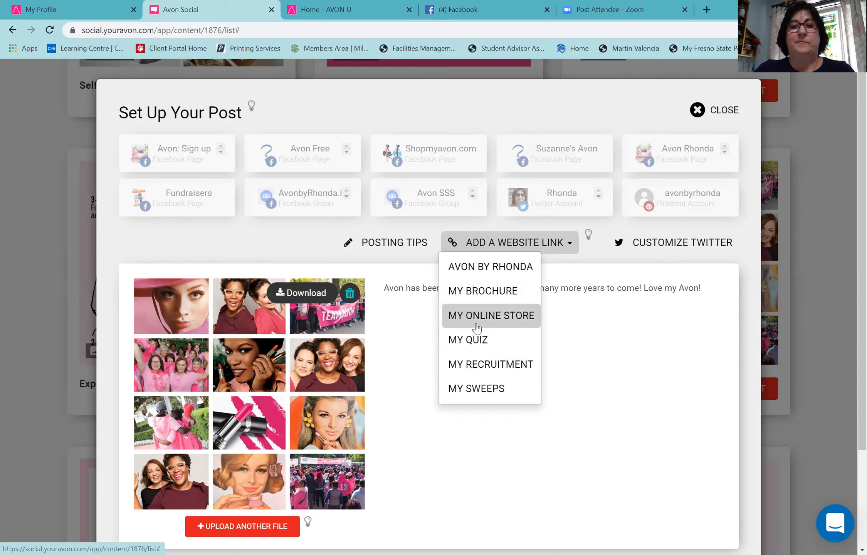
left_click(491, 315)
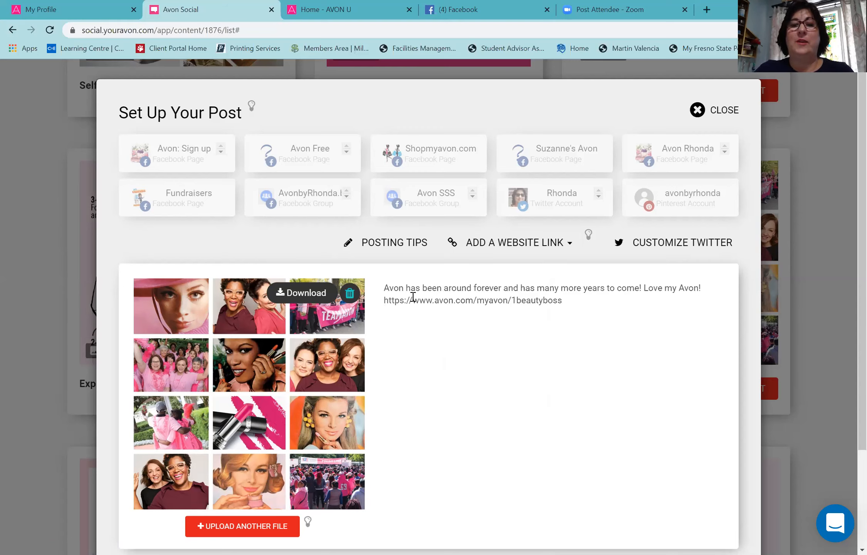
mouse_move(642, 260)
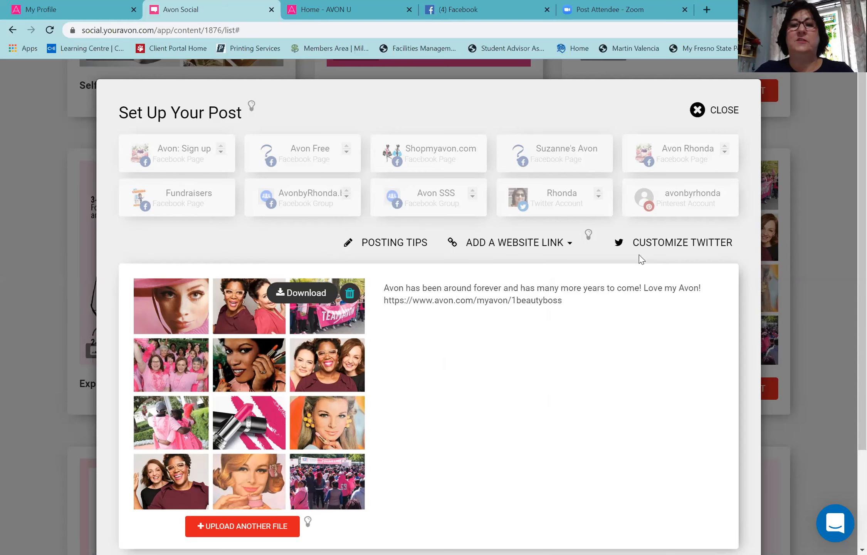
mouse_move(650, 244)
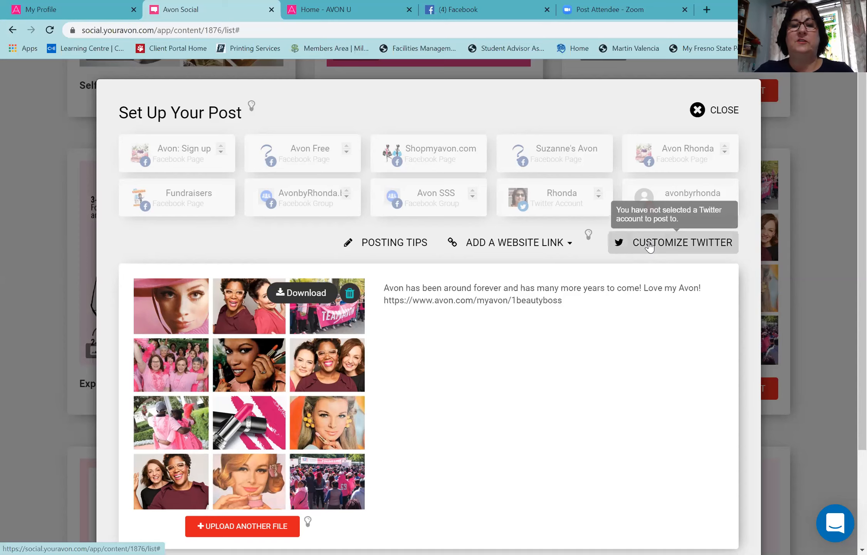
mouse_move(638, 246)
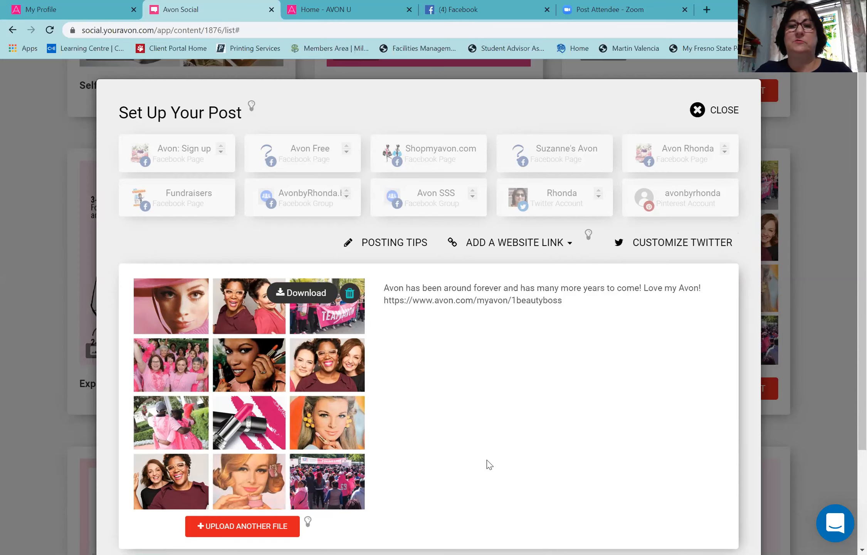
mouse_move(650, 193)
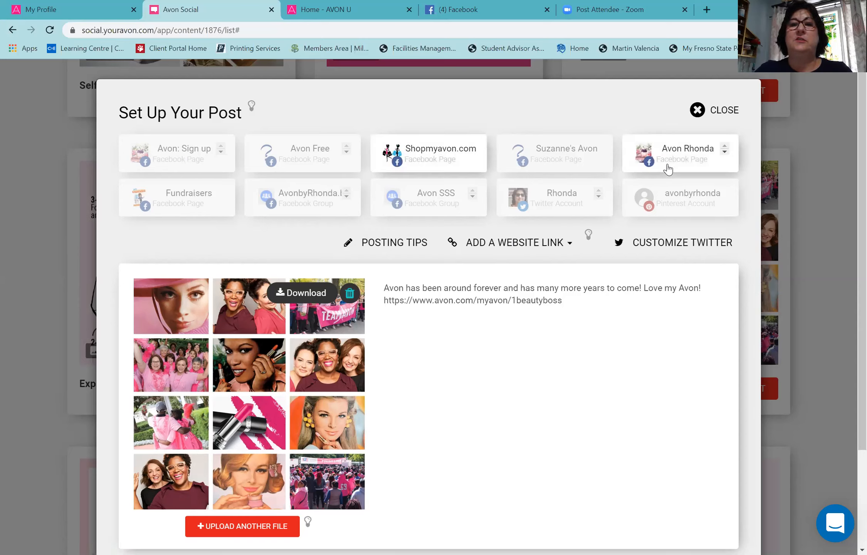
Step: Add the Twitter account as a destination and append the hashtag #shopmyavon.com after the link
left_click(554, 197)
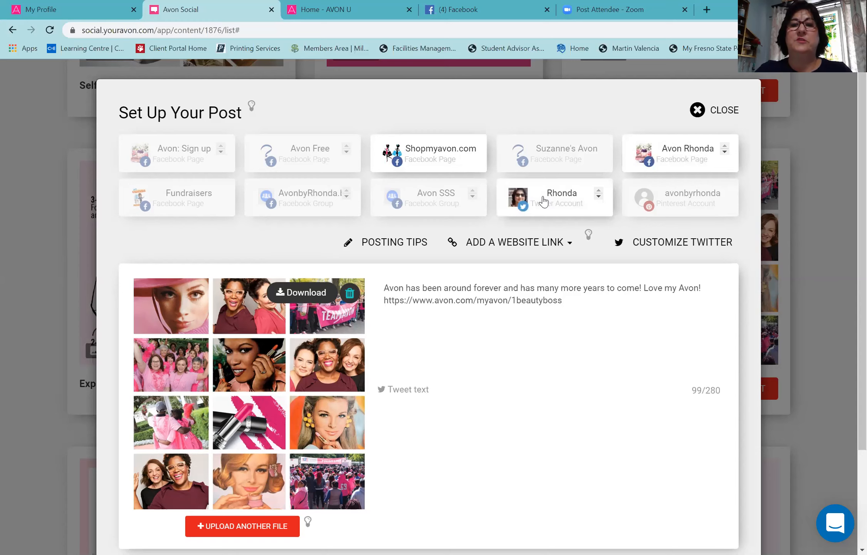
mouse_move(388, 201)
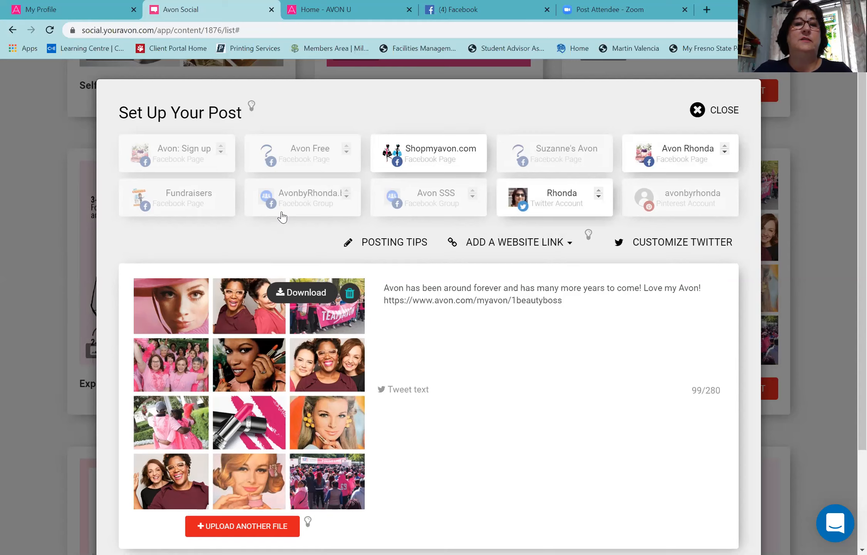
mouse_move(189, 189)
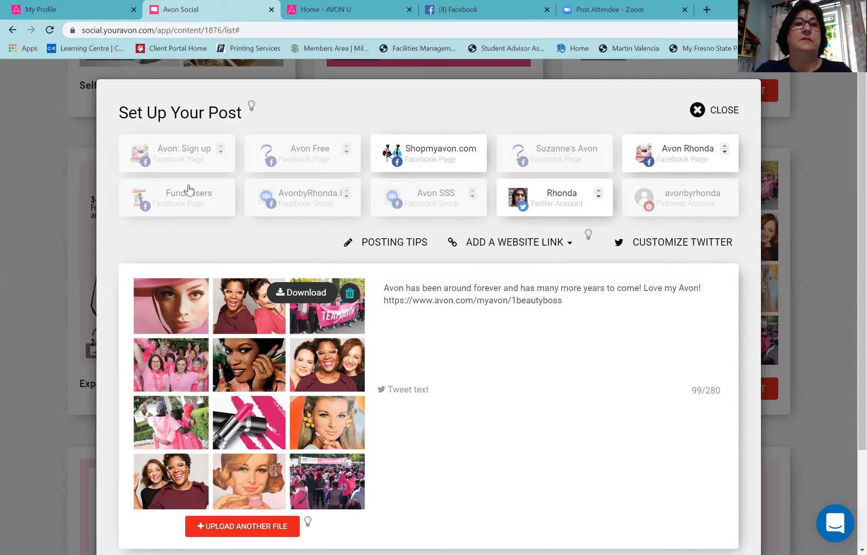
mouse_move(458, 370)
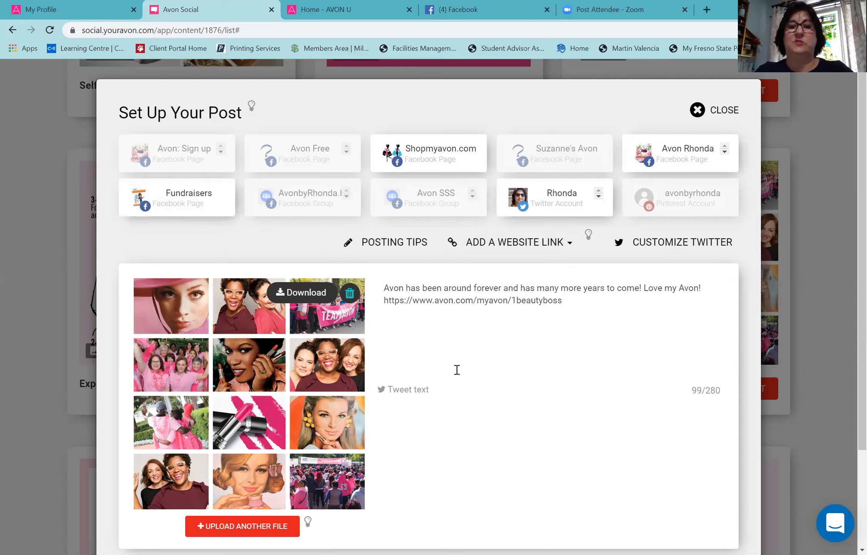
scroll("down", 3)
type("  #")
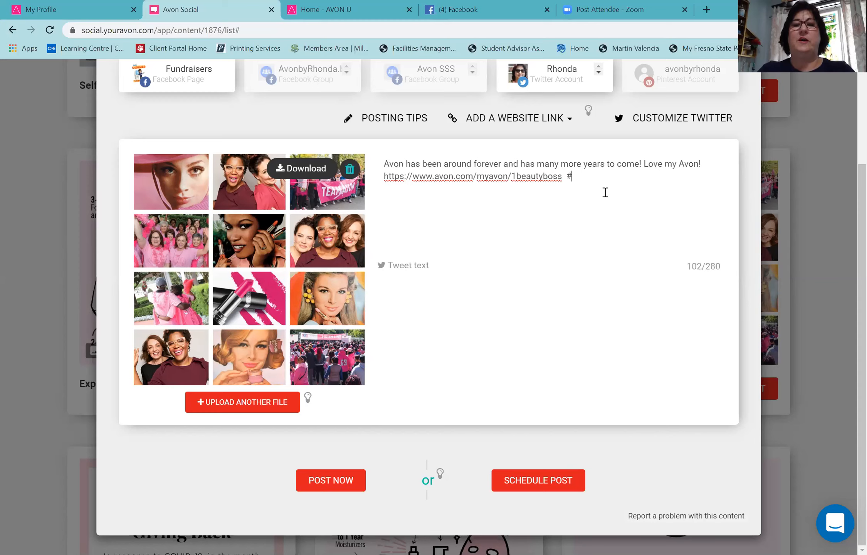
type("shopm")
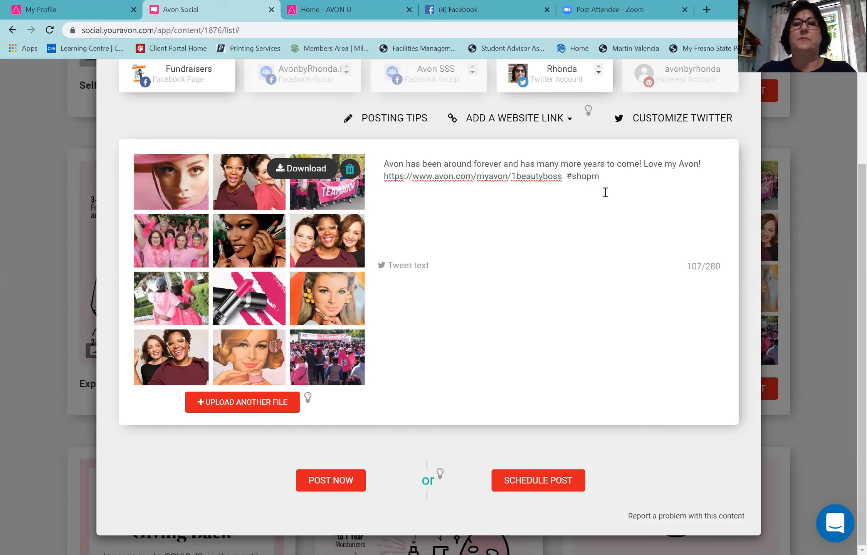
type("yavon")
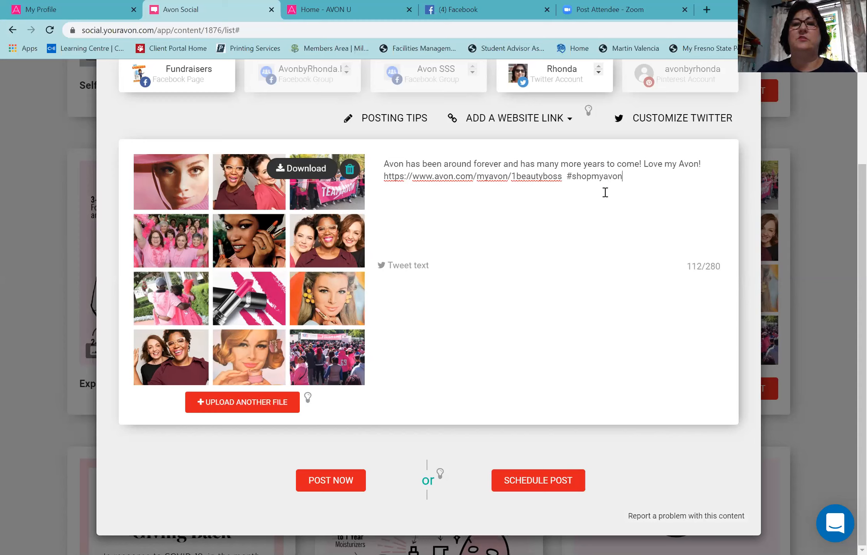
type(".com")
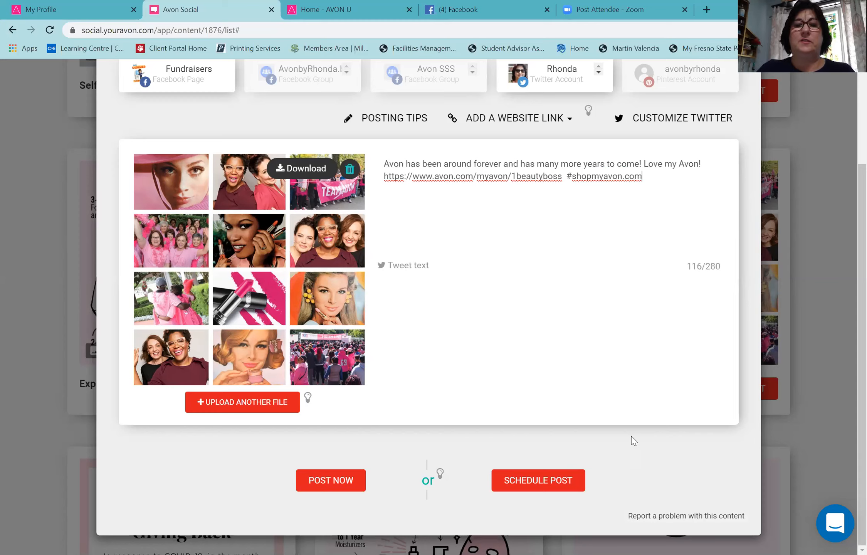
mouse_move(426, 316)
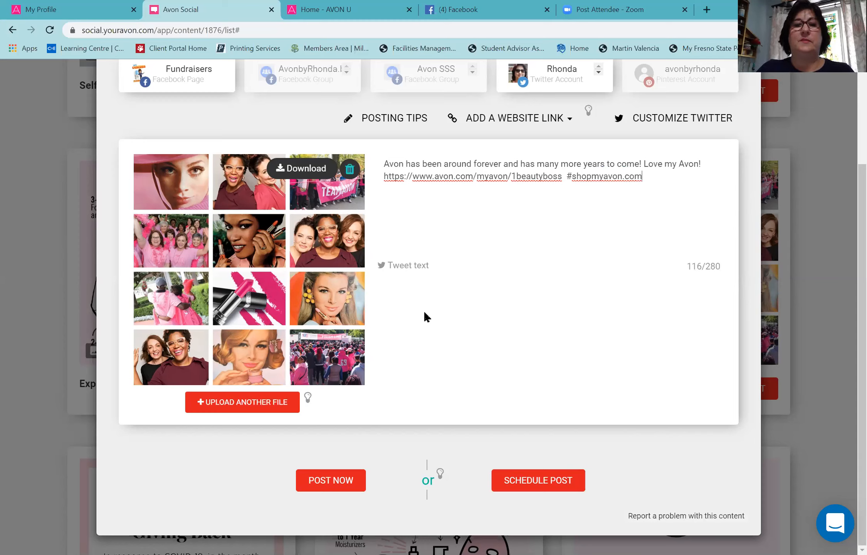
mouse_move(521, 429)
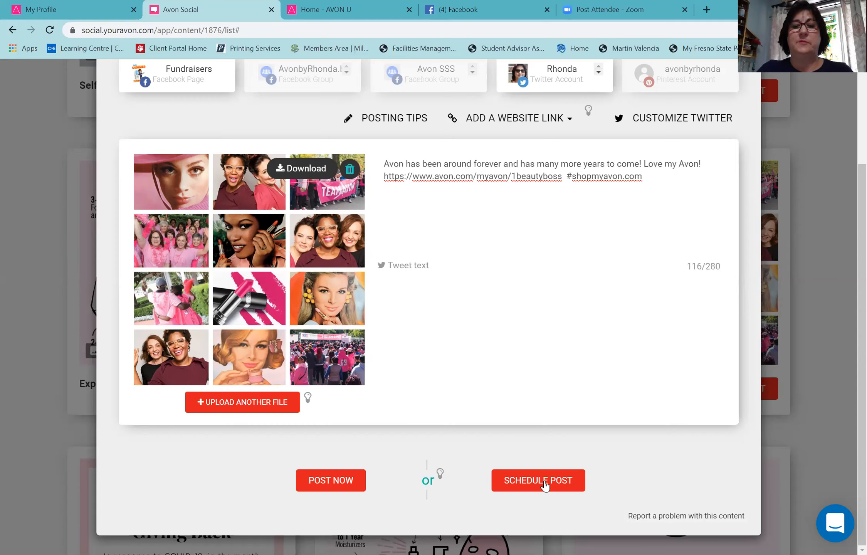
Step: Schedule the collage post for April 19, 2020 at 03:00 PM
left_click(539, 480)
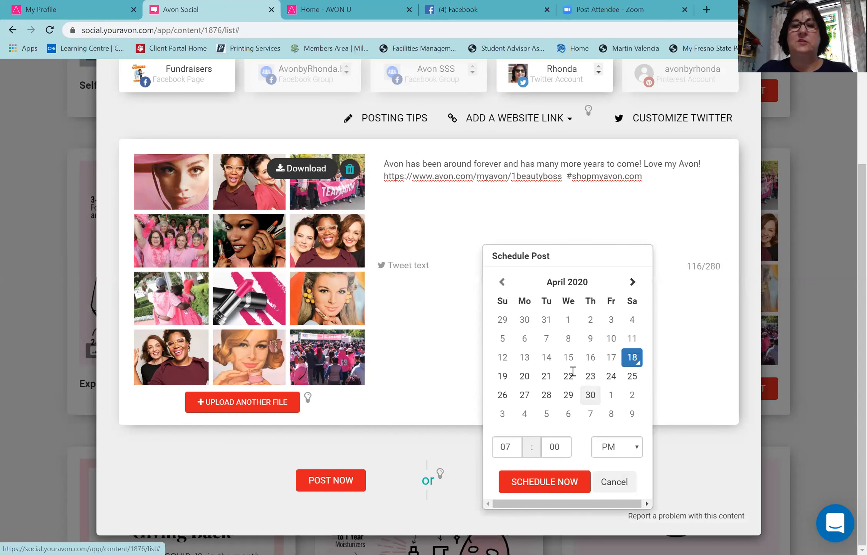
left_click(503, 376)
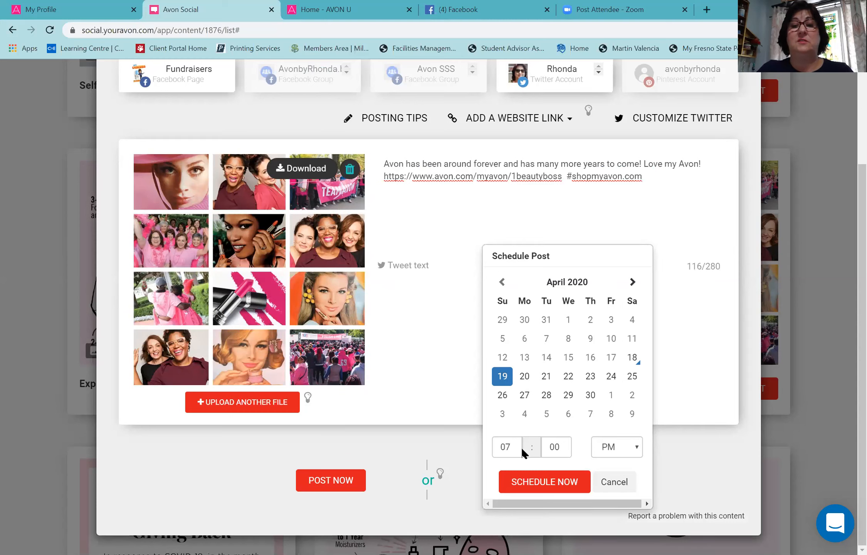
left_click(507, 447)
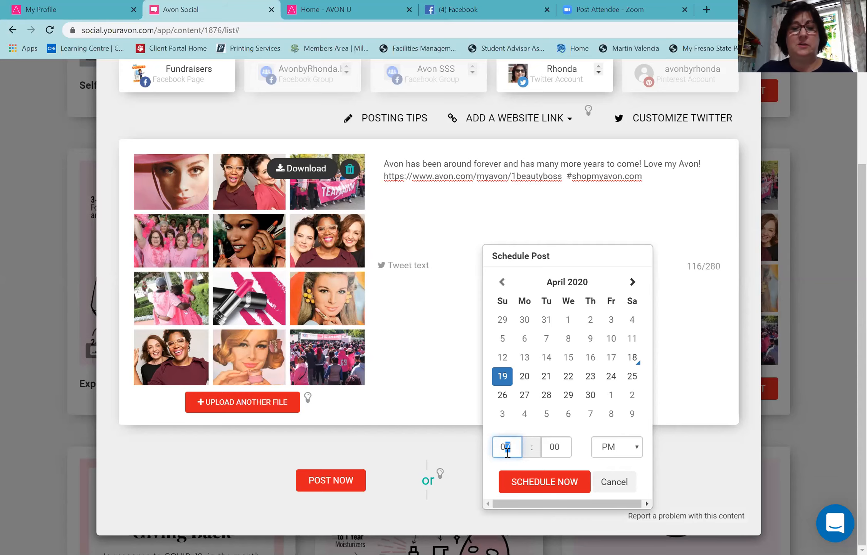
type("03")
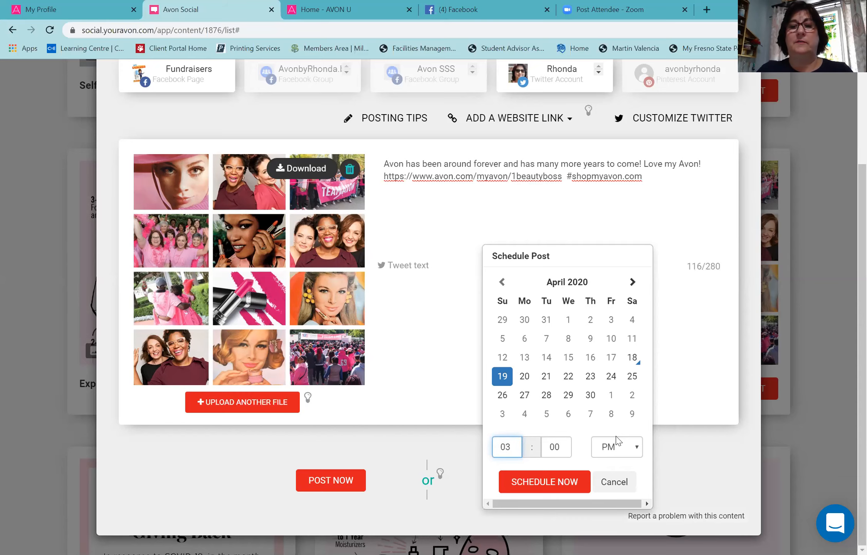
mouse_move(553, 488)
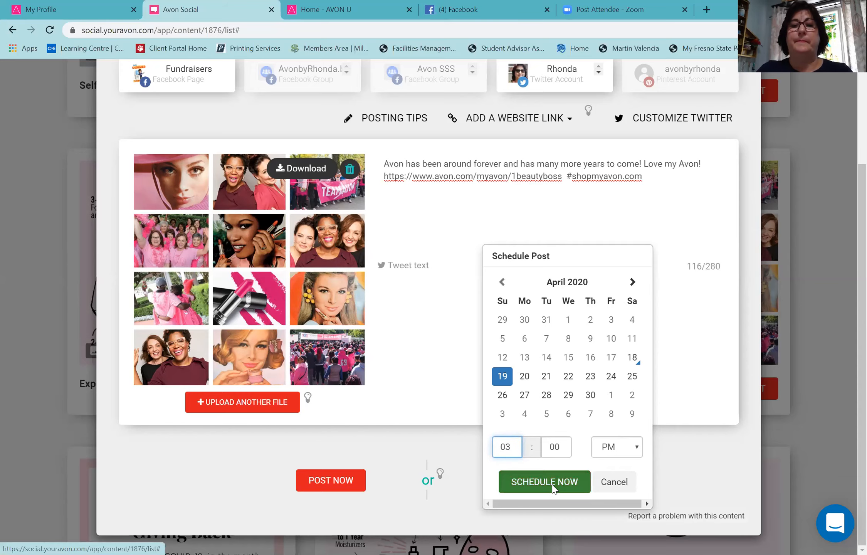
left_click(544, 481)
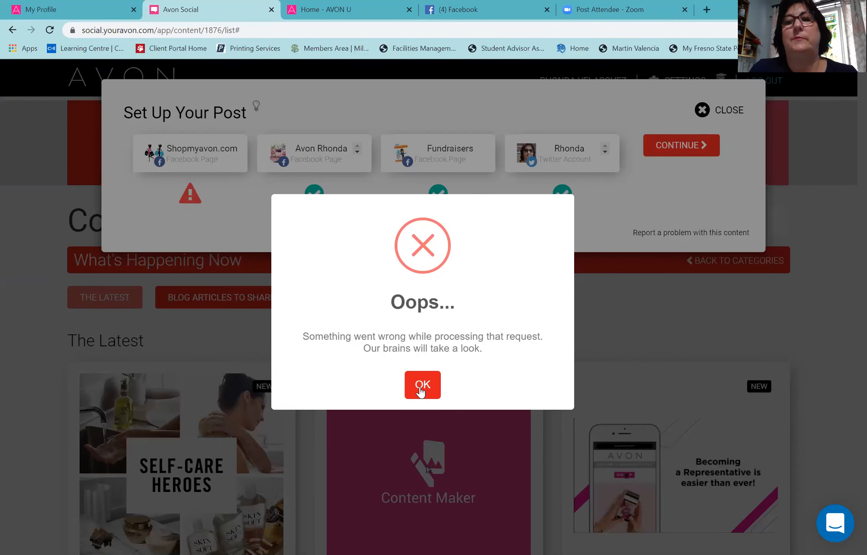
Step: Dismiss the Oops error, continue past the post summary, and acknowledge the partial failure
left_click(423, 384)
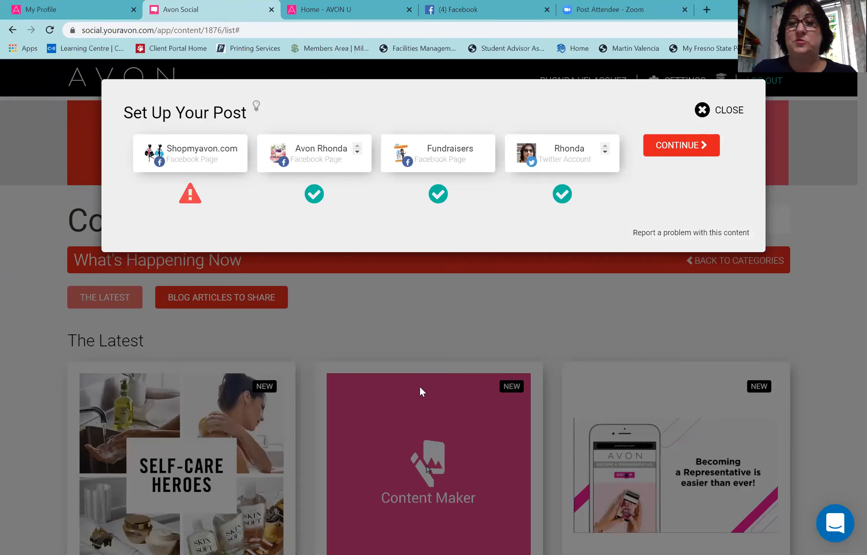
mouse_move(306, 374)
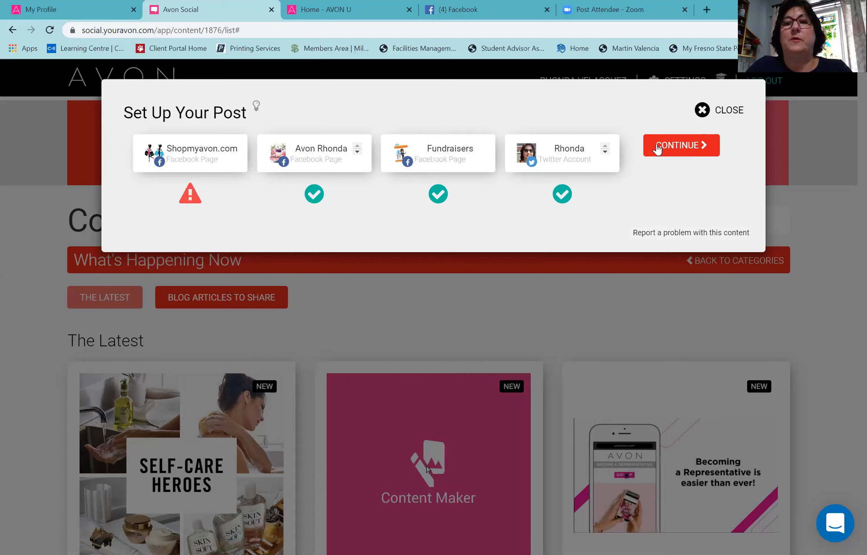
left_click(682, 145)
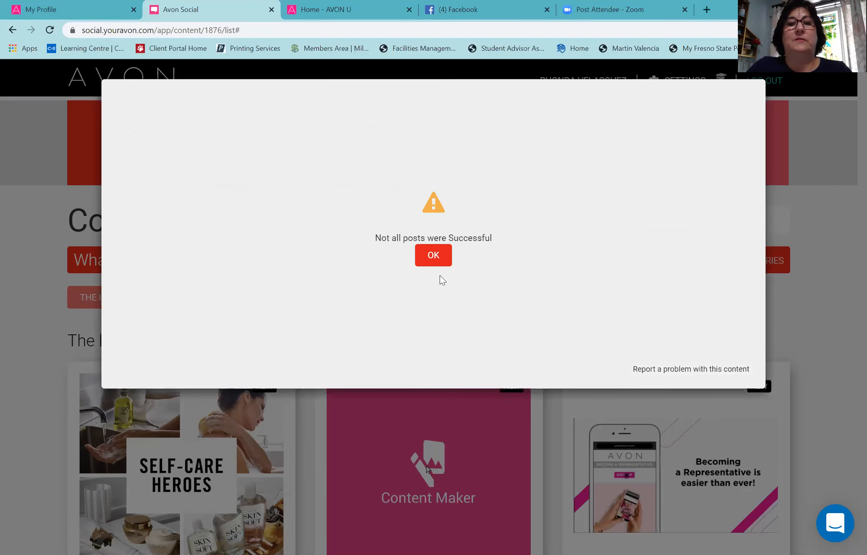
left_click(434, 256)
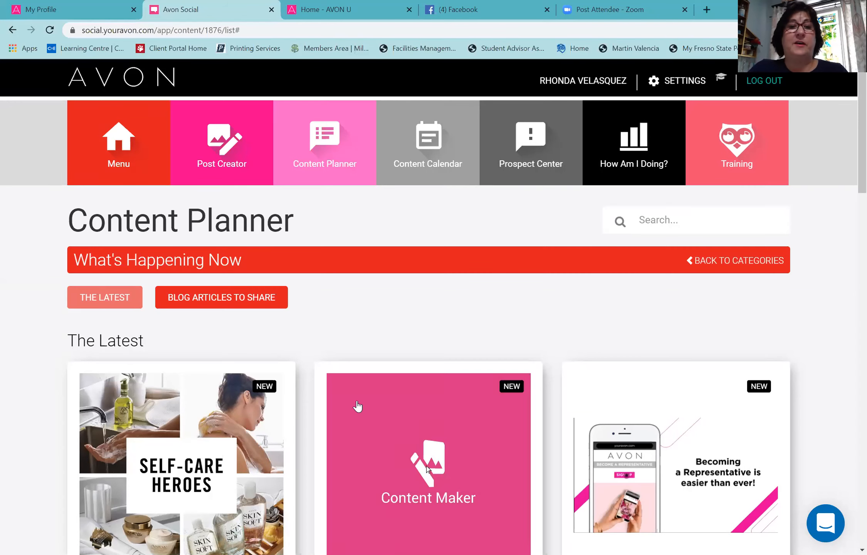
mouse_move(274, 136)
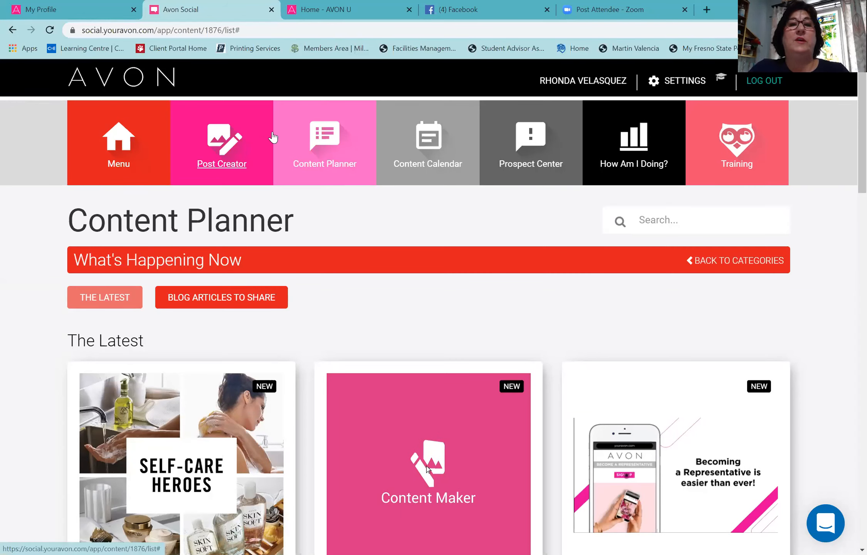
mouse_move(427, 166)
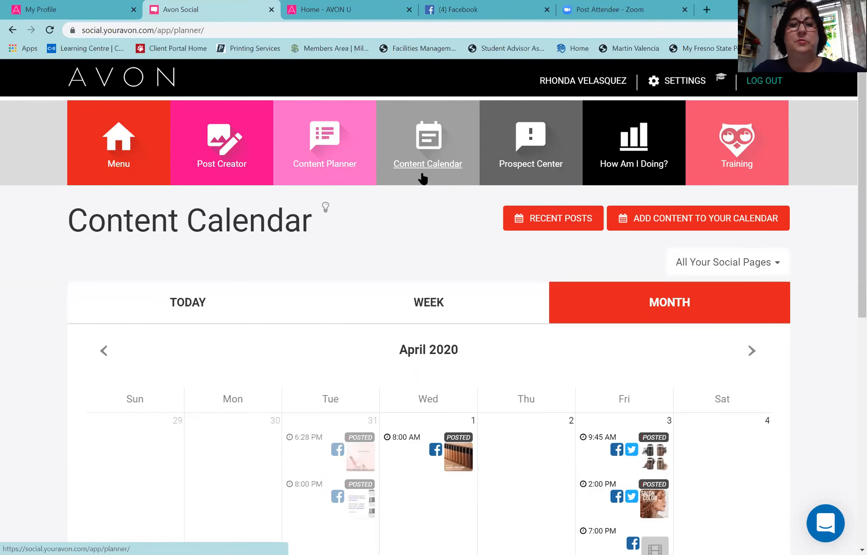
Step: Browse the April 2020 content calendar, where both April 19 posts show as failed
scroll("down", 3)
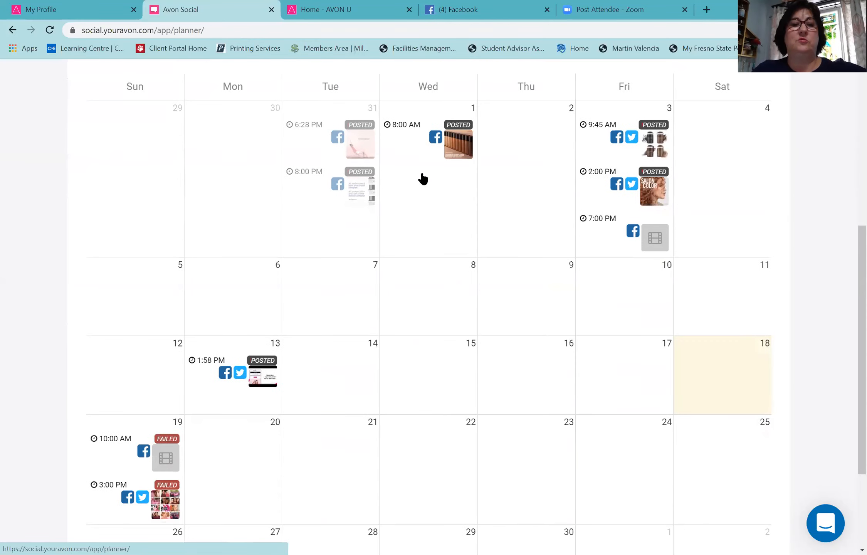
scroll("down", 3)
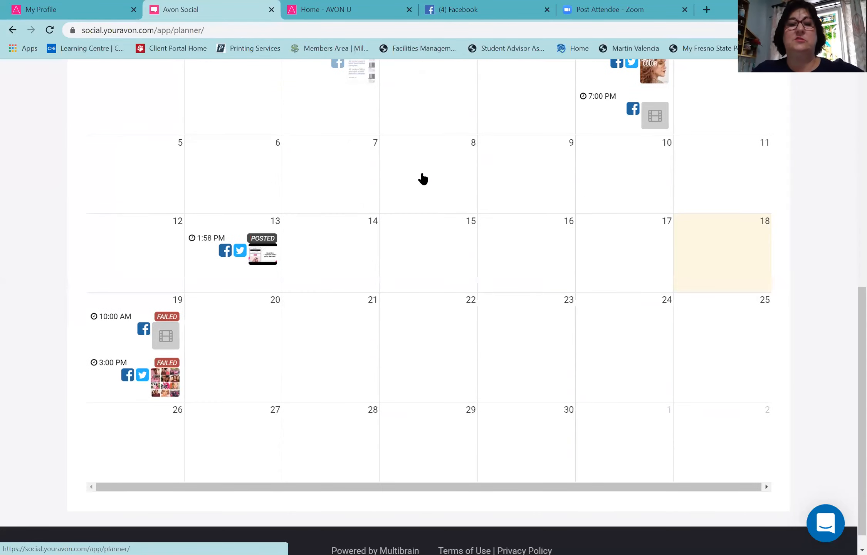
scroll("up", 3)
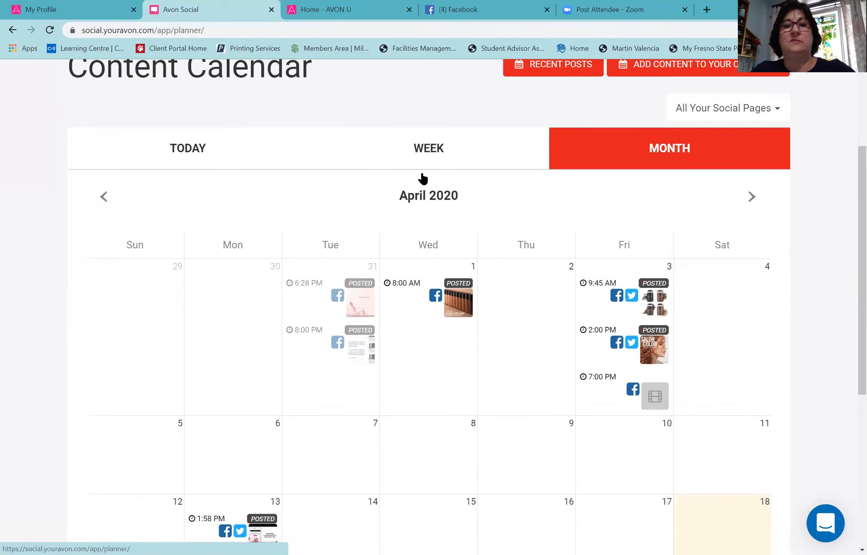
scroll("down", 3)
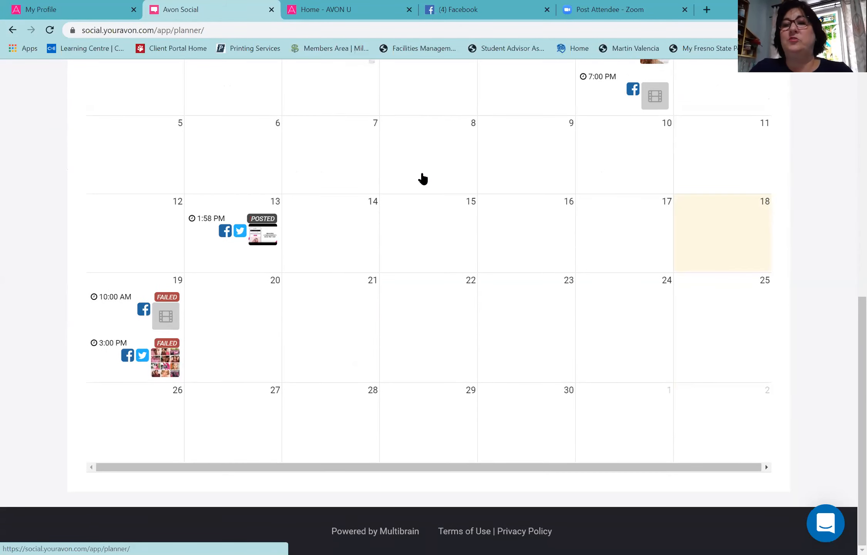
scroll("up", 3)
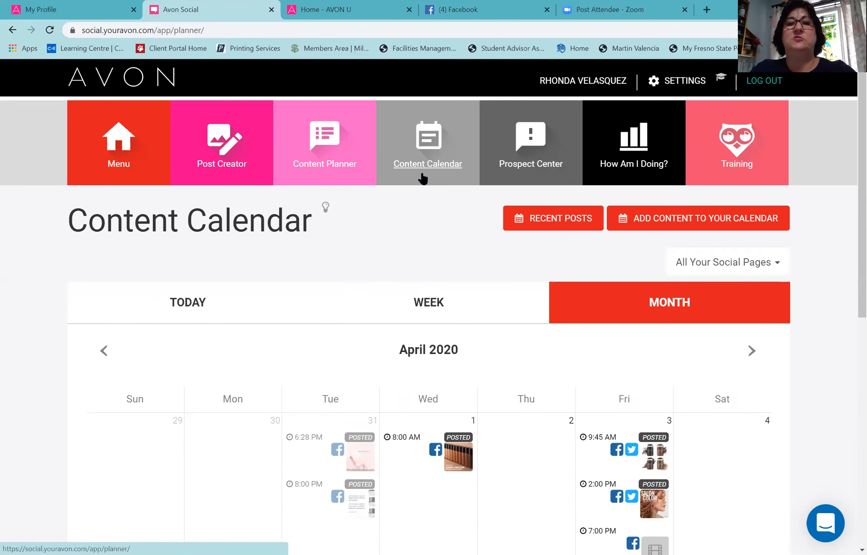
Step: Open and close an empty post composer, then return to the main dashboard
left_click(698, 218)
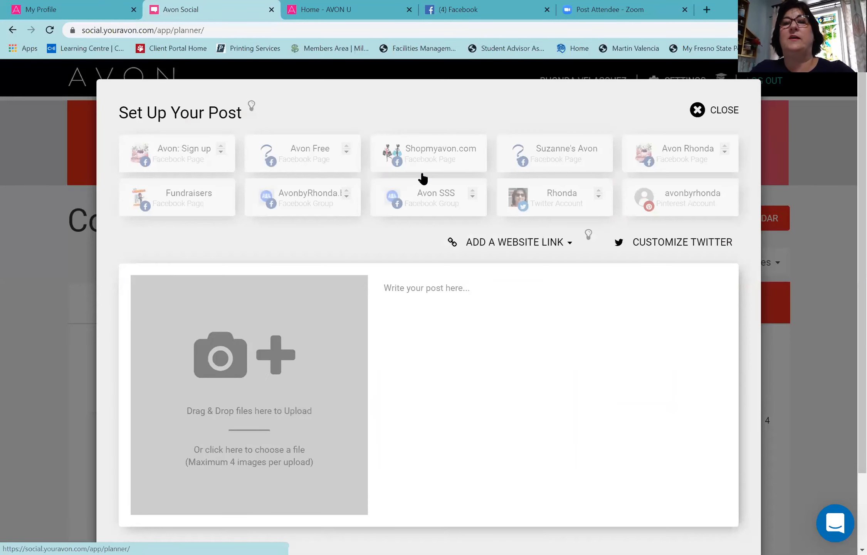
left_click(698, 110)
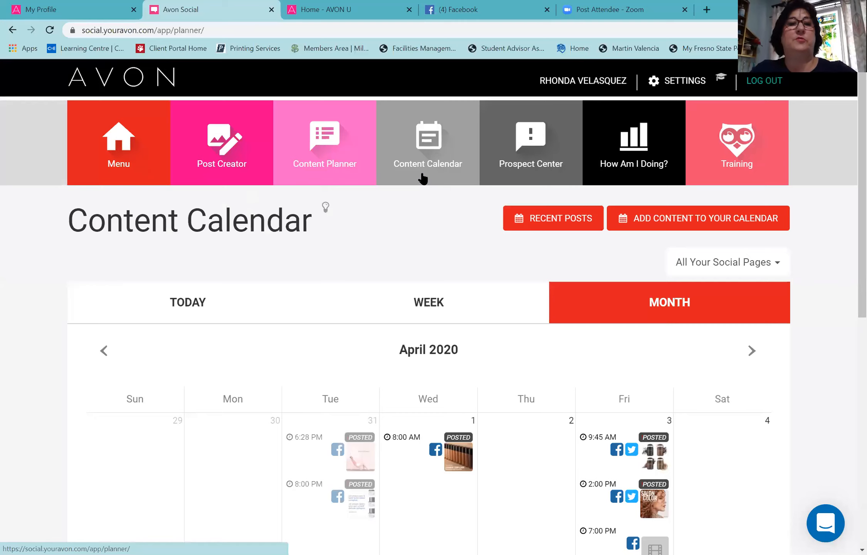
left_click(118, 144)
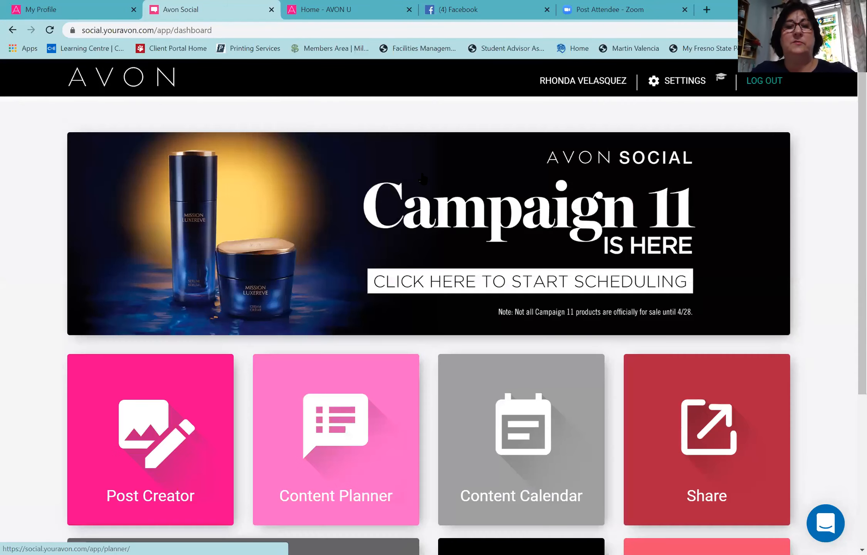
scroll("down", 3)
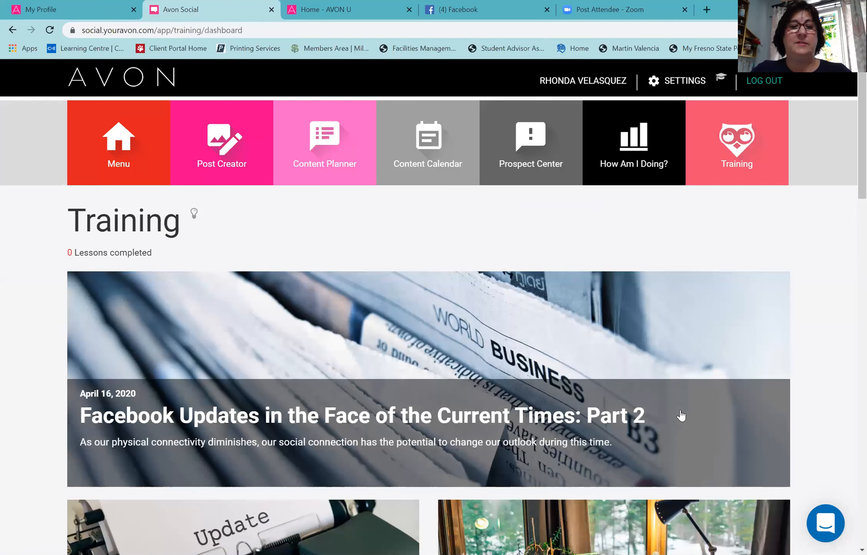
Step: Scroll down to the course cards and start the All About Facebook Stories course
scroll("down", 3)
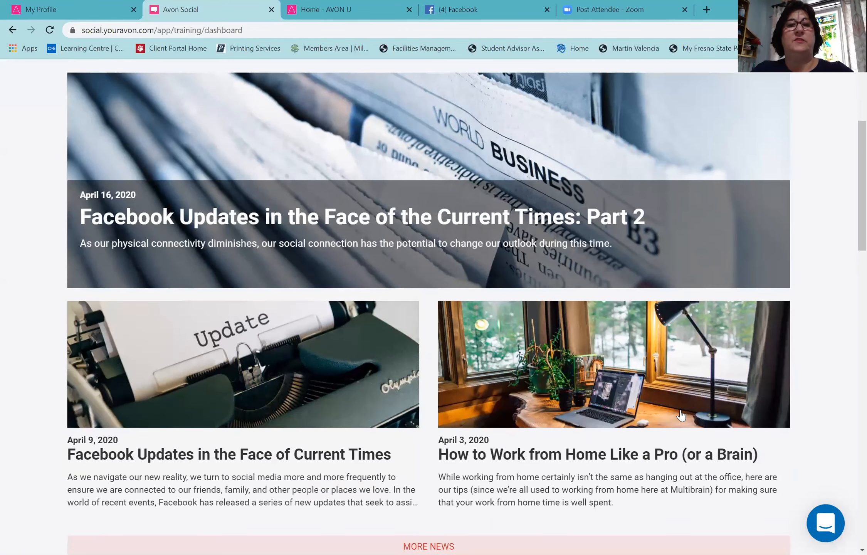
mouse_move(445, 315)
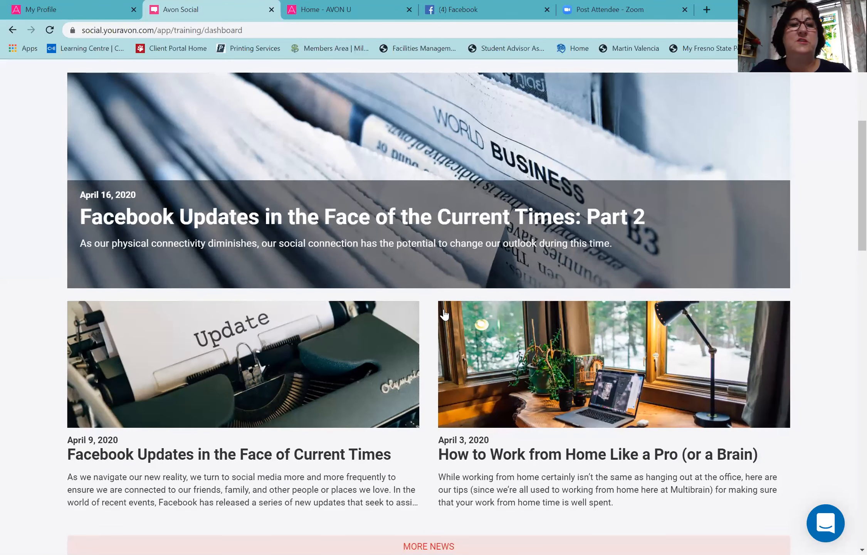
mouse_move(440, 254)
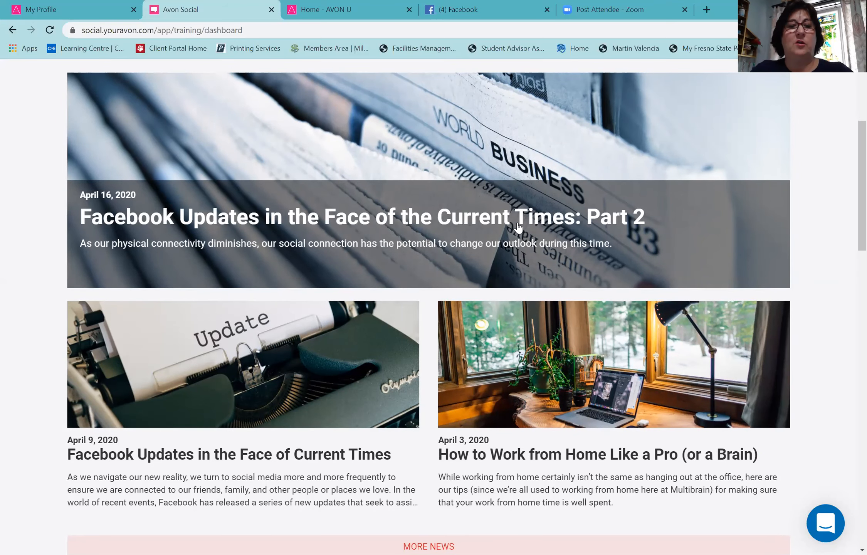
scroll("down", 3)
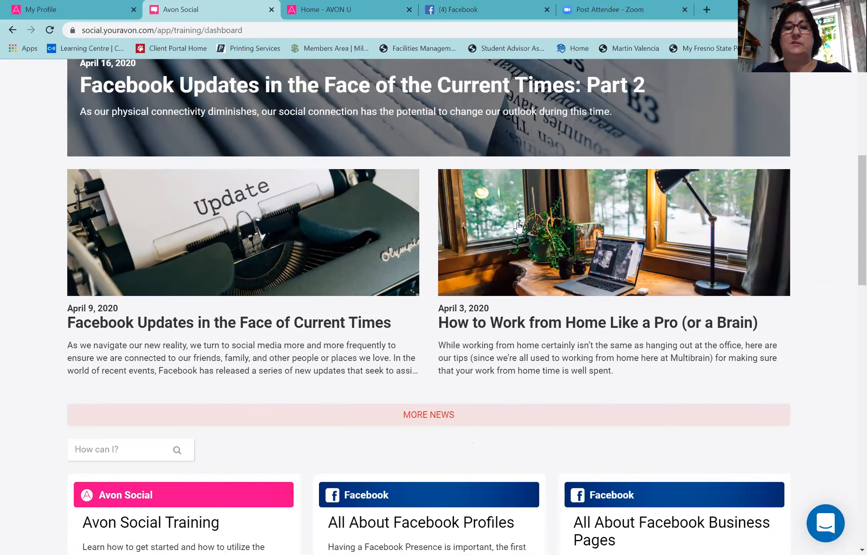
scroll("down", 3)
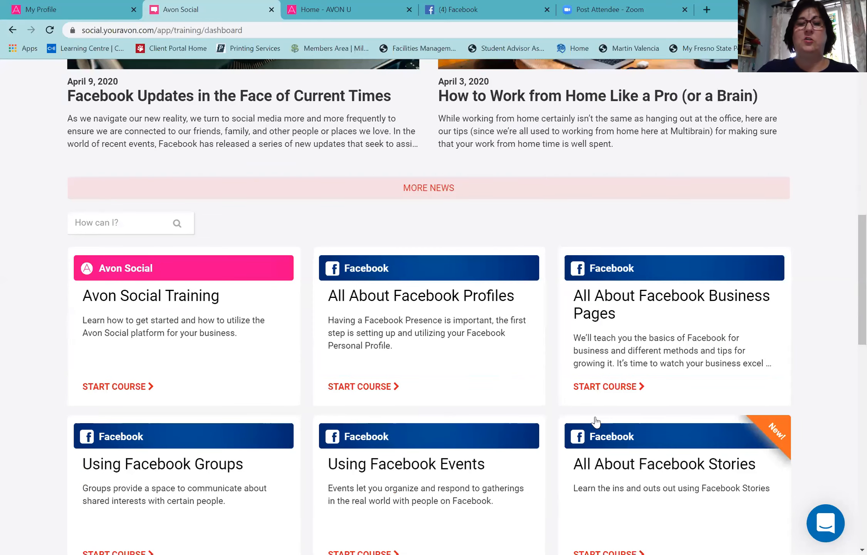
scroll("down", 3)
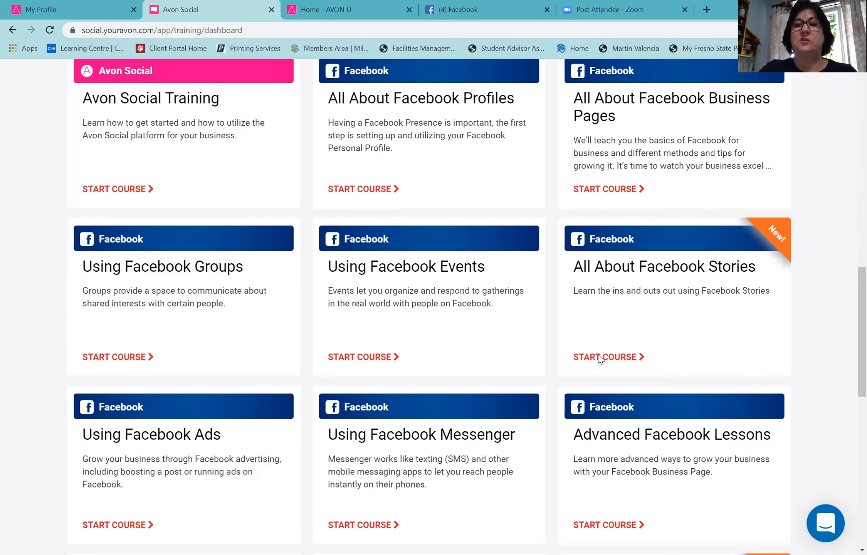
left_click(605, 357)
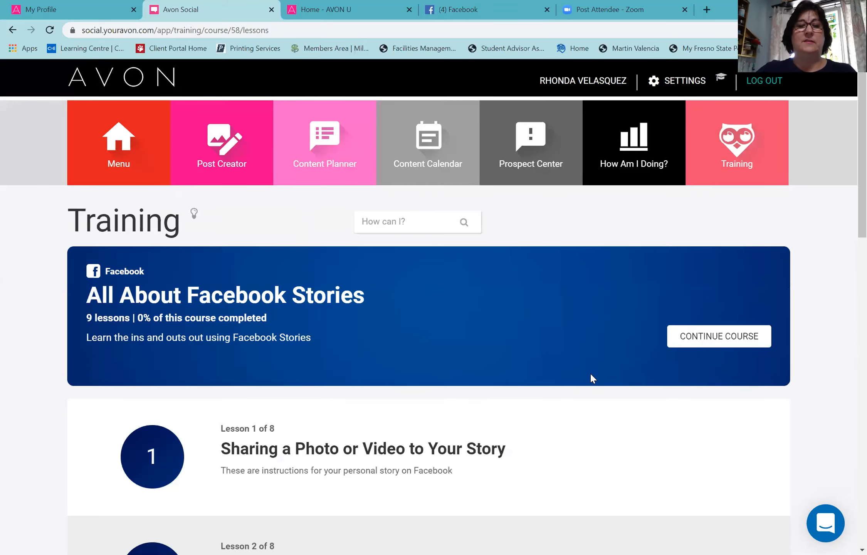
scroll("down", 3)
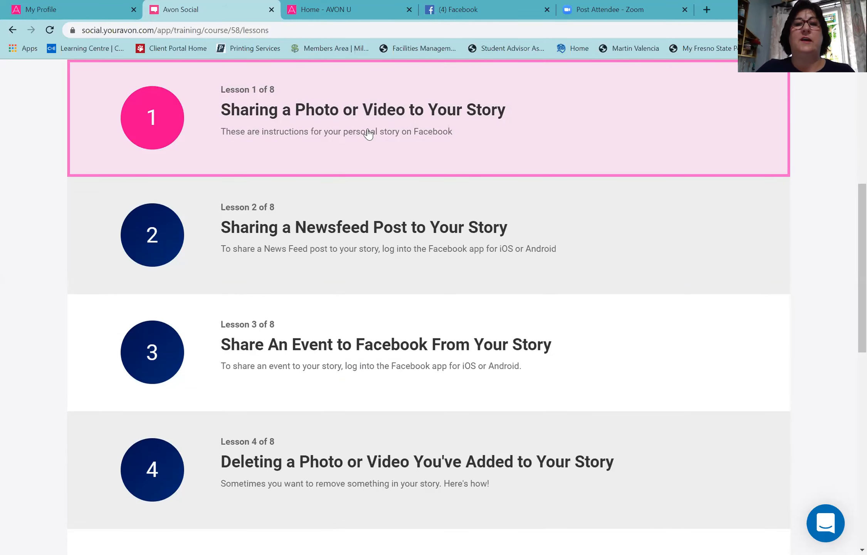
left_click(364, 110)
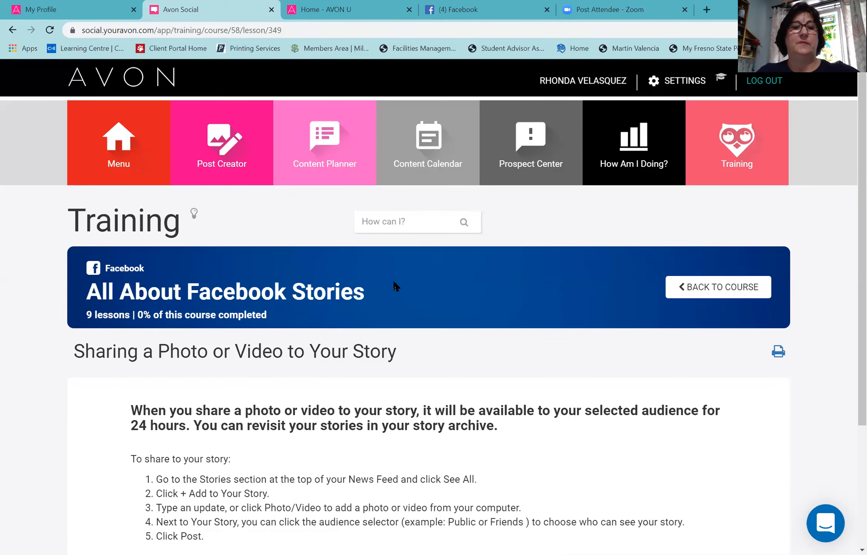
scroll("down", 3)
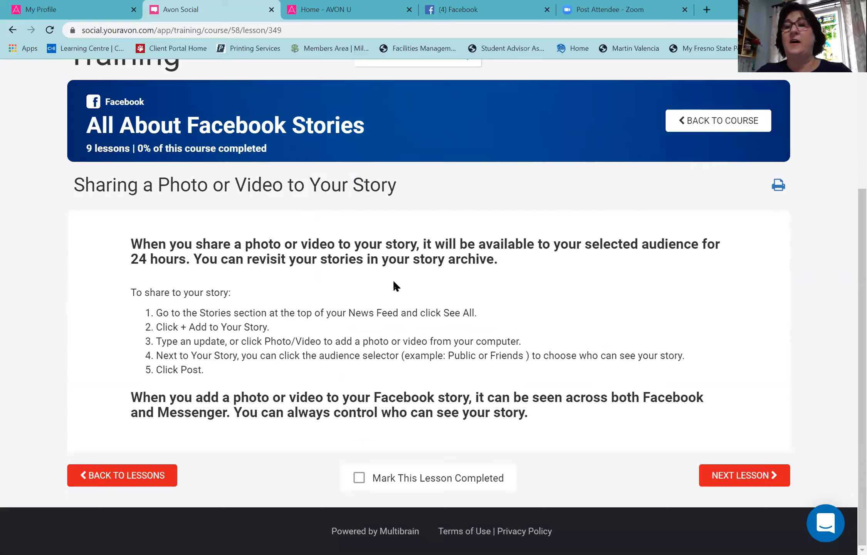
mouse_move(290, 328)
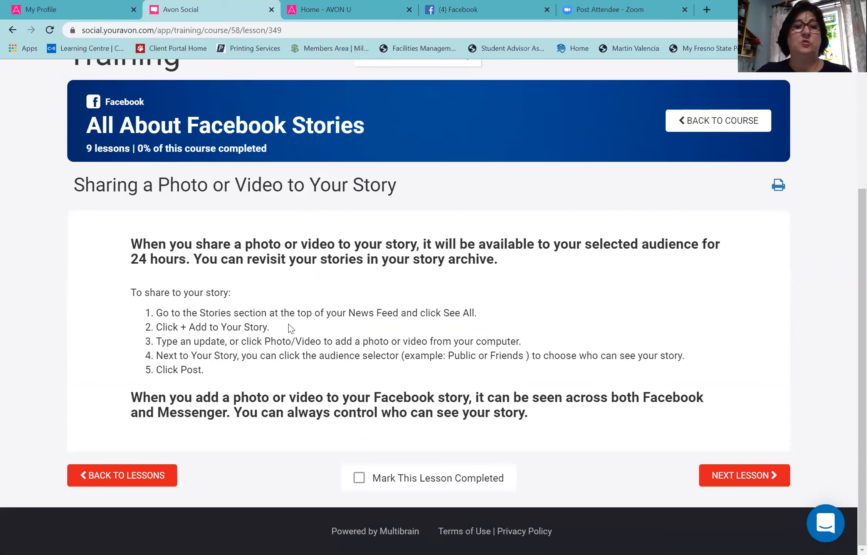
mouse_move(330, 311)
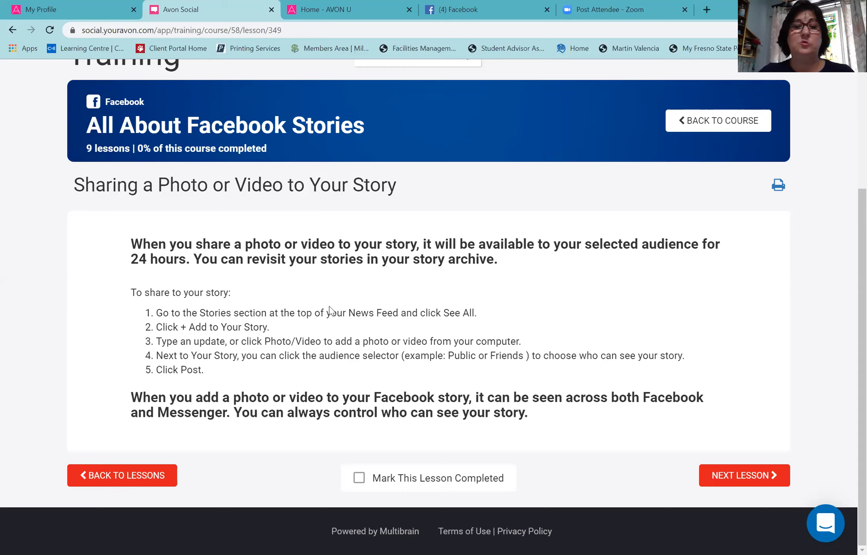
mouse_move(228, 325)
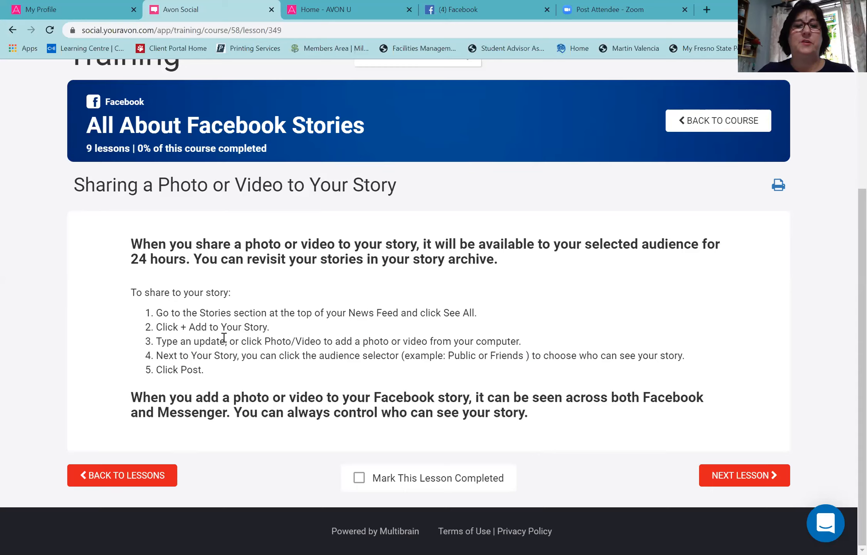
mouse_move(438, 342)
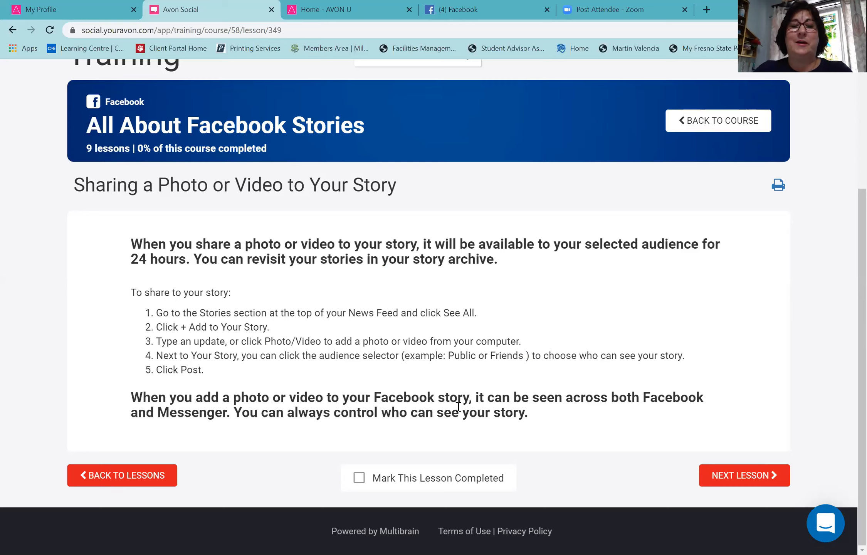
mouse_move(332, 406)
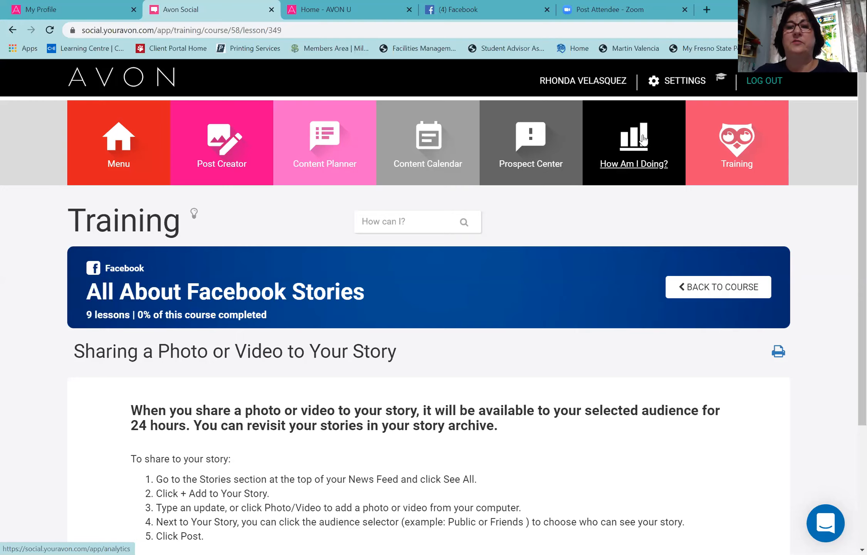
left_click(634, 142)
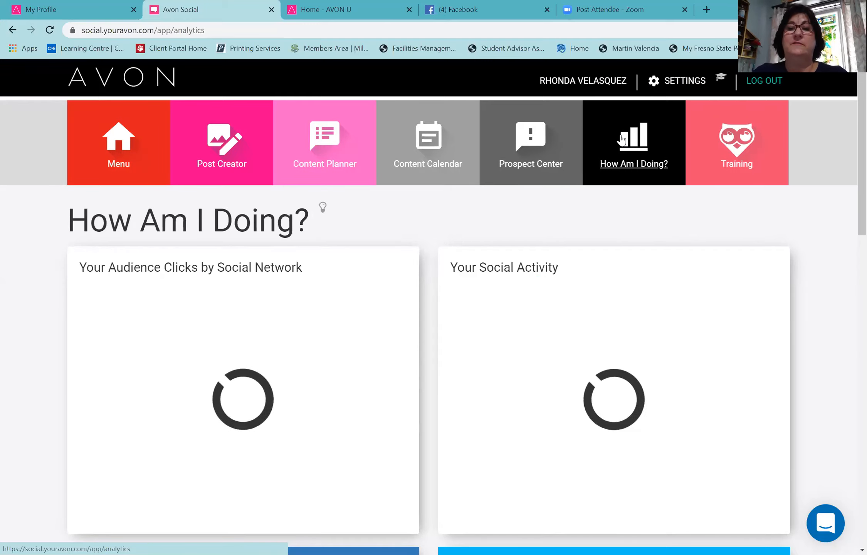
Step: Scroll through the Facebook and Twitter audience analytics to the bottom and back up
scroll("down", 3)
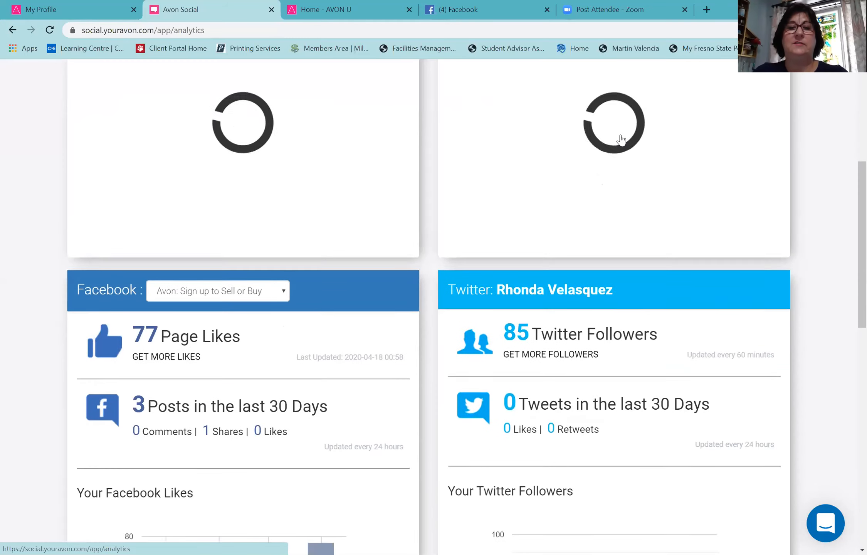
scroll("down", 3)
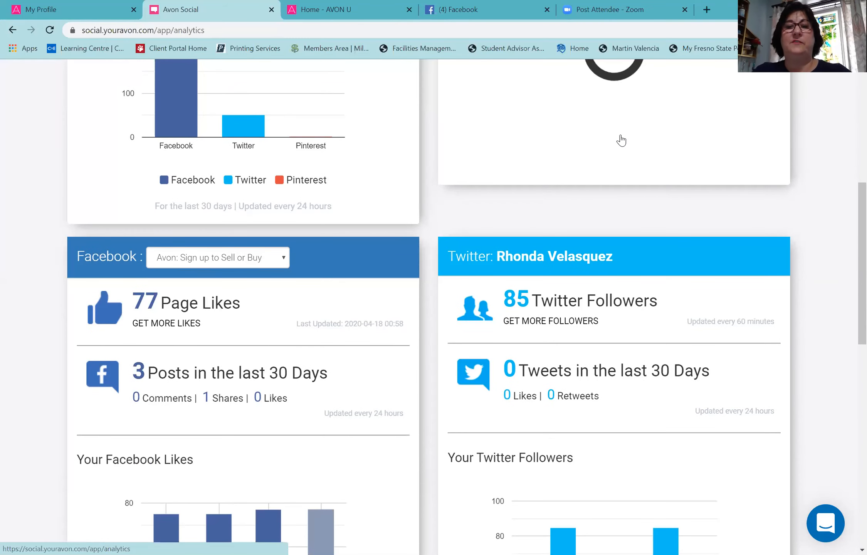
scroll("down", 3)
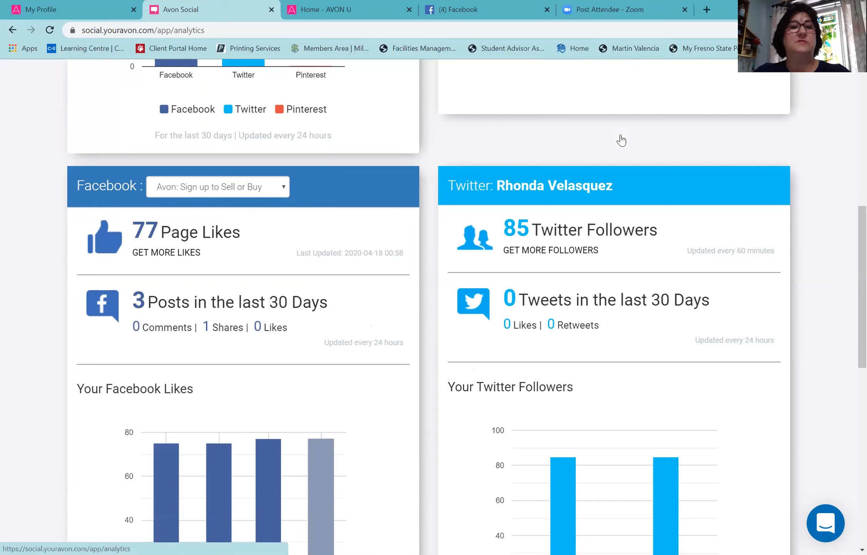
scroll("down", 3)
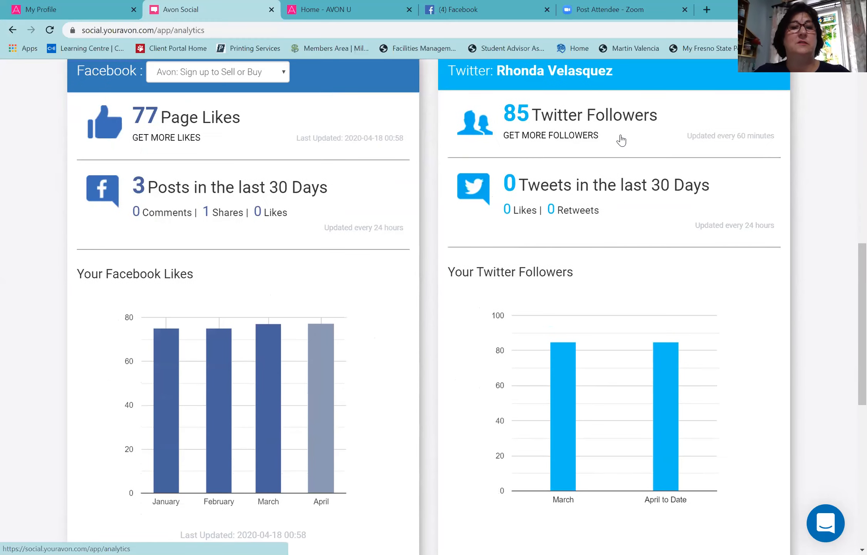
scroll("down", 3)
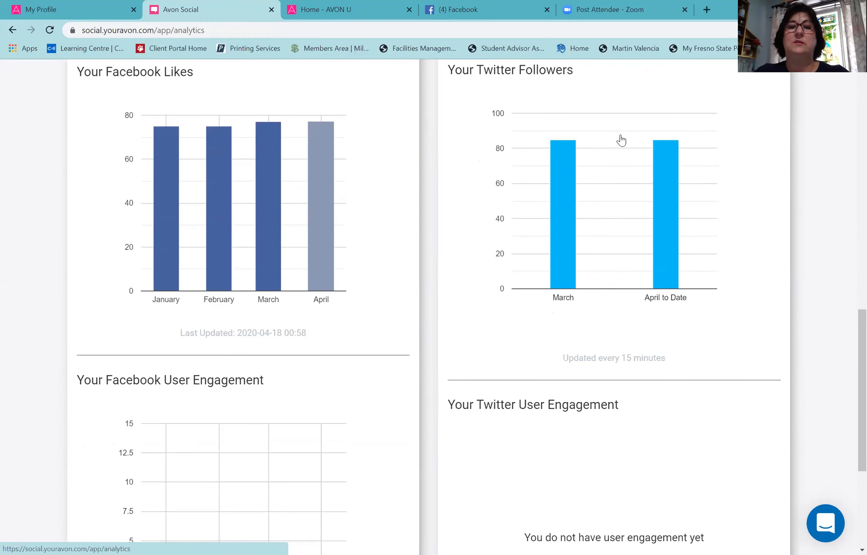
scroll("down", 3)
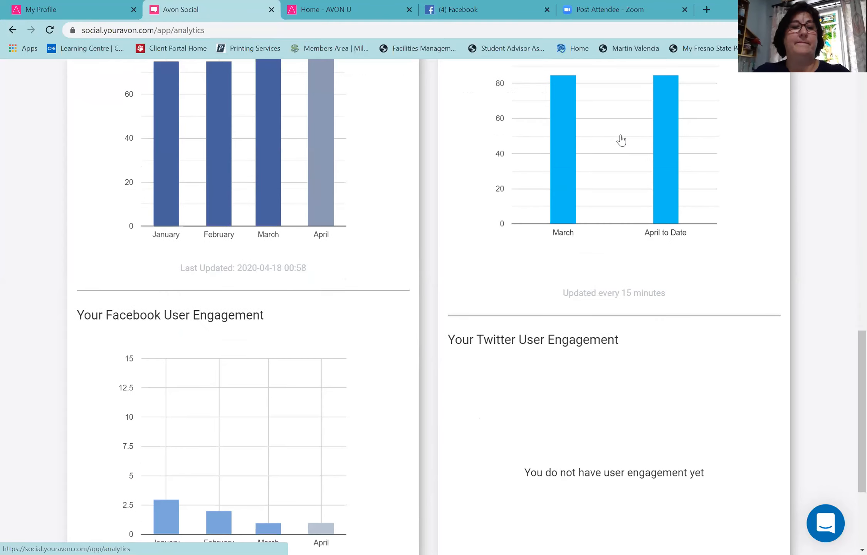
scroll("down", 3)
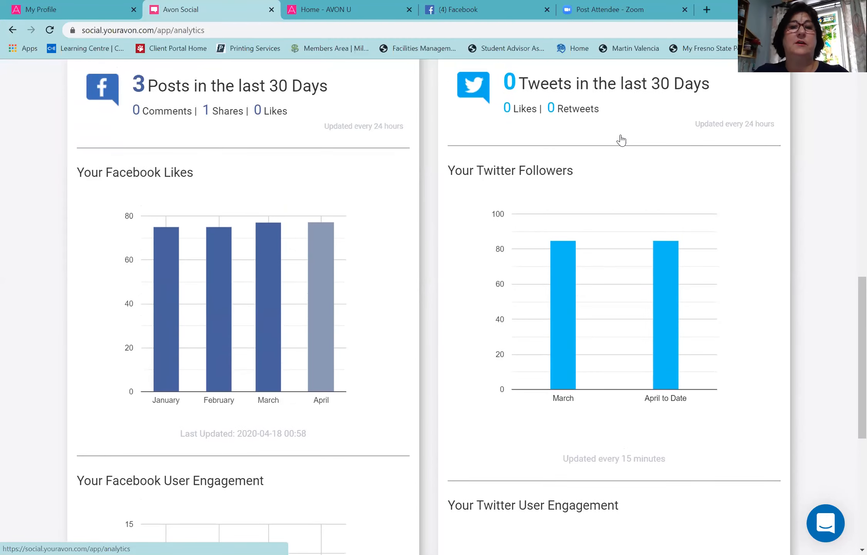
scroll("up", 3)
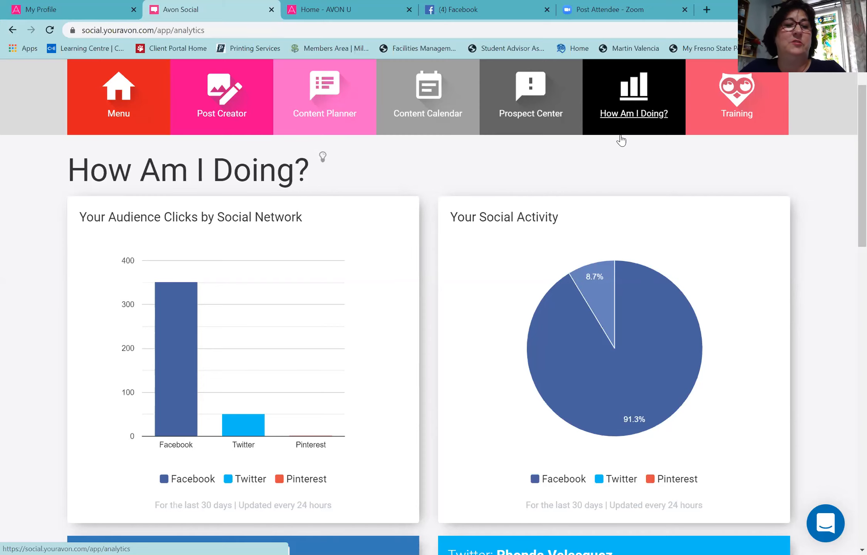
scroll("down", 3)
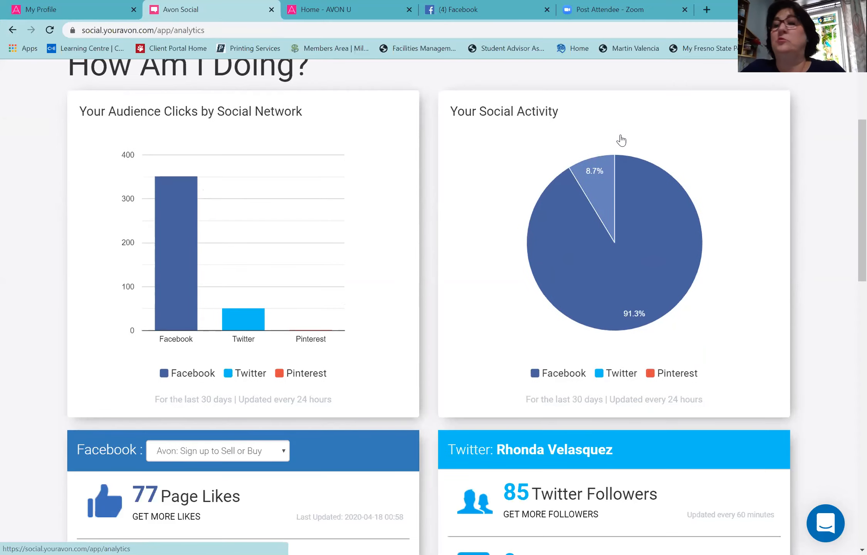
scroll("down", 3)
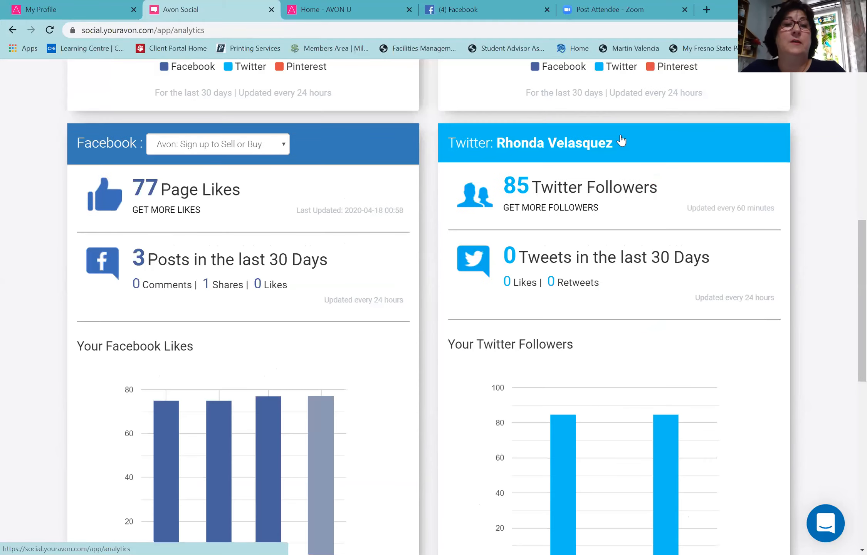
scroll("down", 3)
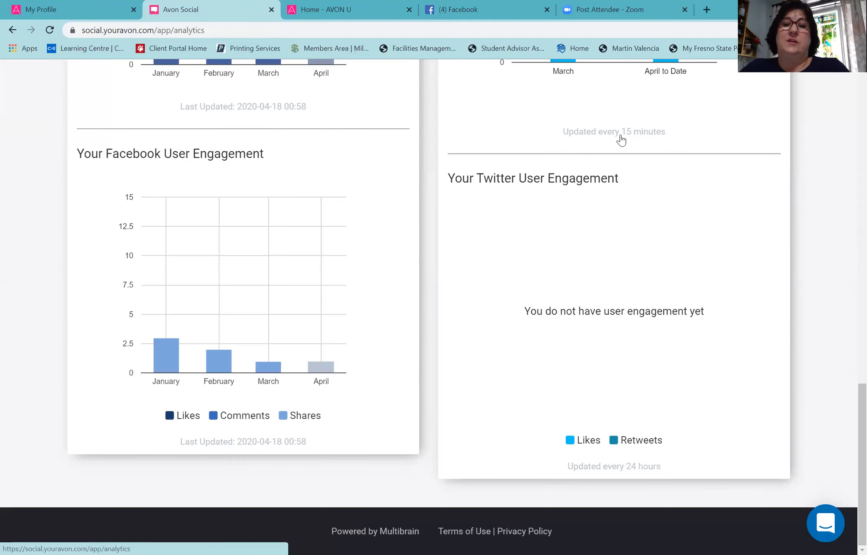
scroll("up", 3)
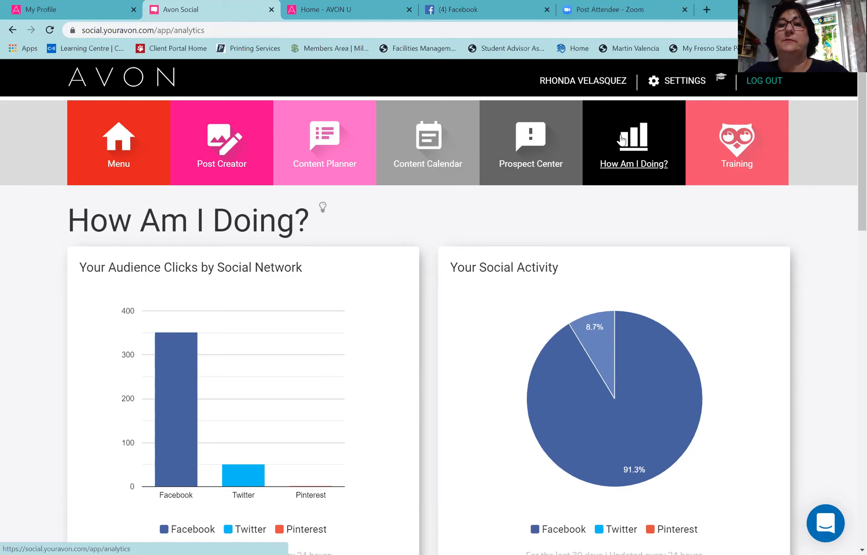
Step: Go to the Training dashboard and search How can I? for hashtags
left_click(736, 142)
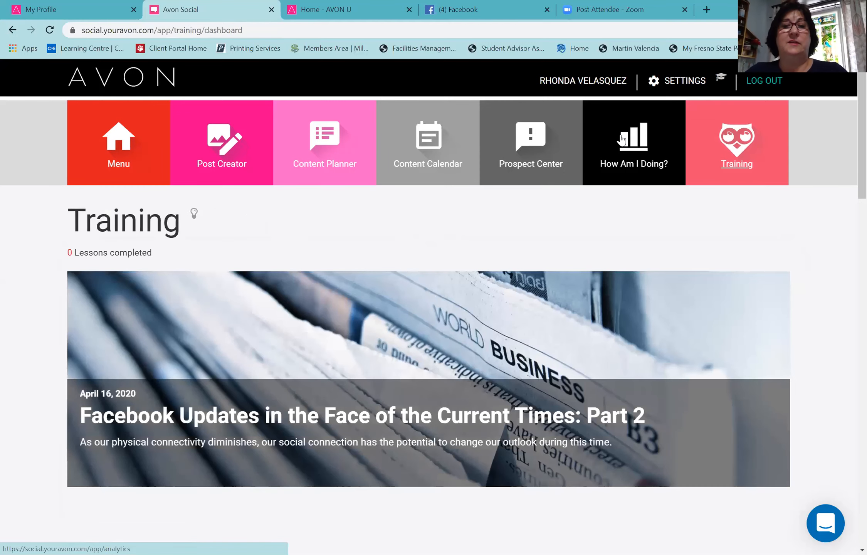
scroll("down", 3)
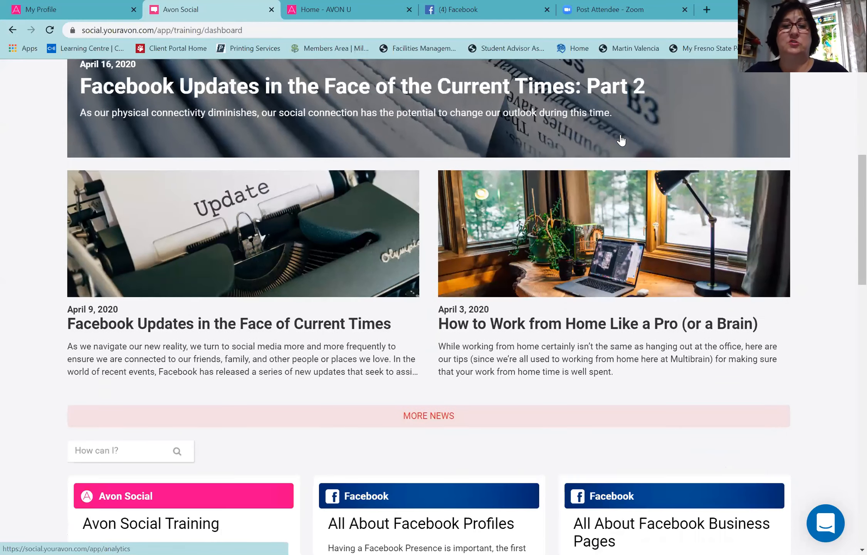
scroll("down", 3)
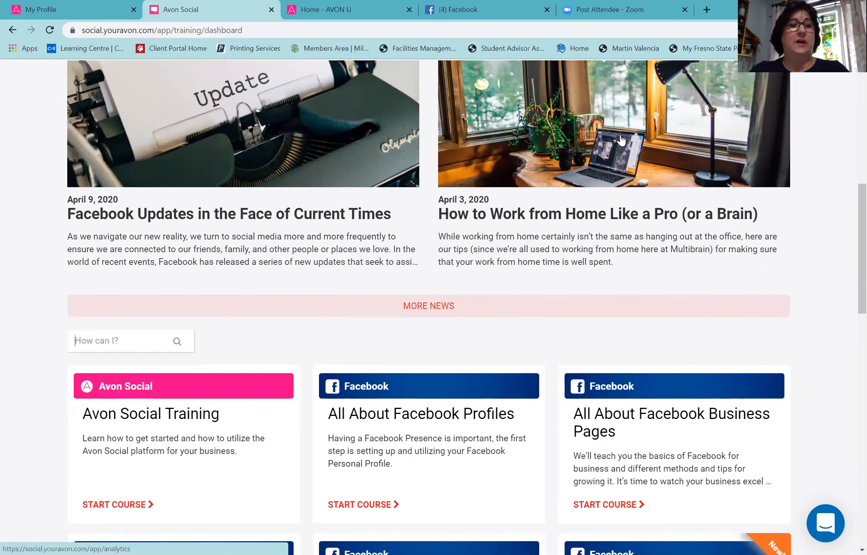
type("#")
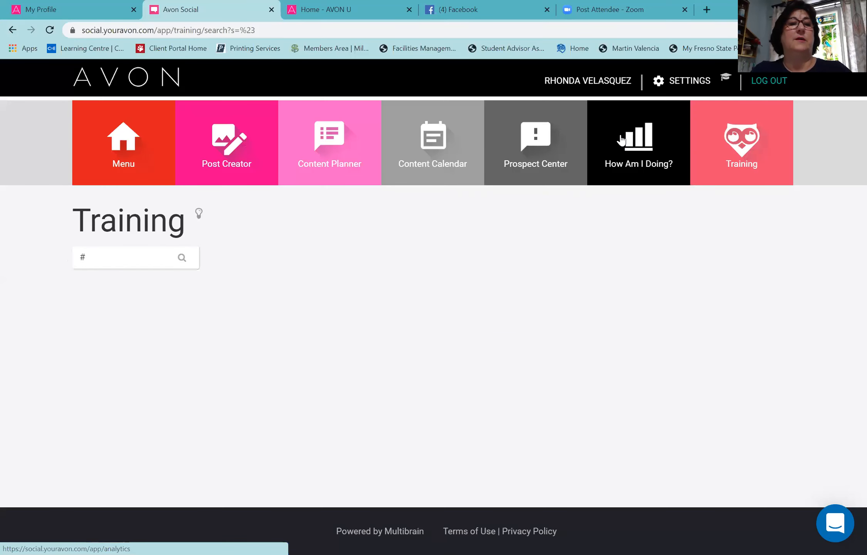
type("hashtags")
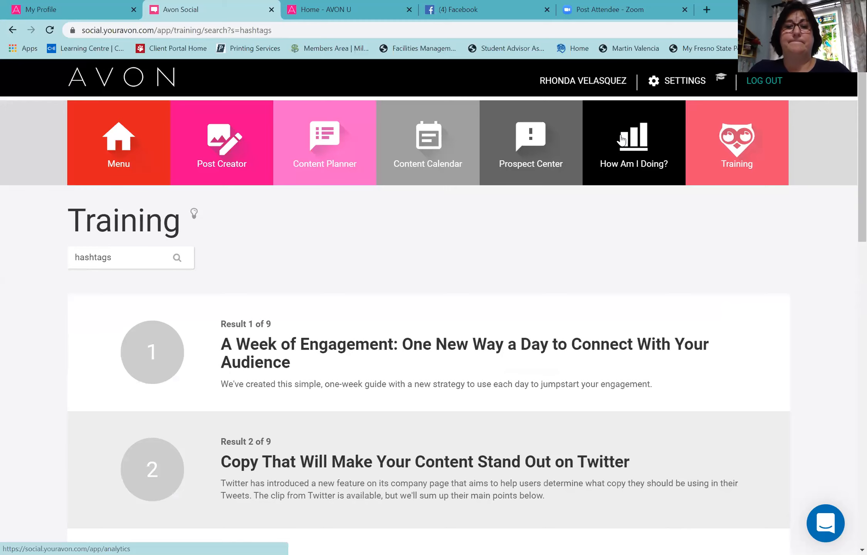
Step: Scroll through the nine hashtag lesson results
scroll("down", 3)
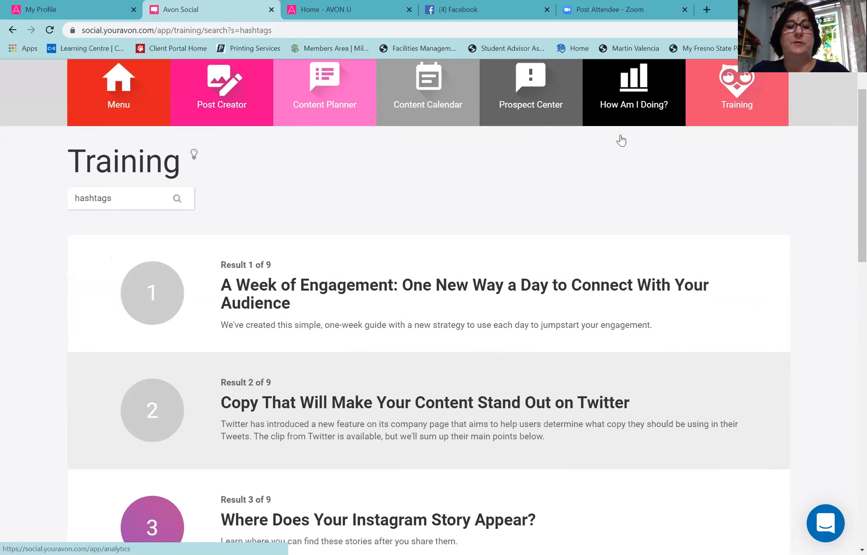
scroll("down", 3)
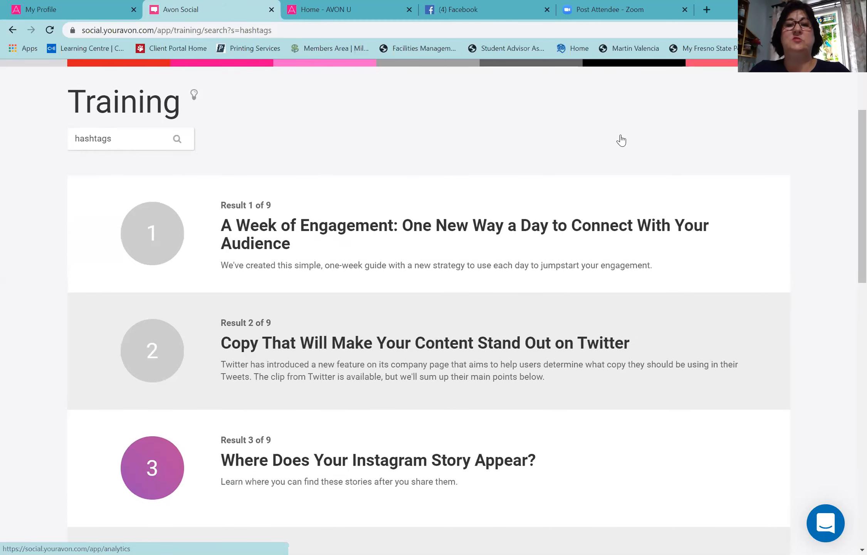
scroll("down", 3)
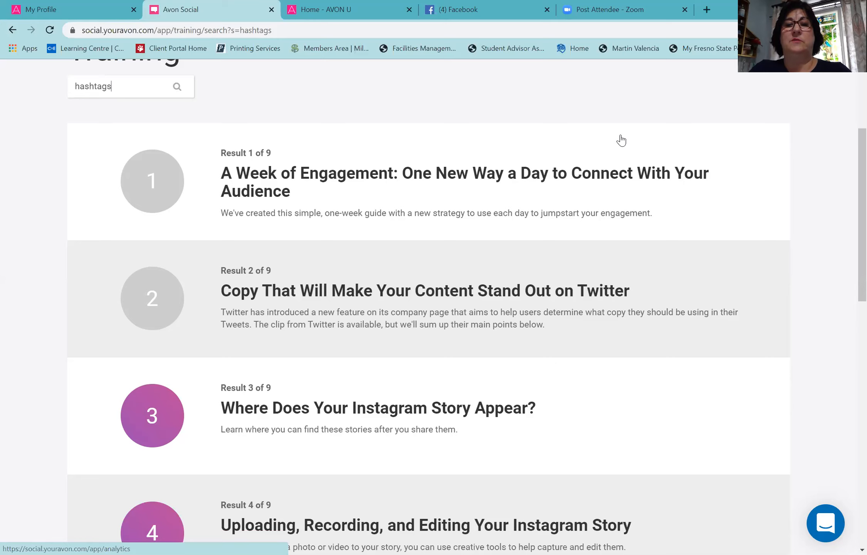
scroll("down", 3)
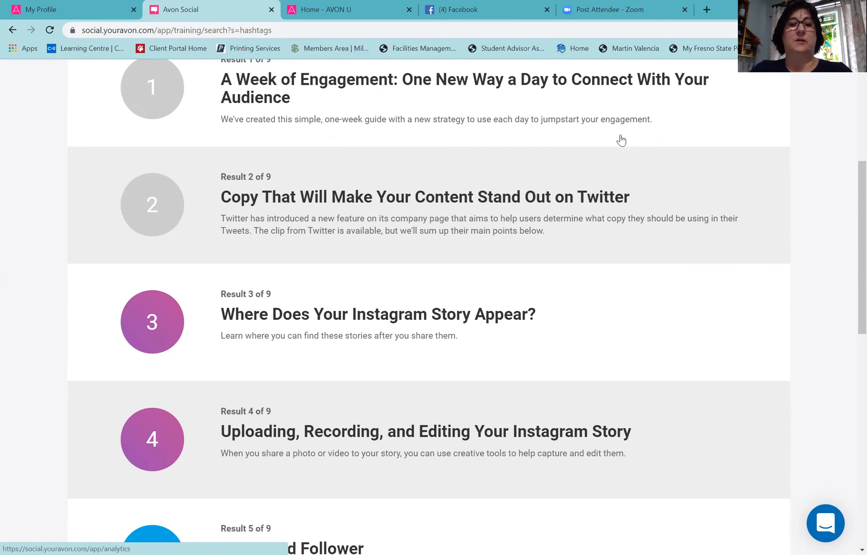
scroll("down", 3)
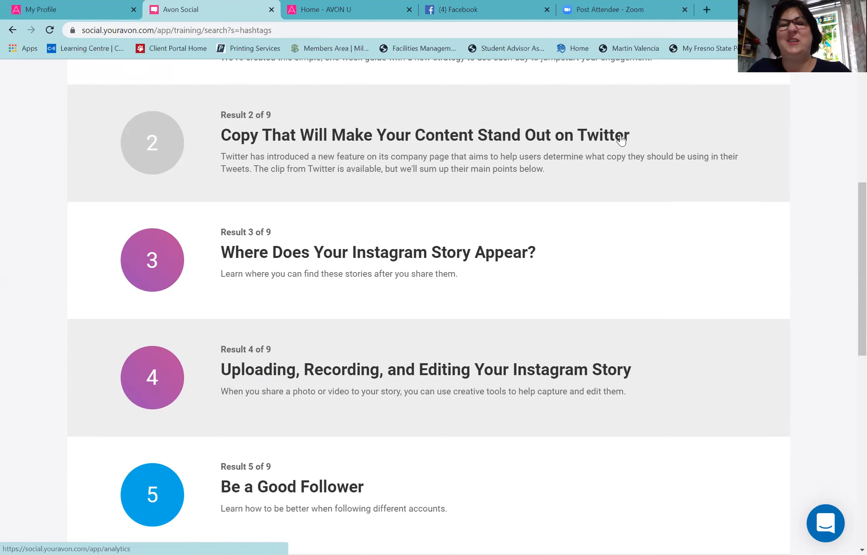
scroll("down", 3)
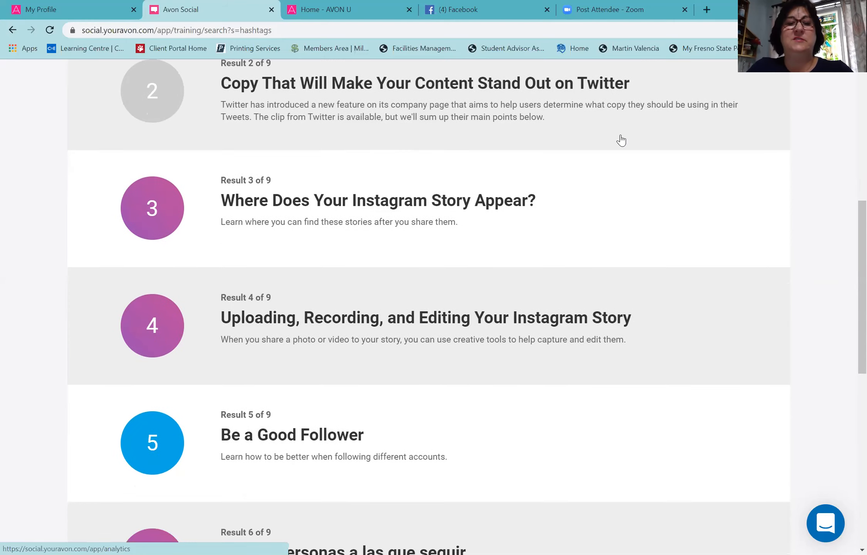
scroll("down", 3)
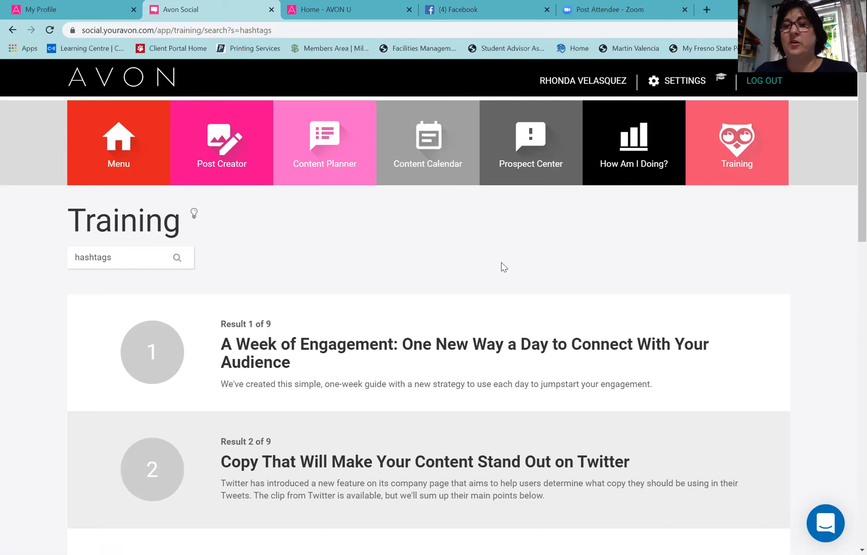
mouse_move(423, 98)
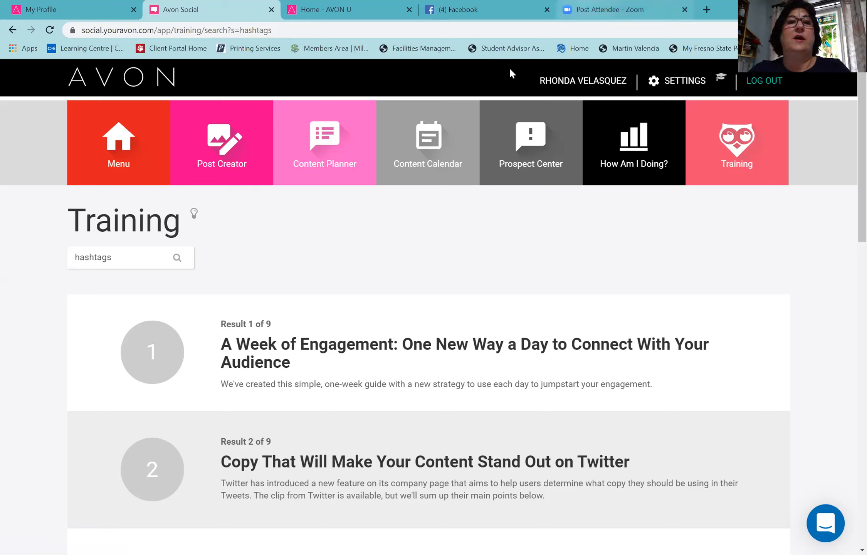
Step: Load facebook.com and open the AvonbyRhonda.biz Team Page group from the sidebar
left_click(69, 10)
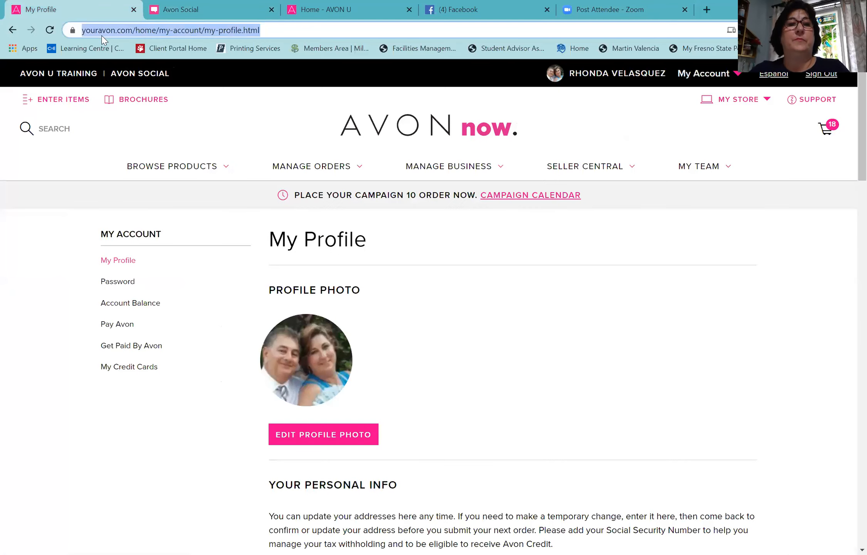
type("facebook.com")
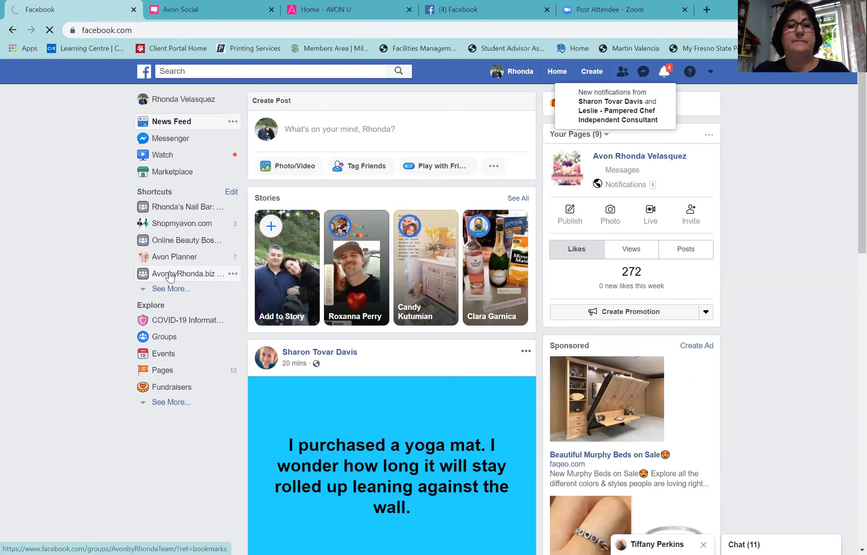
left_click(188, 274)
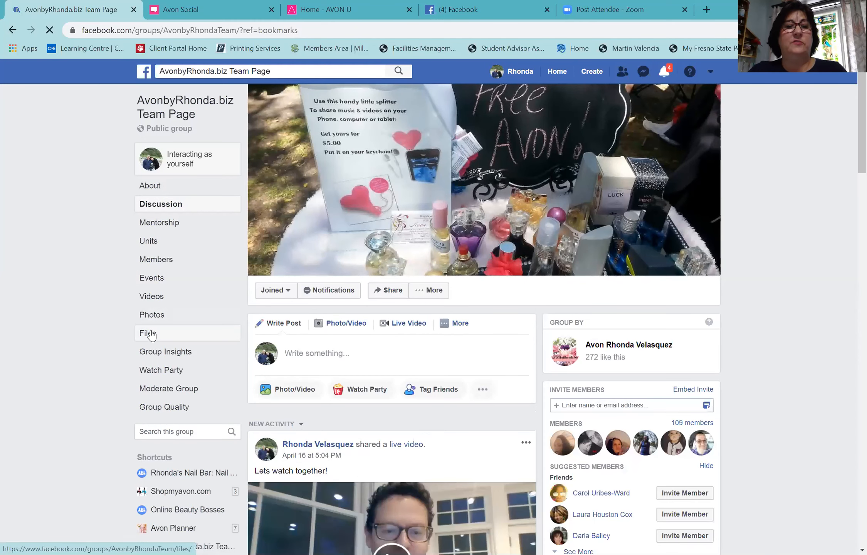
Step: Open the group's Files and browse documents like tic tac doe.docx and Sharing_the_Brochure.pdf
left_click(148, 333)
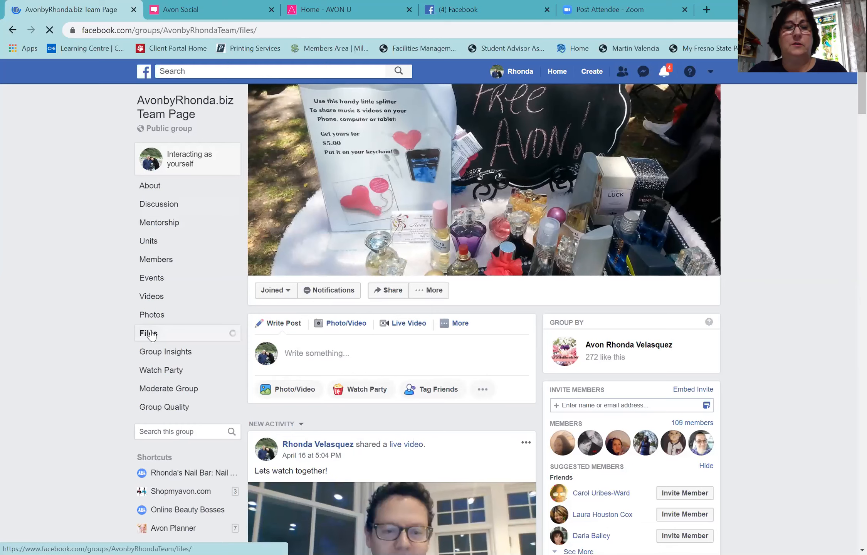
left_click(148, 333)
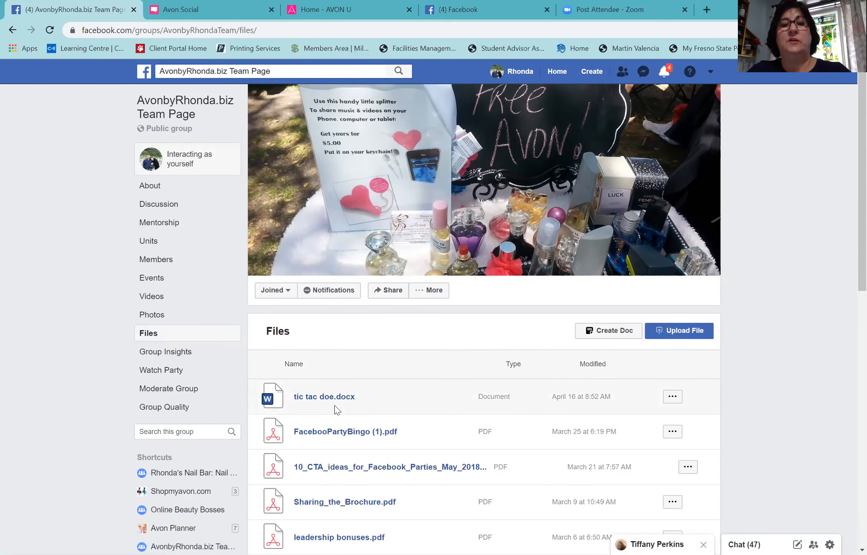
scroll("down", 3)
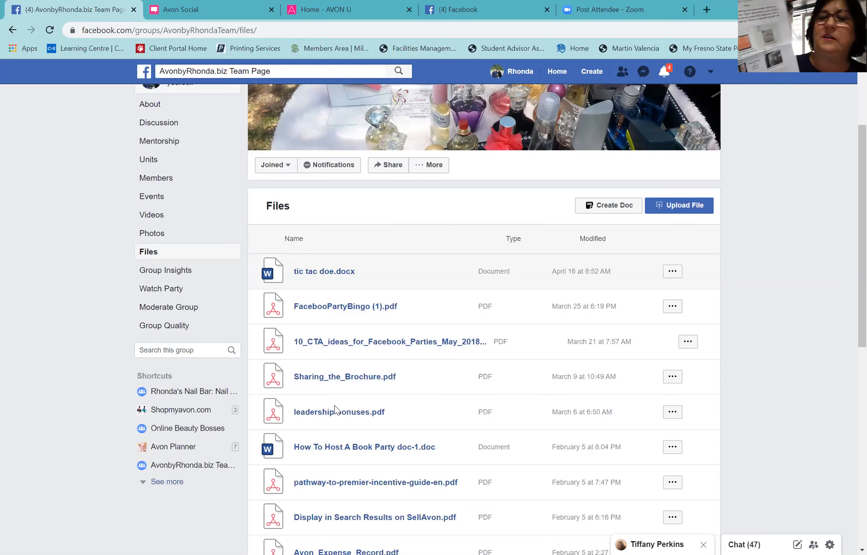
mouse_move(699, 236)
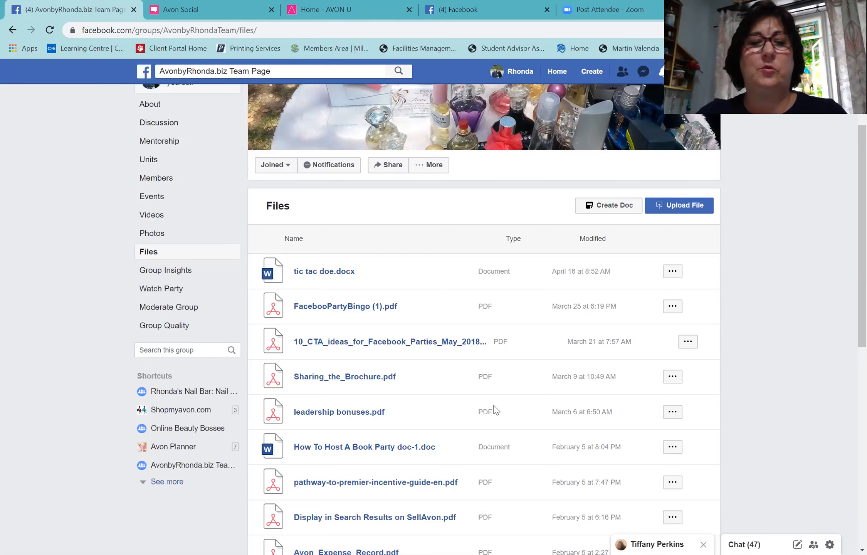
mouse_move(243, 336)
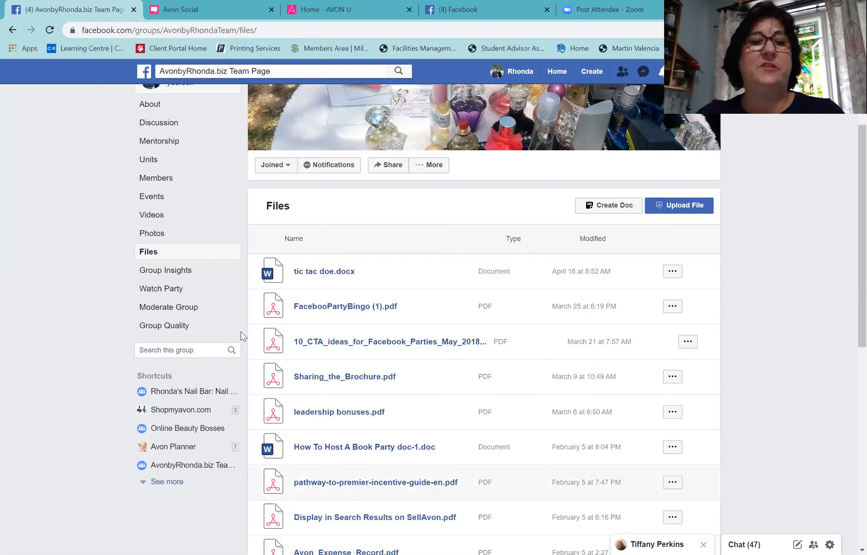
mouse_move(162, 255)
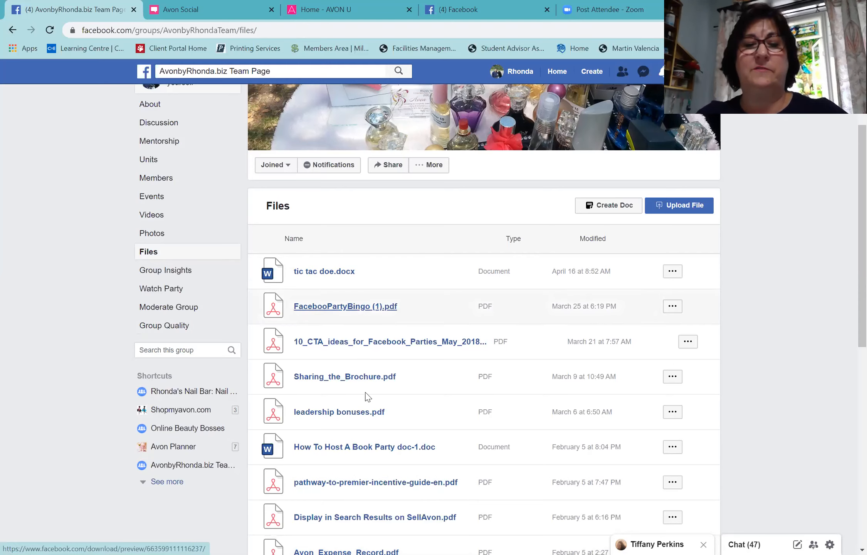
scroll("down", 3)
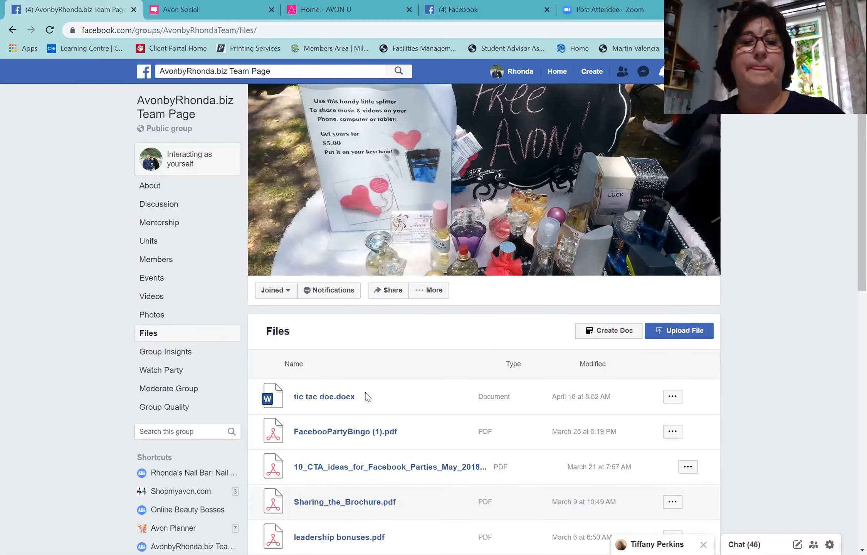
Step: Open the group's Videos section and scroll down to the hair-styling video
left_click(152, 296)
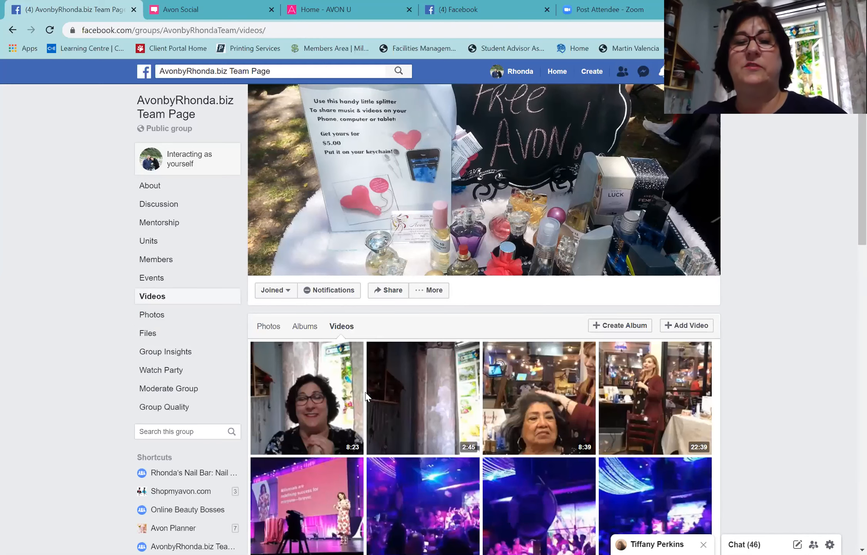
scroll("down", 3)
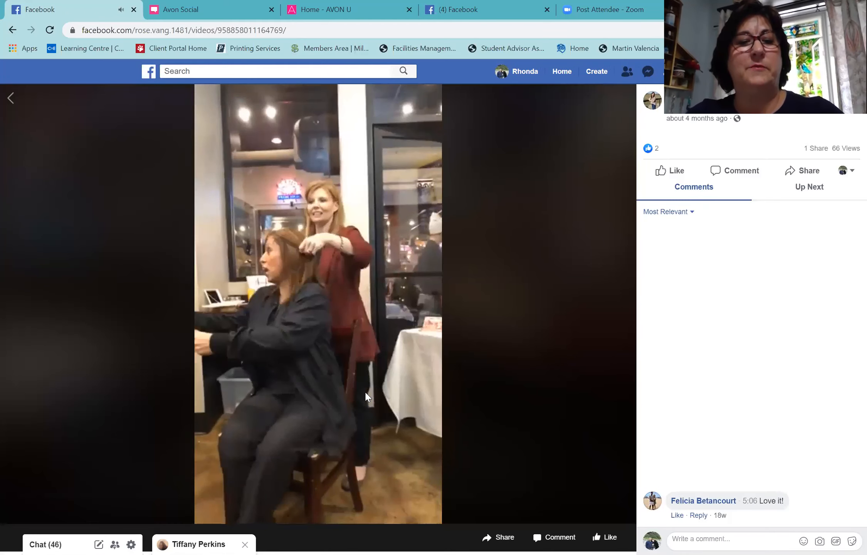
Step: Pause the rose.vang hair-styling video, skip ahead, and resume playback
left_click(318, 305)
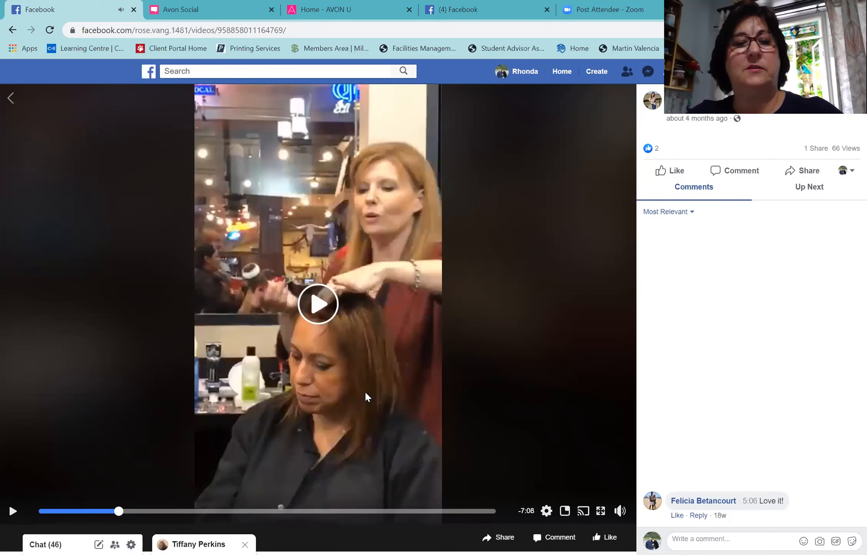
left_click_drag(116, 511, 238, 512)
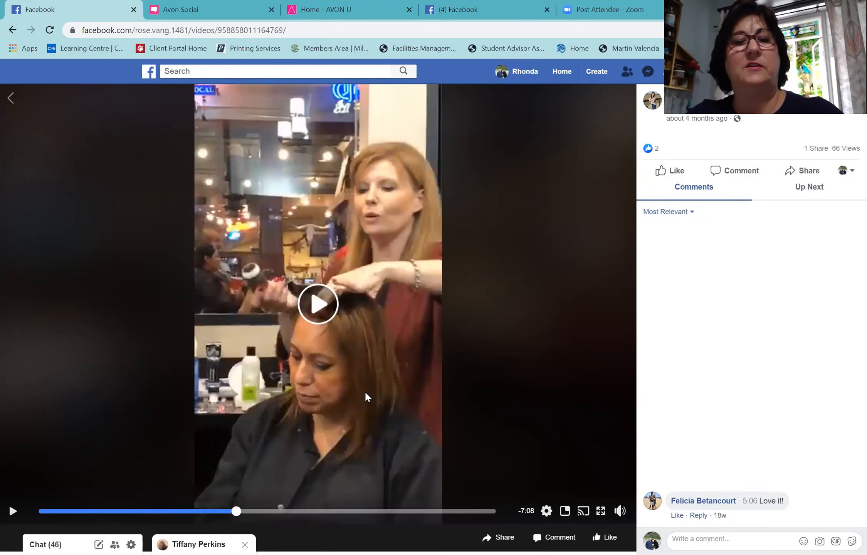
left_click(318, 305)
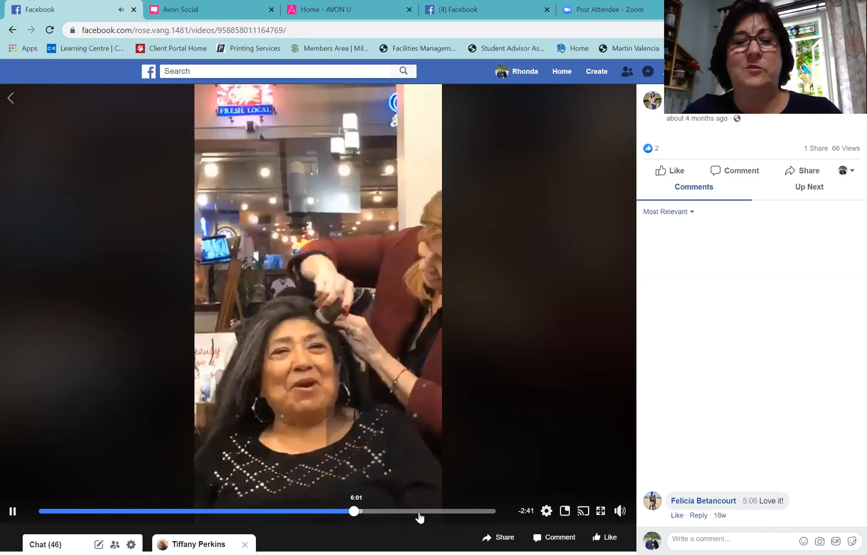
Step: Scrub the progress bar further ahead to about a minute before the end
left_click_drag(354, 511, 433, 511)
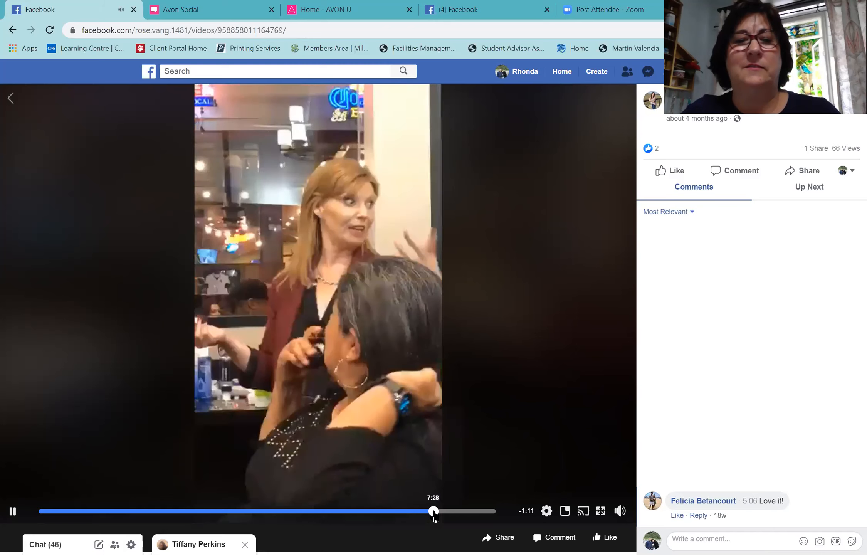
left_click_drag(433, 512, 413, 512)
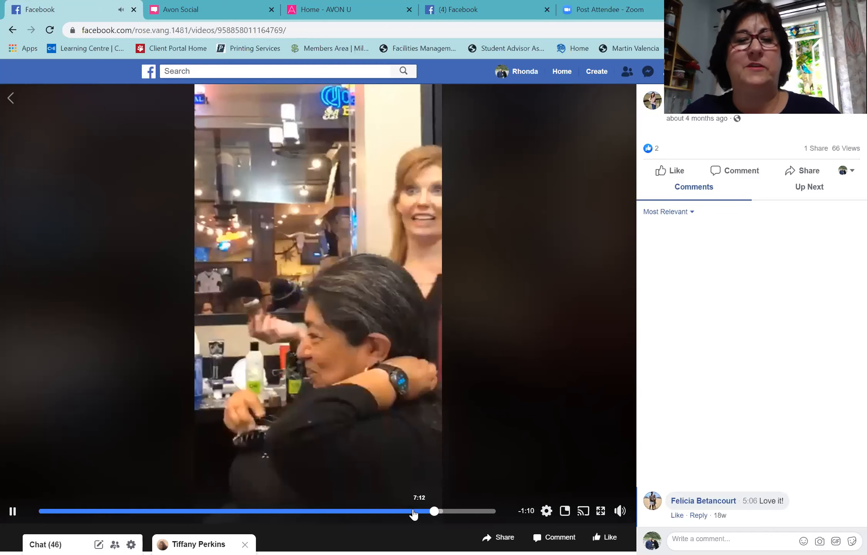
left_click_drag(434, 511, 409, 511)
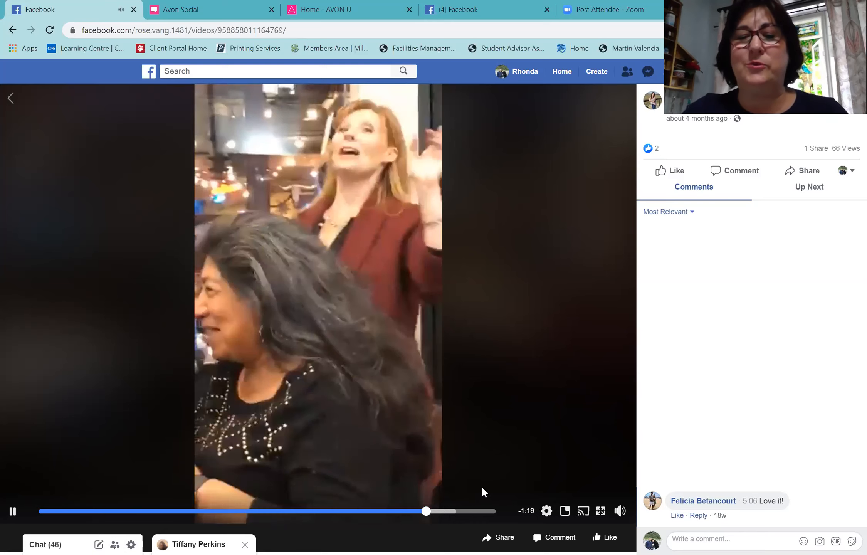
mouse_move(559, 453)
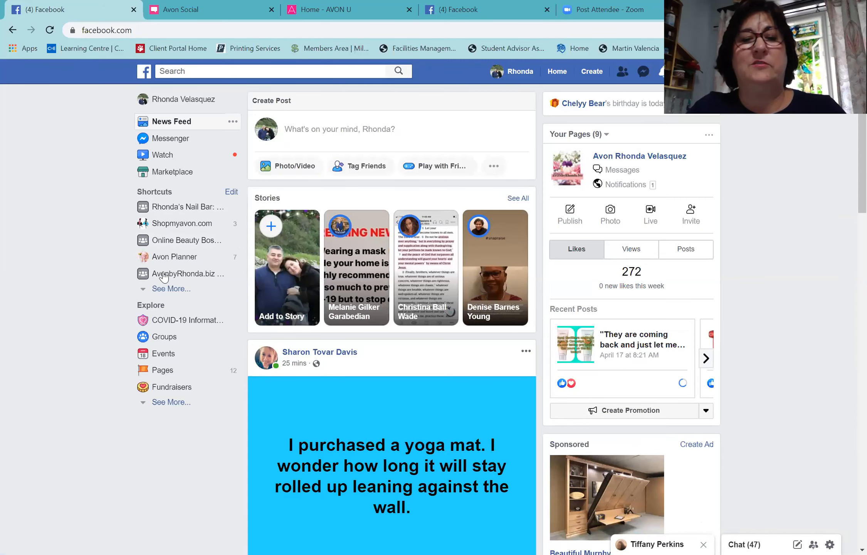
Step: Open the AvonbyRhonda.biz Team Page group's Videos and scroll through its thumbnails
left_click(188, 274)
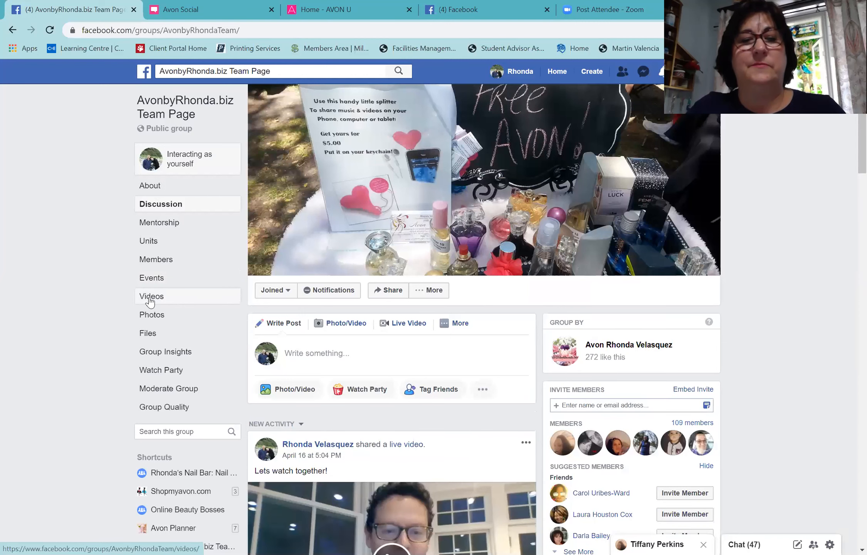
left_click(152, 297)
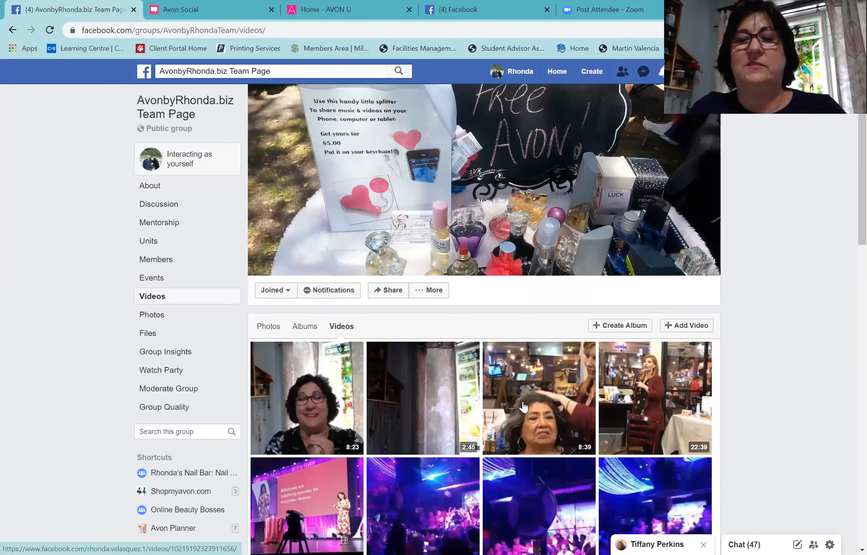
mouse_move(629, 412)
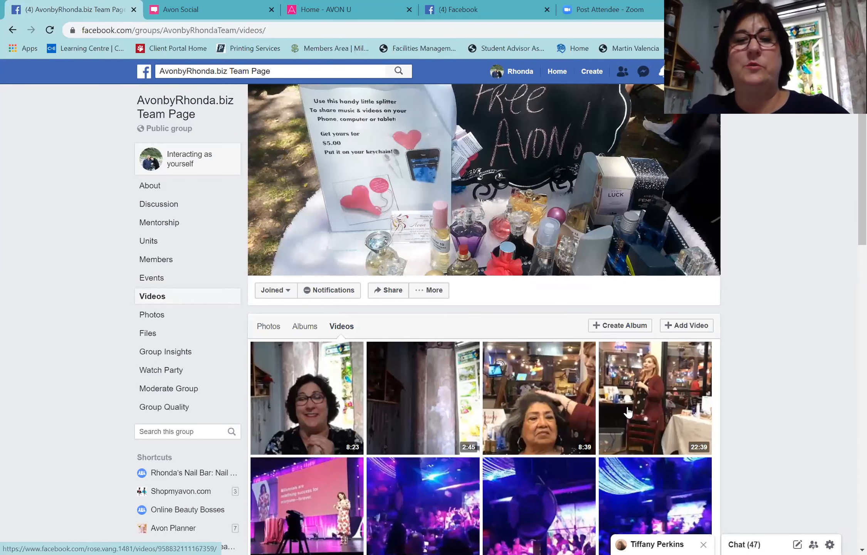
scroll("down", 3)
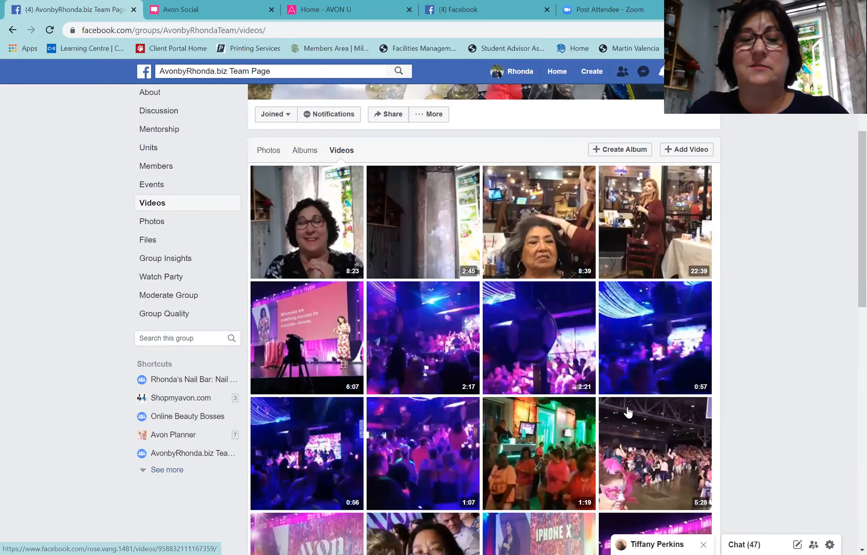
scroll("down", 3)
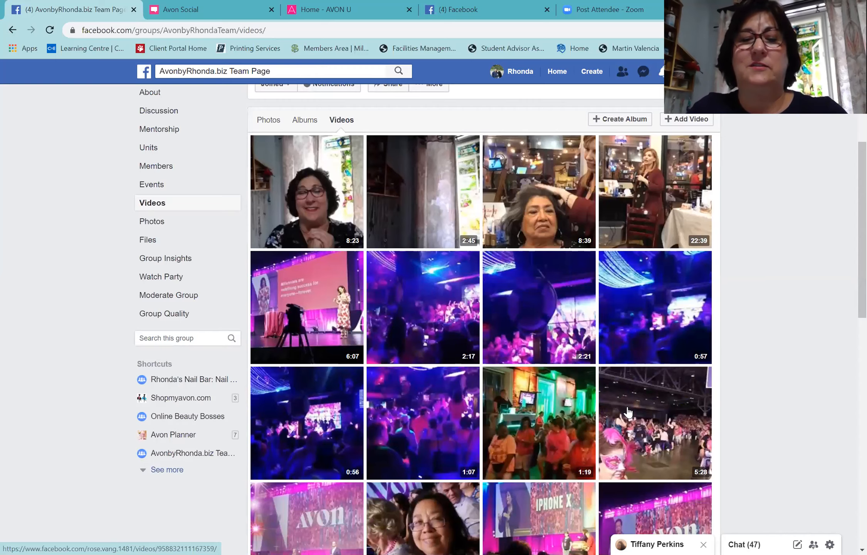
scroll("down", 3)
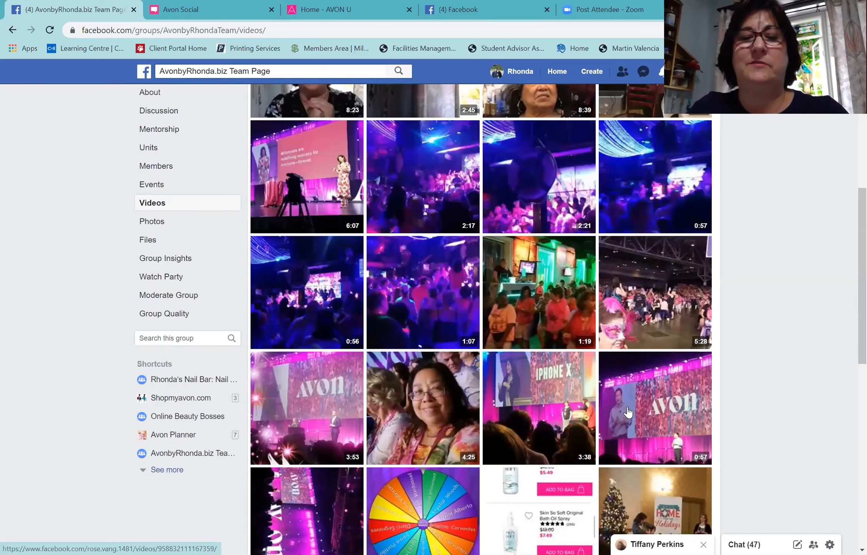
scroll("down", 3)
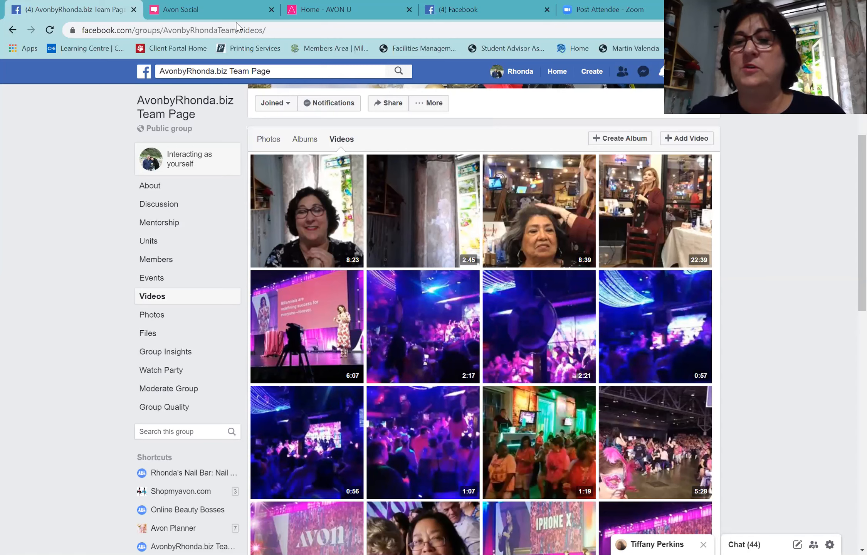
mouse_move(630, 215)
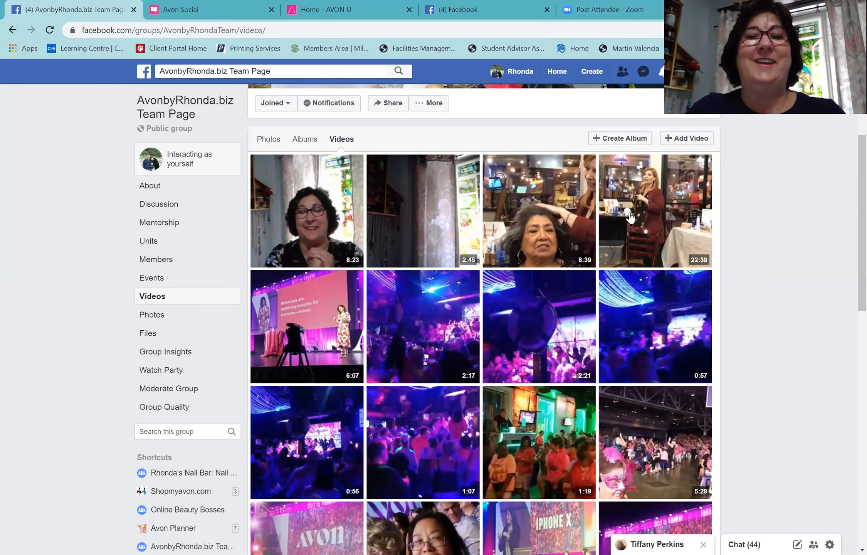
mouse_move(612, 199)
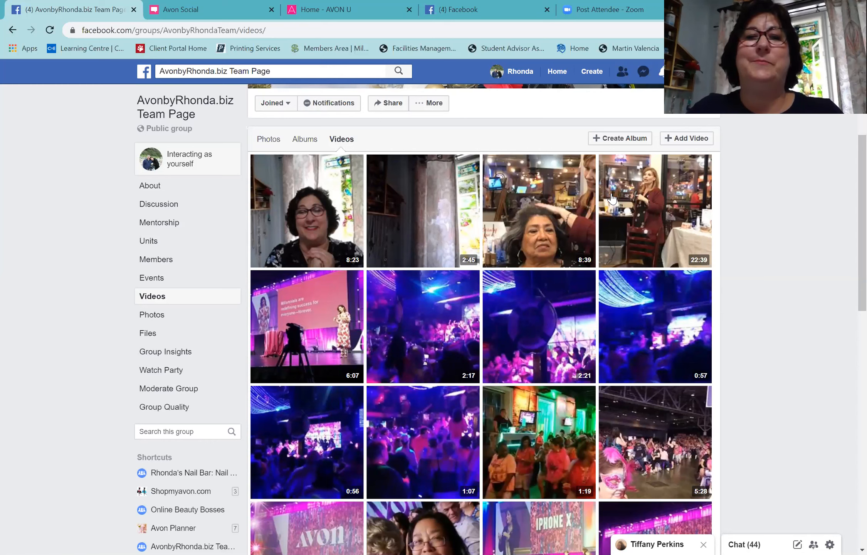